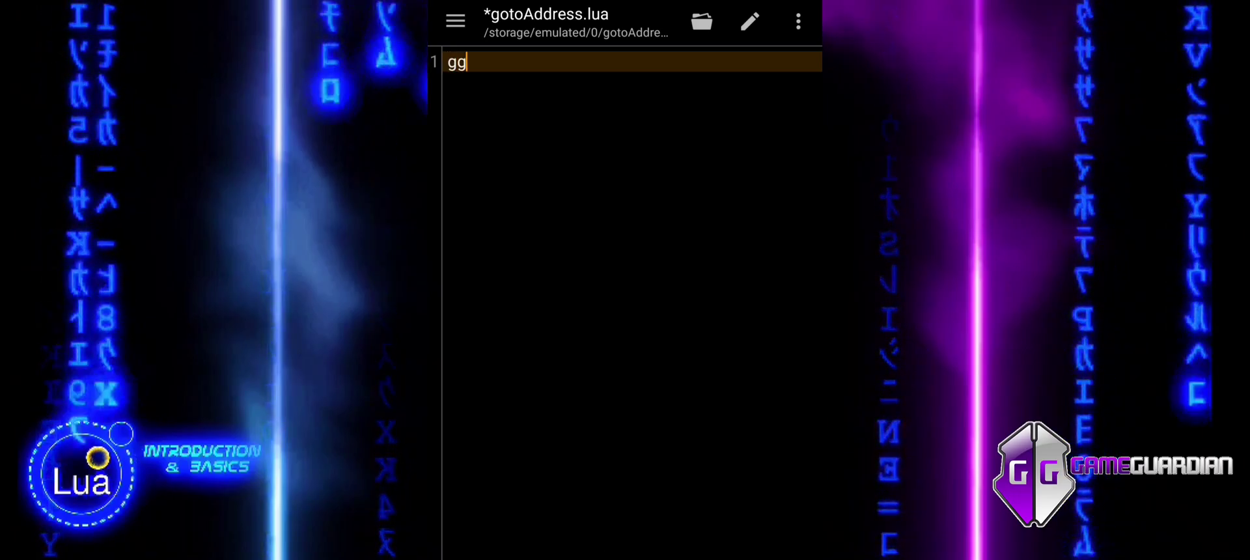
- Define local healthAddress = 0x7FFB1234 and pass healthAddress into gg.gotoAddress()
{"action": "type", "text": ".gotoAd"}
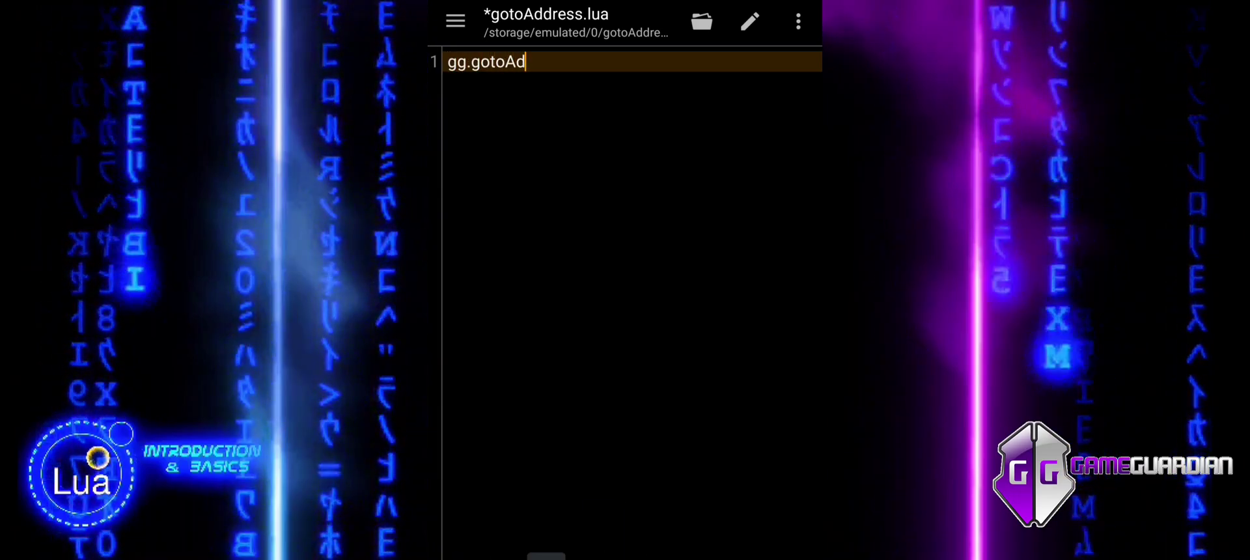
{"action": "type", "text": "dress()"}
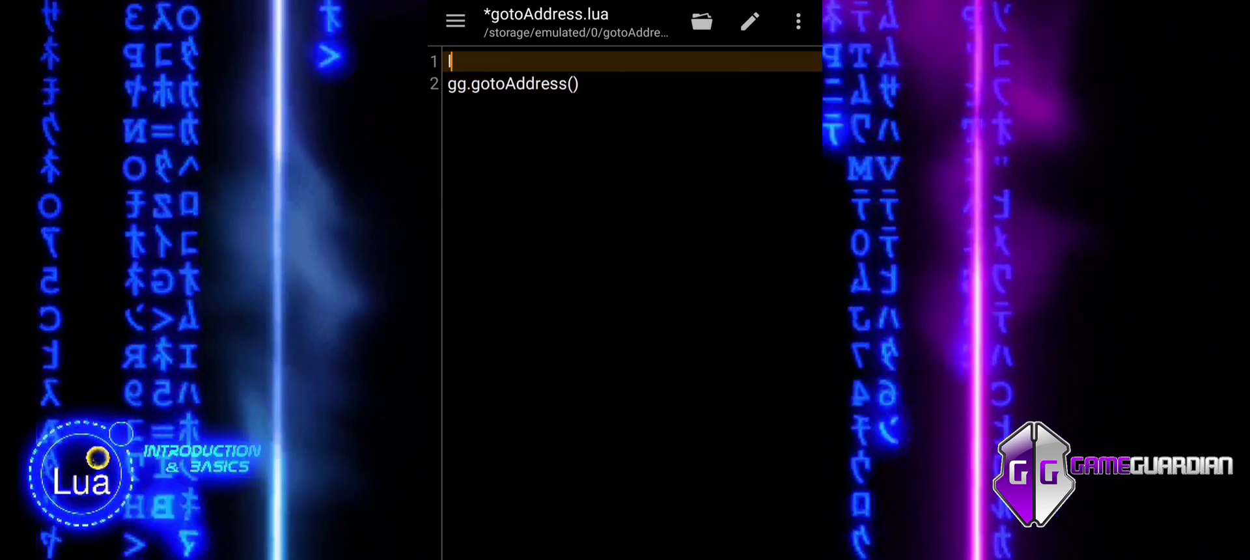
{"action": "type", "text": "local he"}
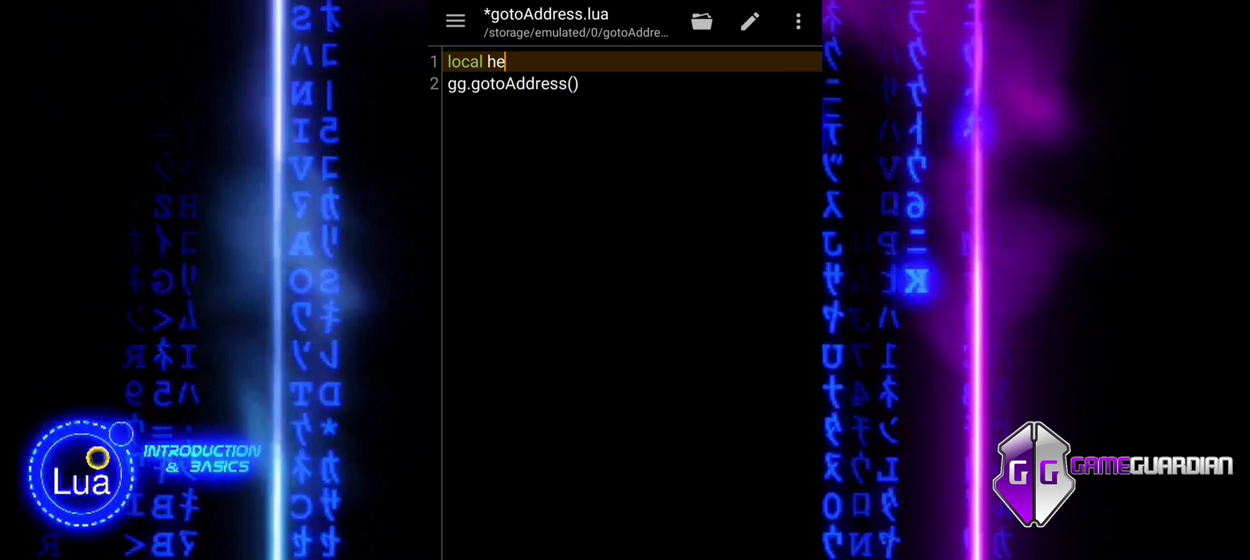
{"action": "type", "text": "alth"}
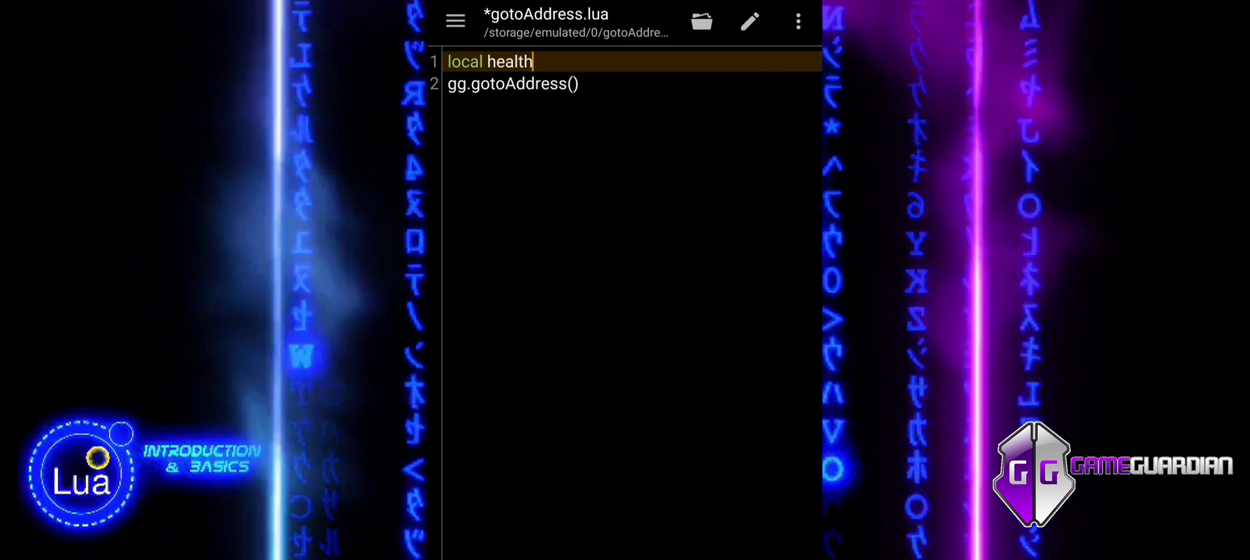
{"action": "type", "text": "Address ="}
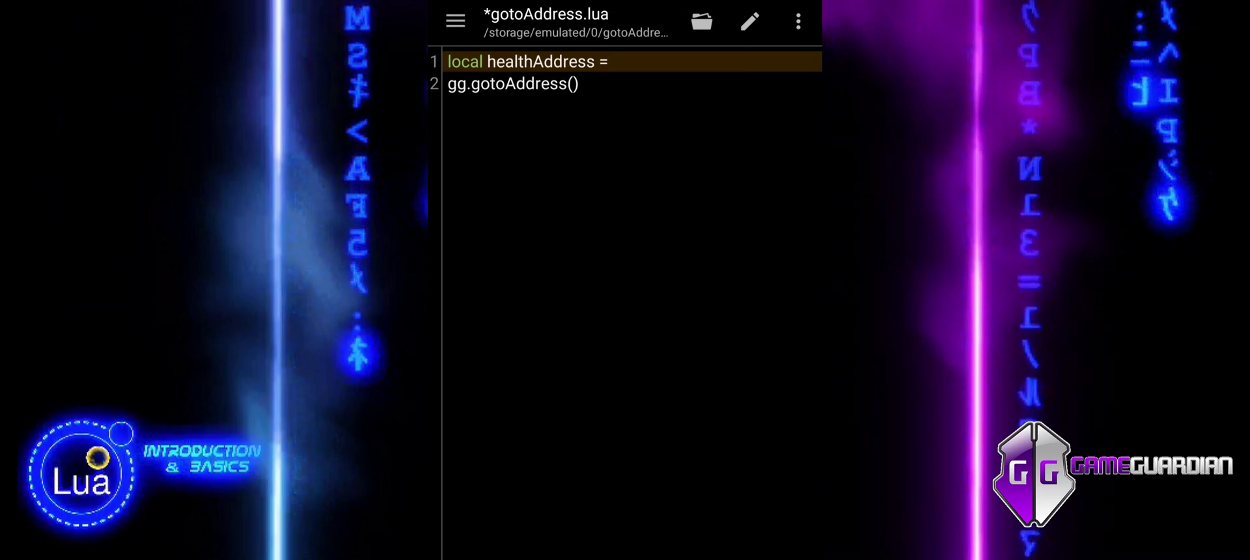
{"action": "type", "text": "0x"}
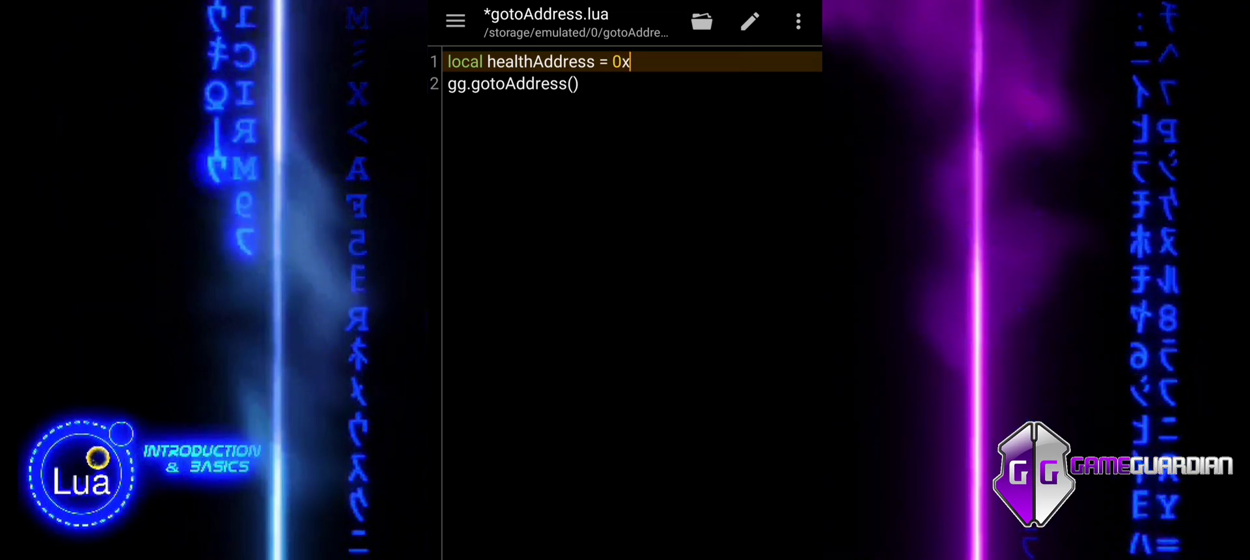
{"action": "type", "text": "7"}
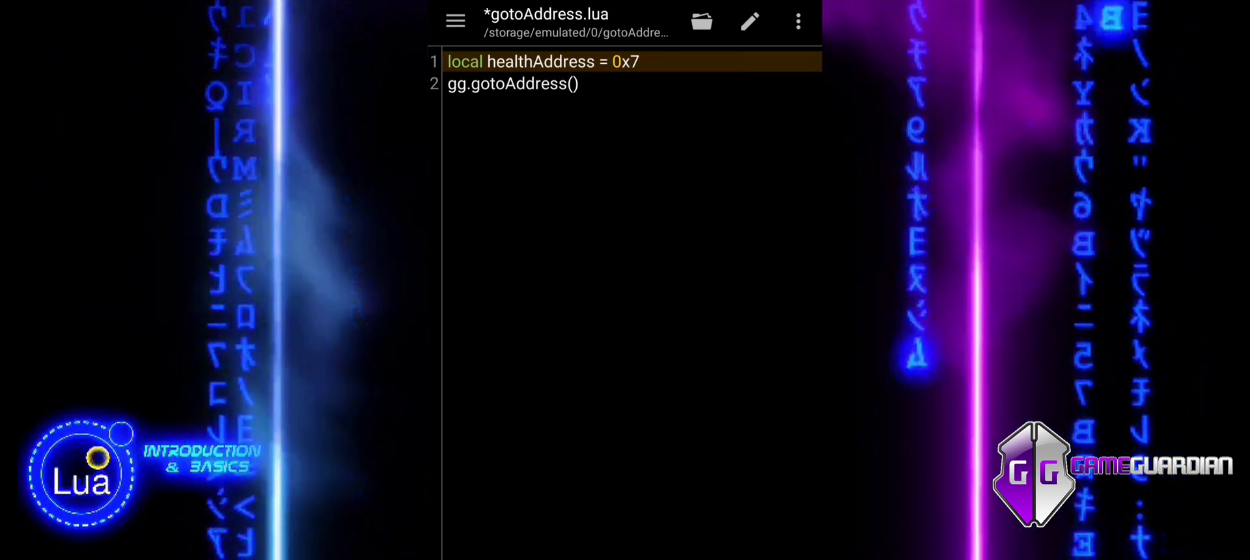
{"action": "type", "text": "FFB"}
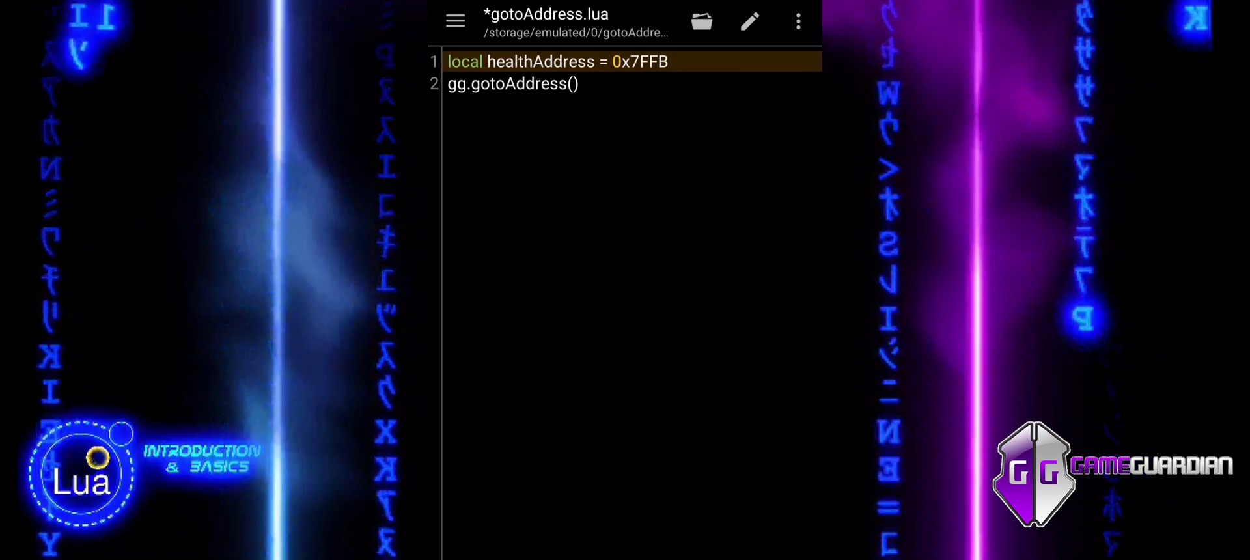
{"action": "type", "text": "1234"}
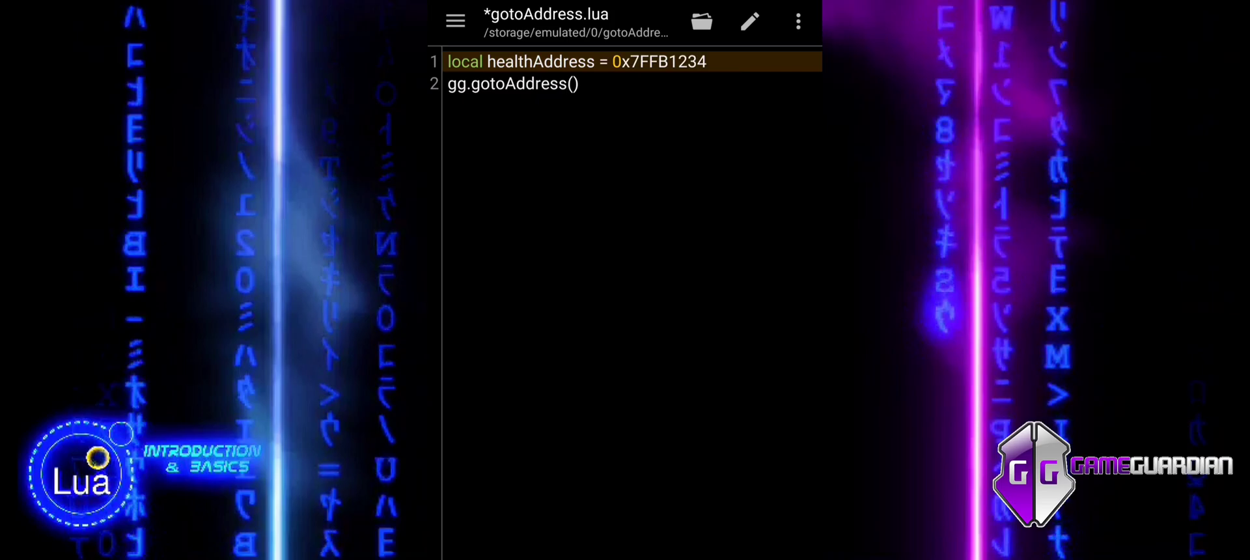
{"action": "type", "text": "healthAddress"}
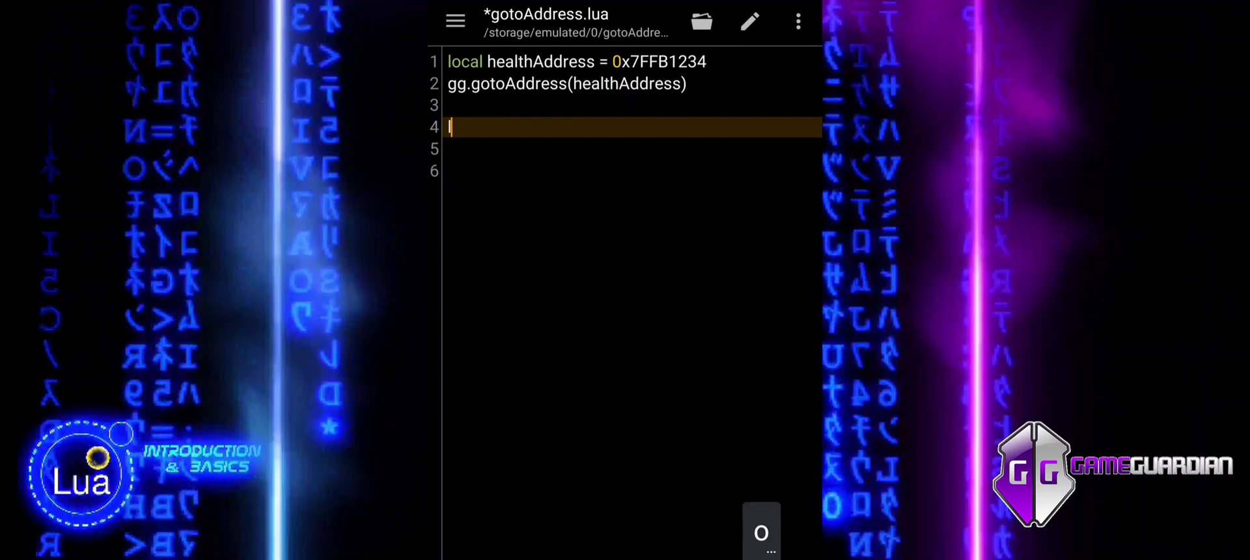
- Write local results = gg.getValues({{address = healthAddress, flags = gg.TYPE_...}})
{"action": "type", "text": "local resu"}
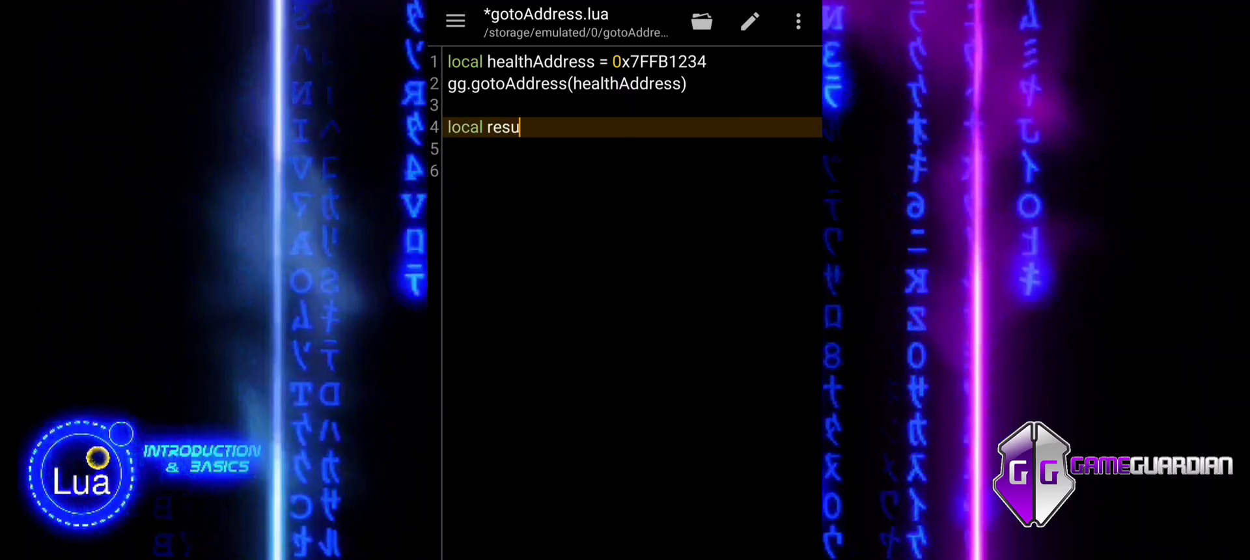
{"action": "type", "text": "lts"}
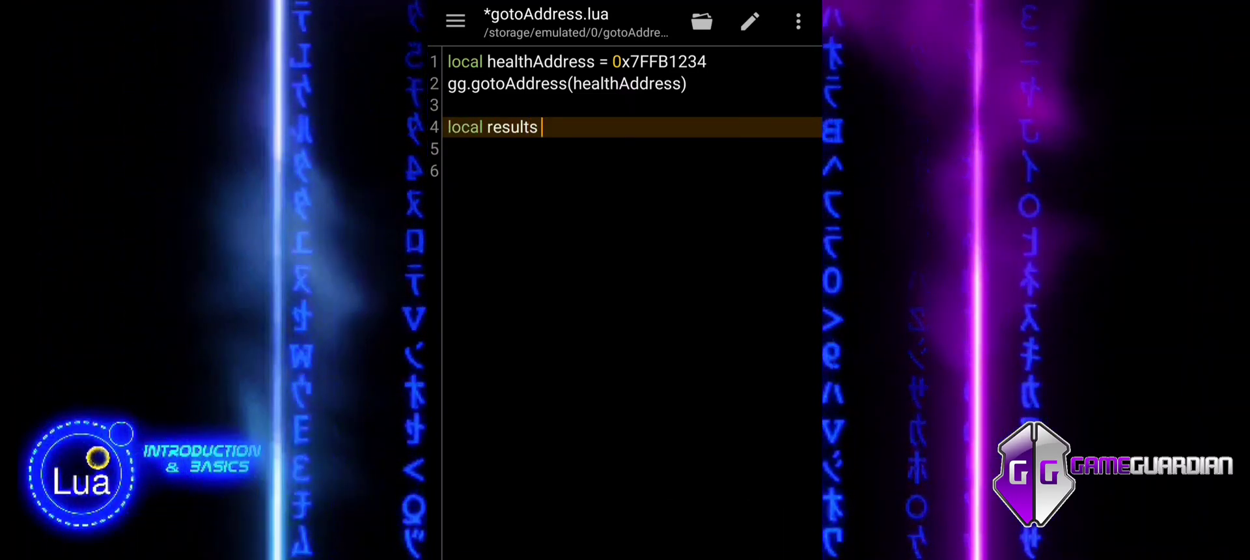
{"action": "type", "text": "="}
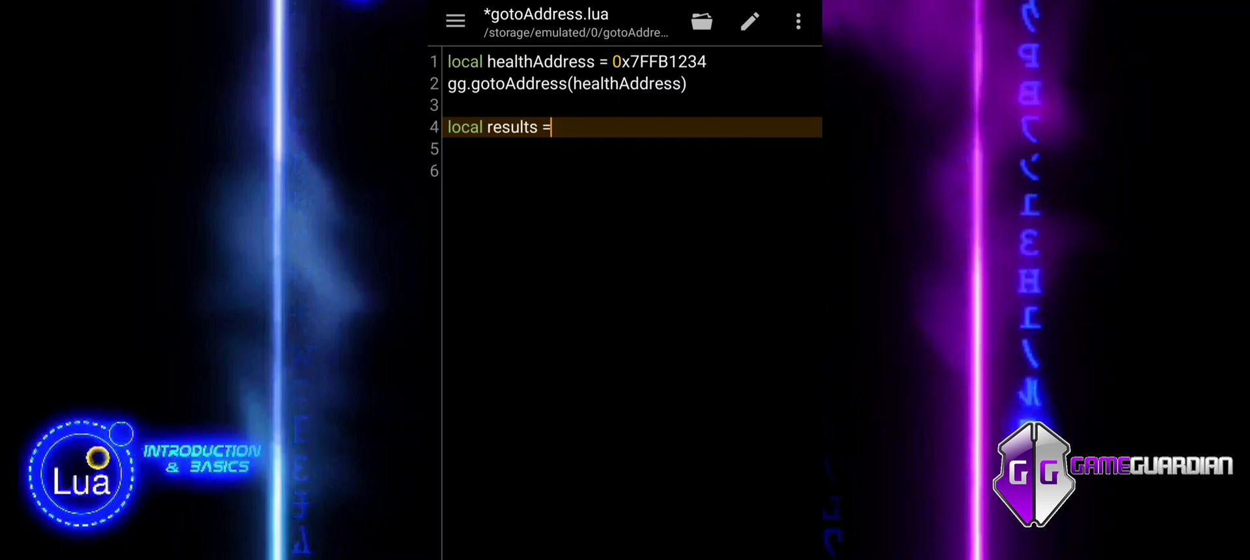
{"action": "type", "text": "gg.get"}
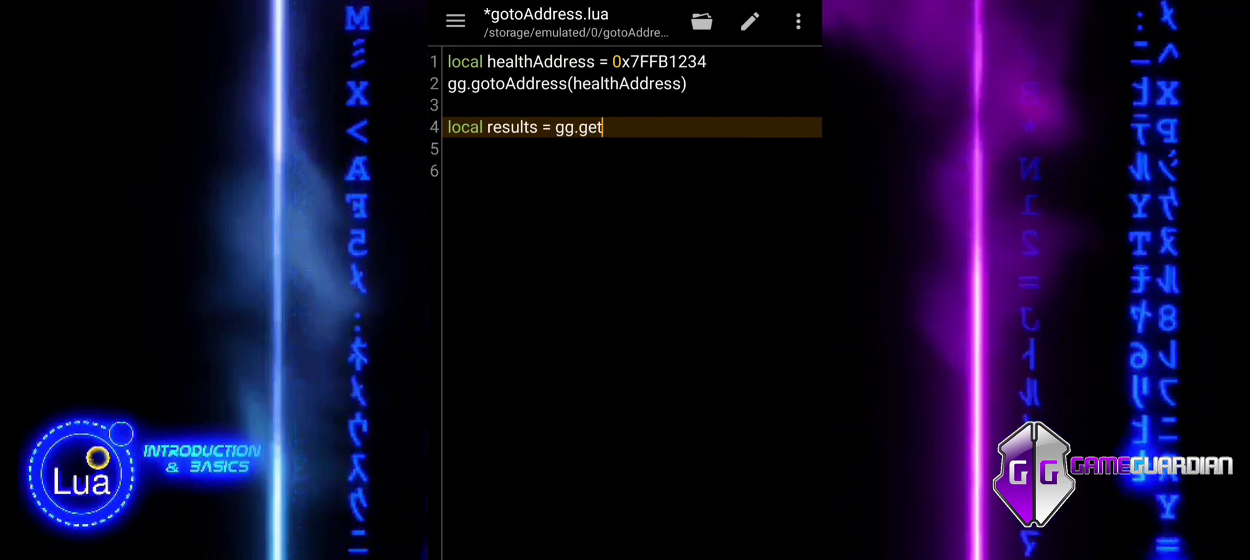
{"action": "type", "text": "Values"}
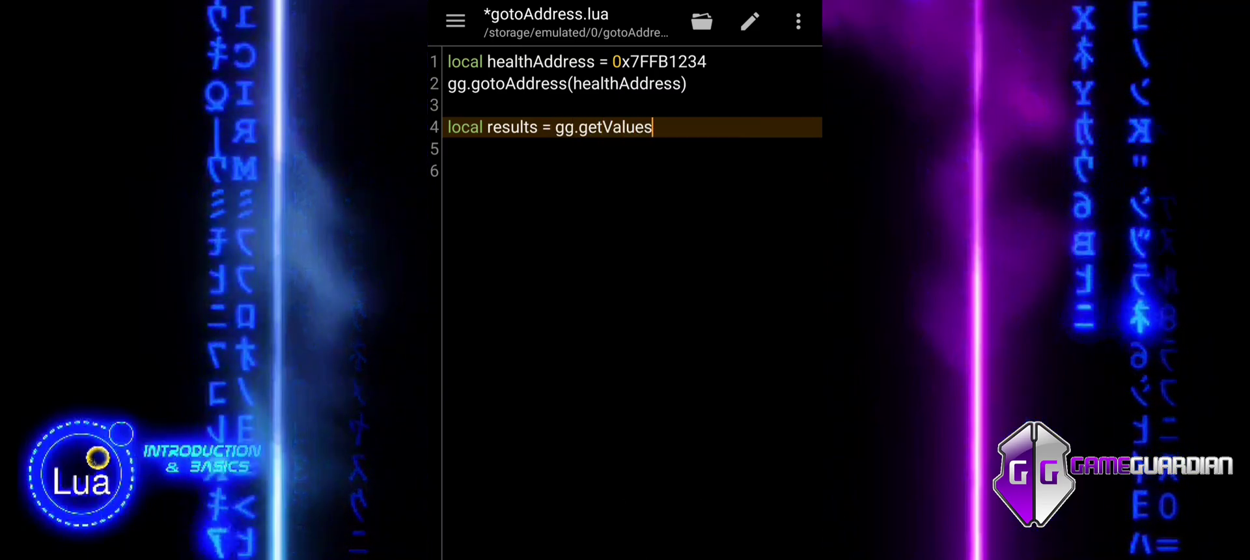
{"action": "type", "text": "()"}
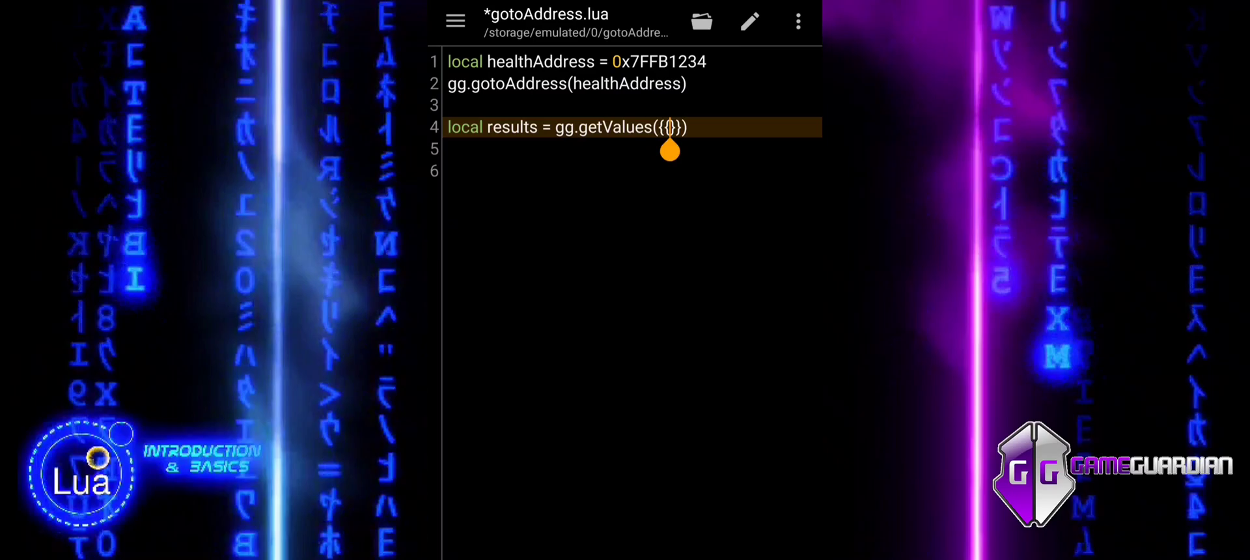
{"action": "type", "text": "a"}
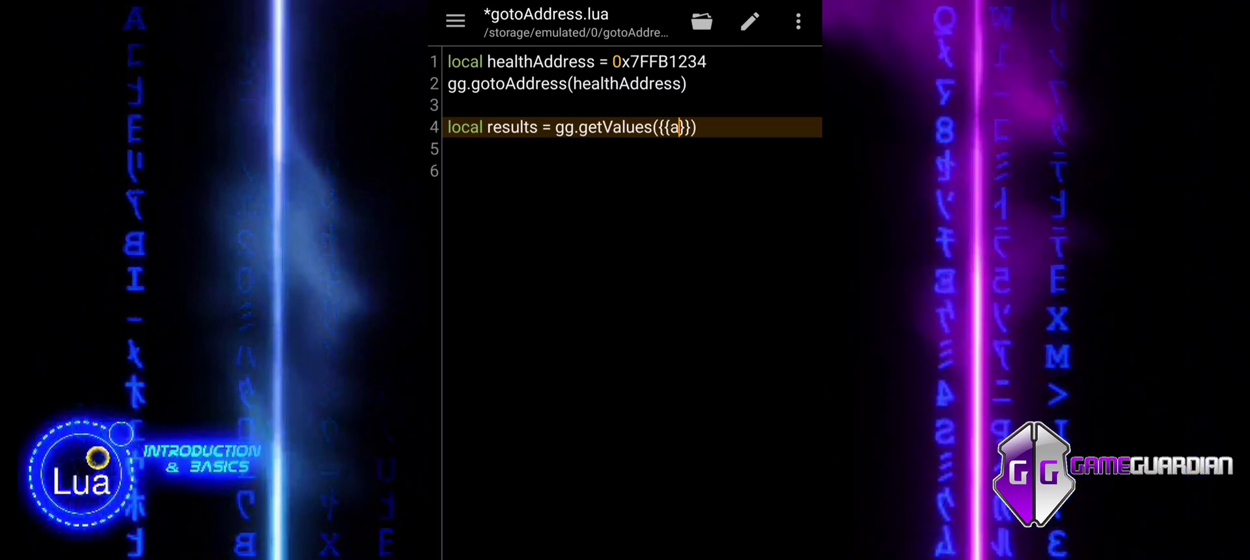
{"action": "type", "text": "ddress ="}
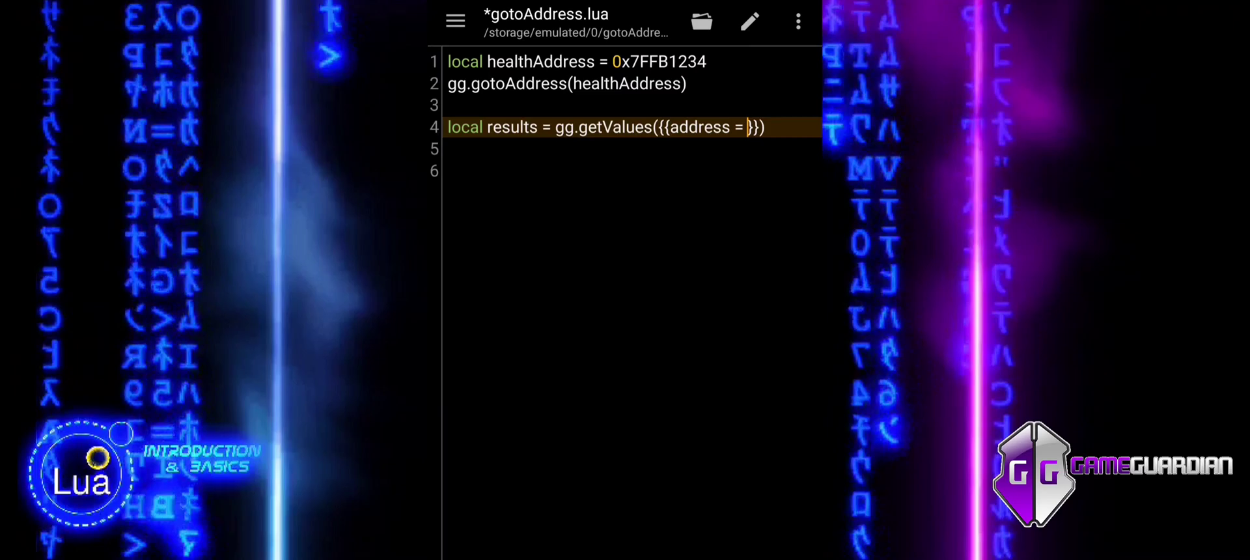
{"action": "type", "text": "healthAddress, flags ="}
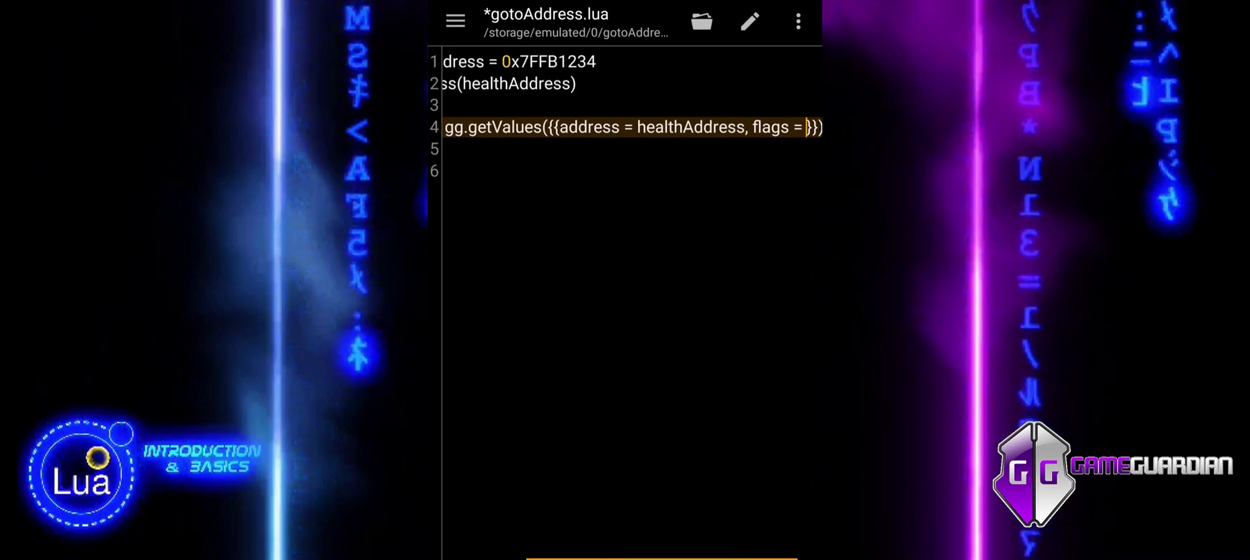
{"action": "type", "text": "gg.TY"}
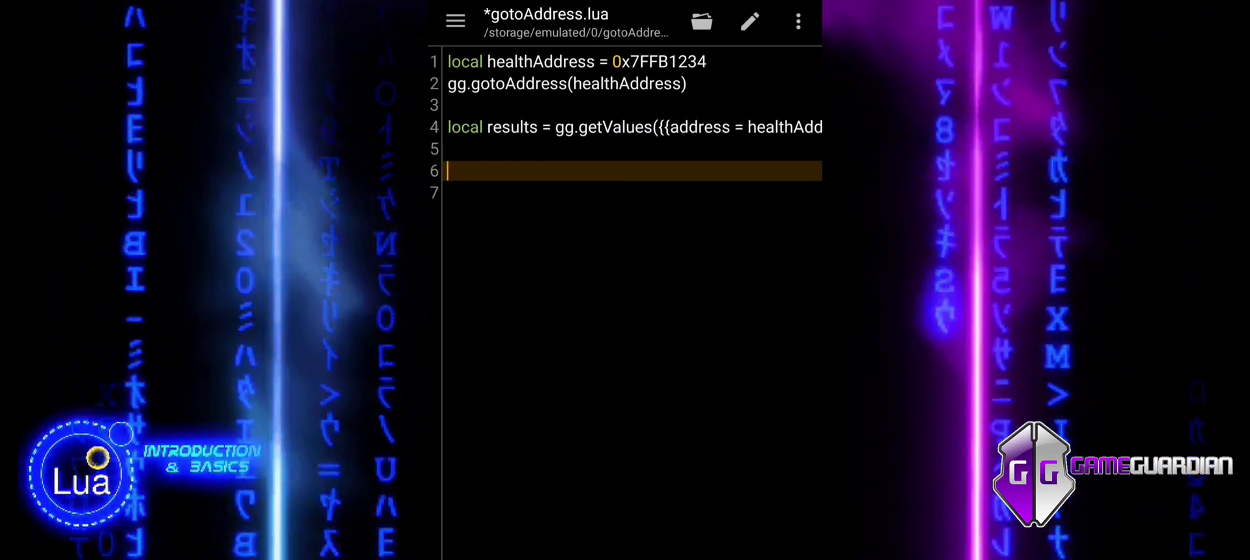
- Write the condition if #results == 0 or results[1].value == nil then
{"action": "type", "text": "if"}
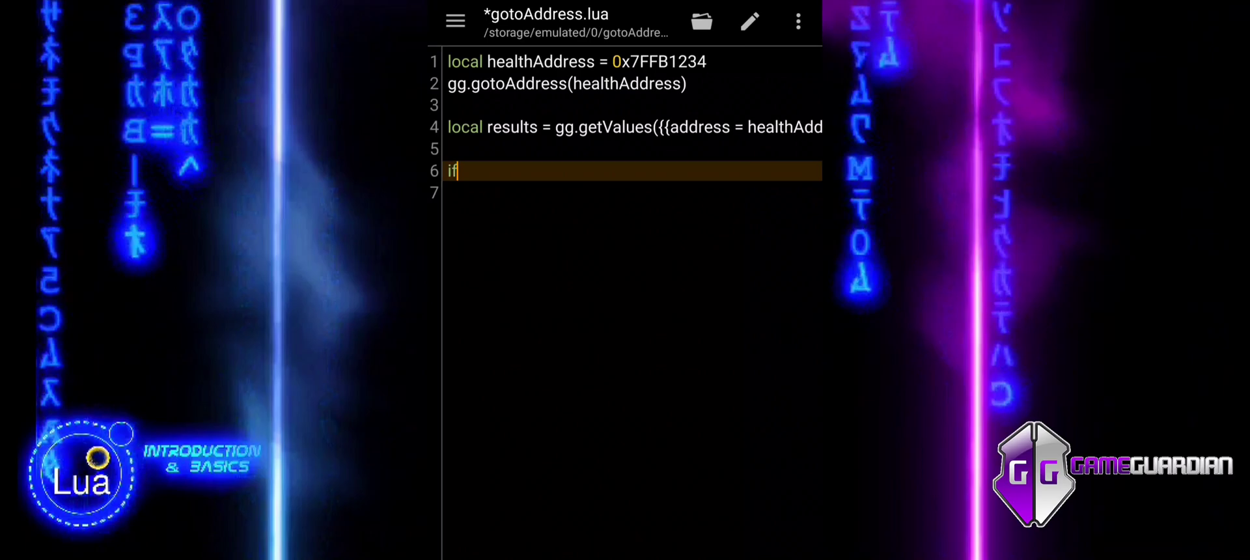
{"action": "type", "text": "#"}
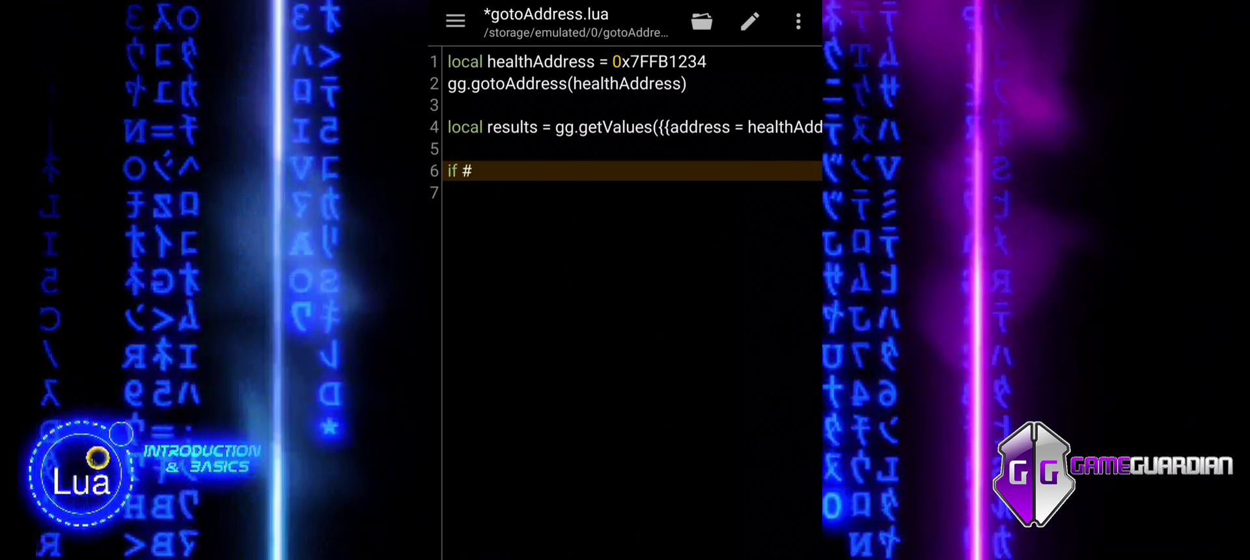
{"action": "type", "text": "results"}
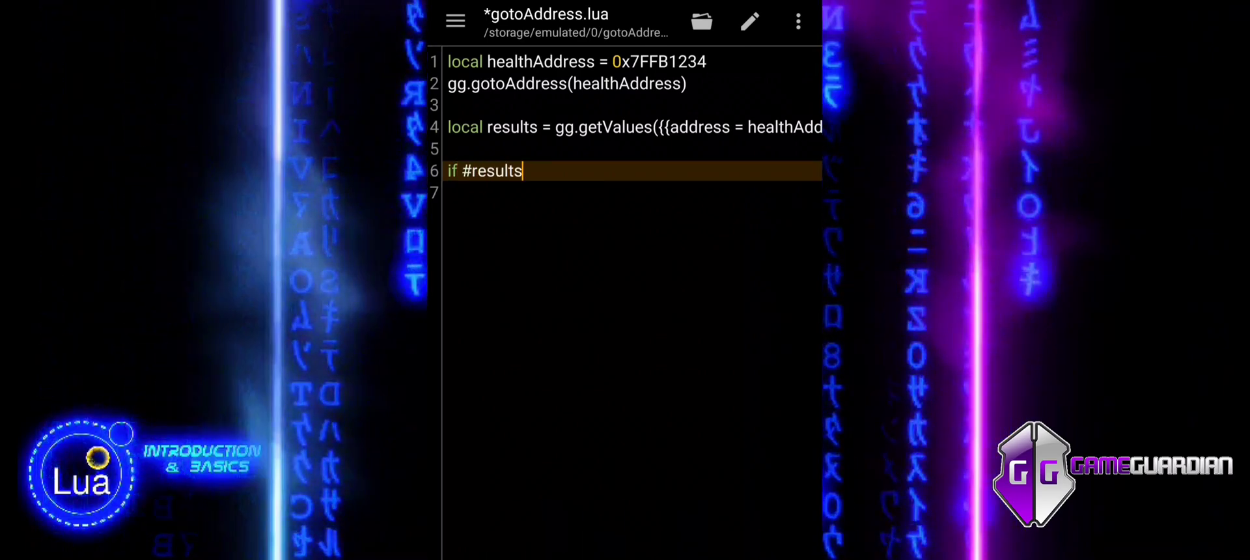
{"action": "type", "text": "=="}
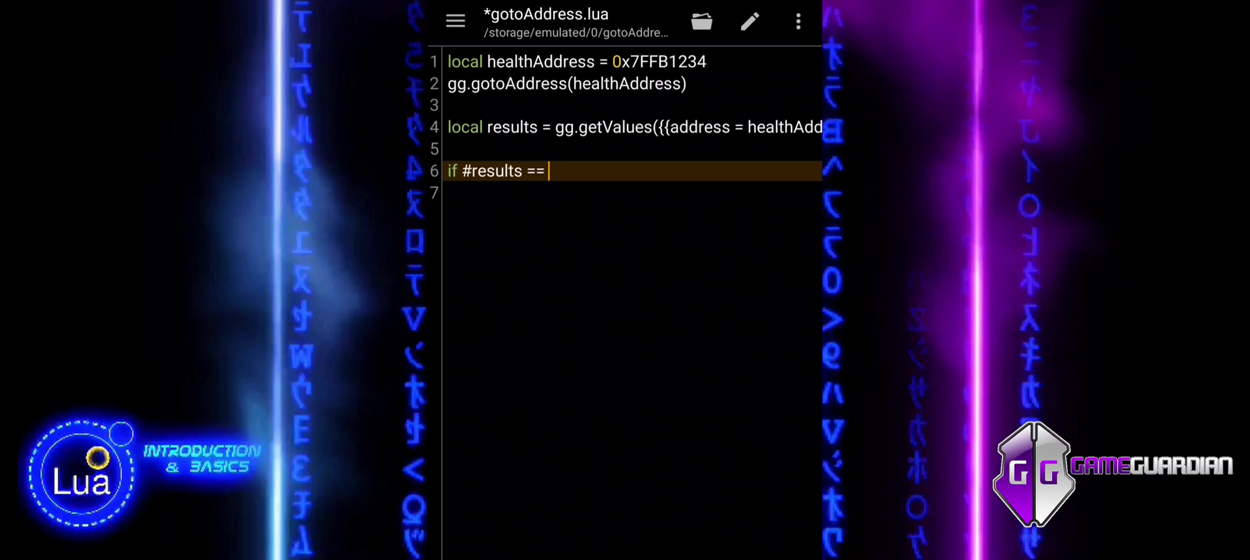
{"action": "type", "text": "0"}
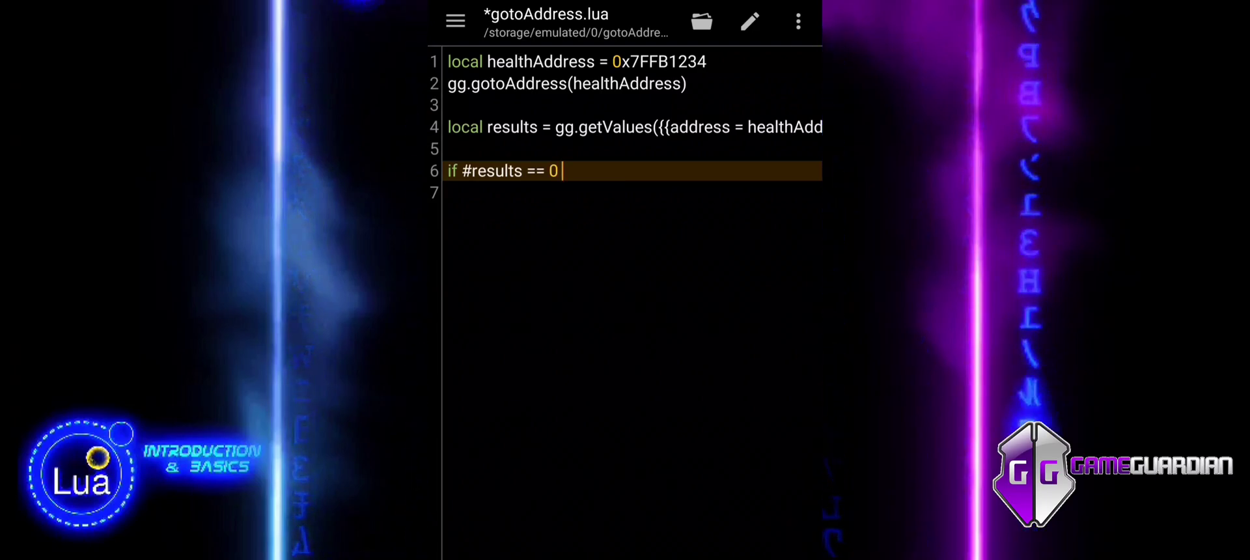
{"action": "type", "text": "or results"}
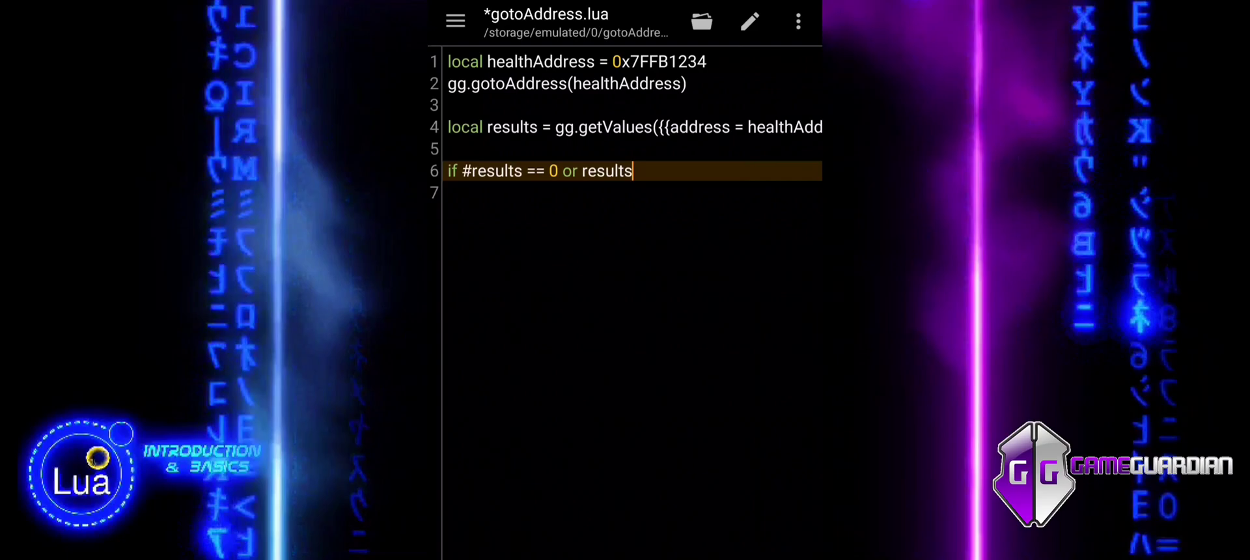
{"action": "type", "text": "[1"}
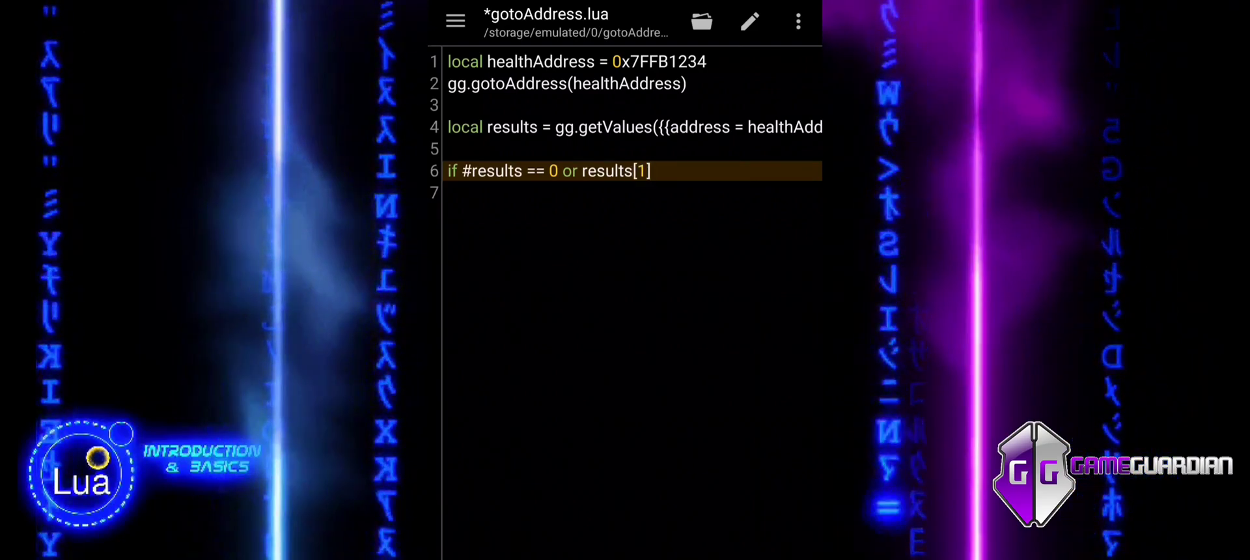
{"action": "type", "text": ".value == nil then"}
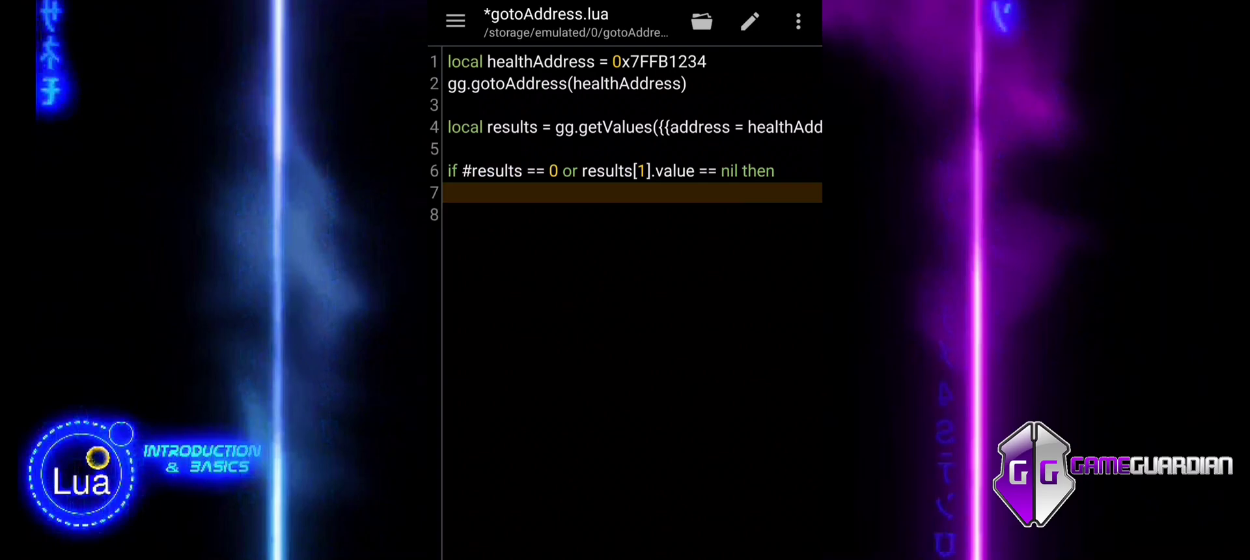
- Add gg.alert("Health address not found or value is nil.") followed by return
{"action": "type", "text": "gg.ale"}
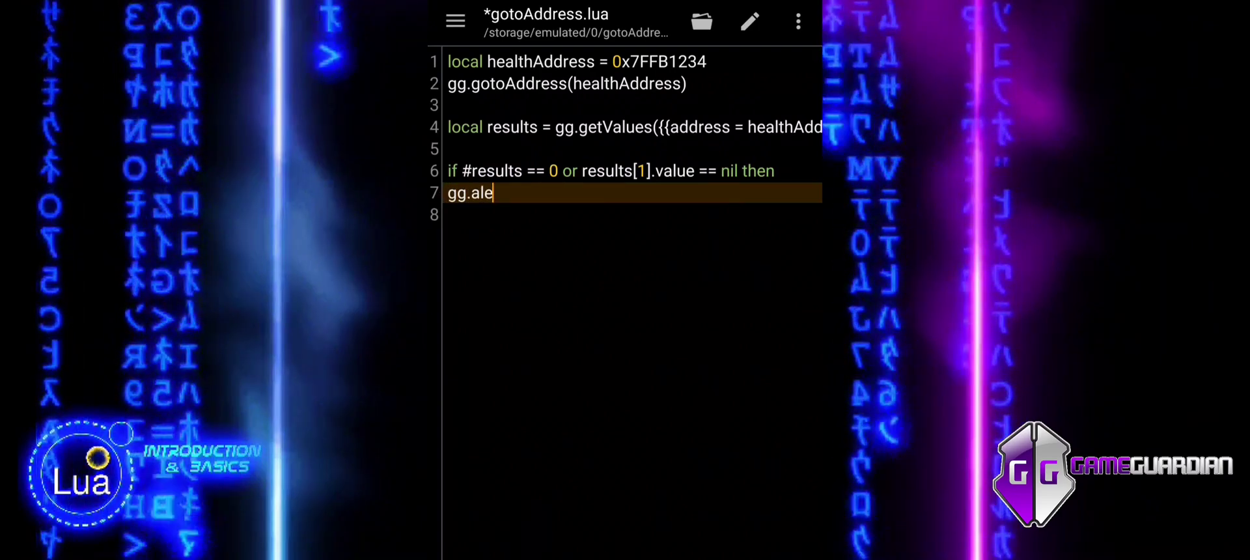
{"action": "type", "text": "rt(\""}
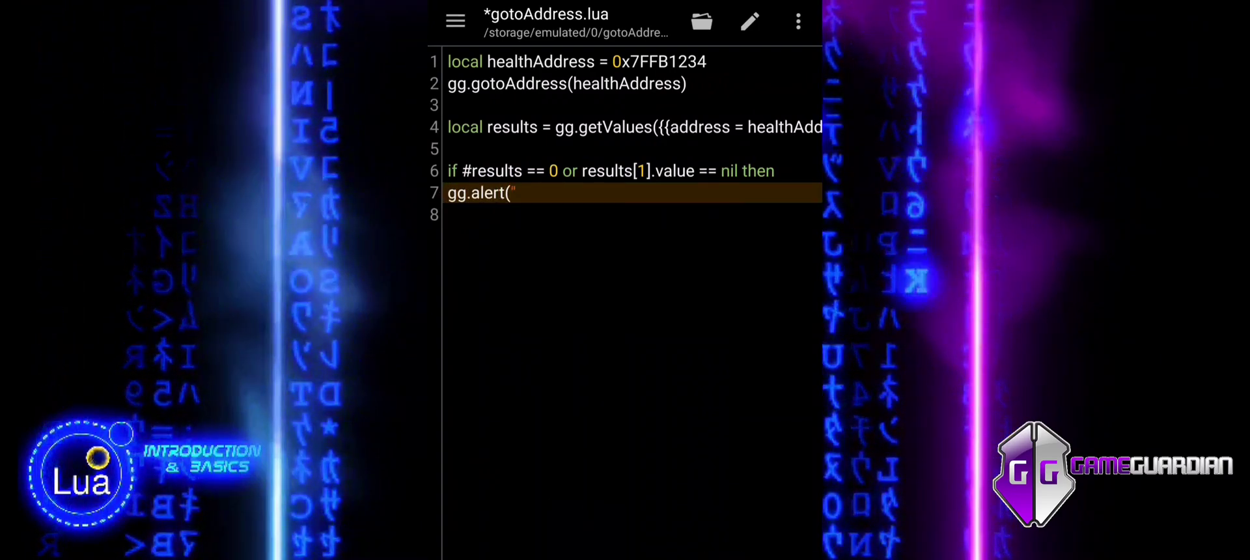
{"action": "type", "text": "Health"}
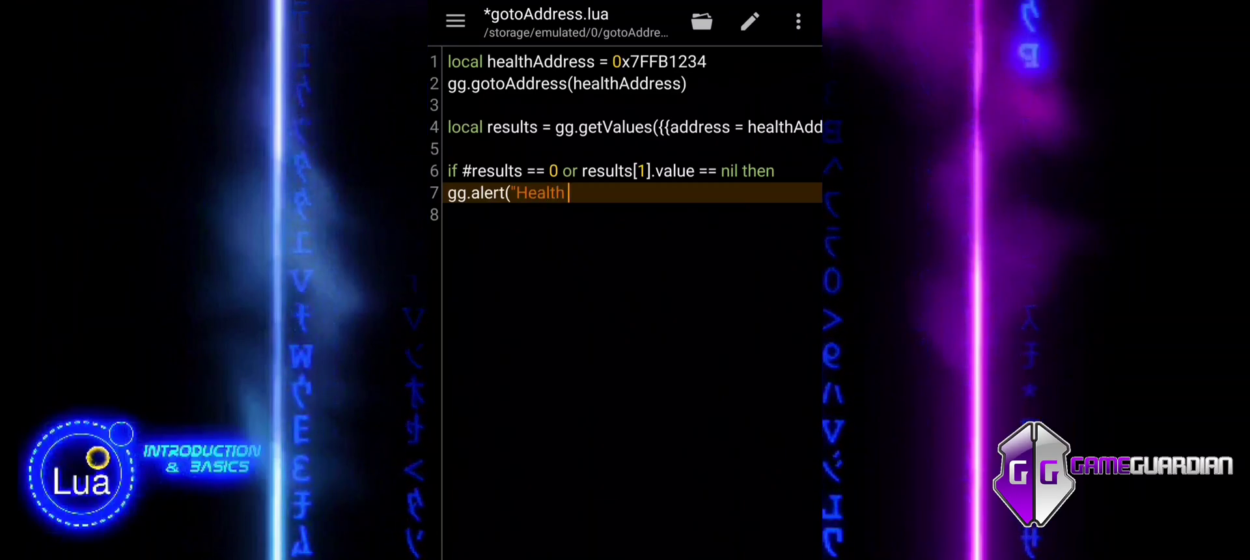
{"action": "type", "text": "address"}
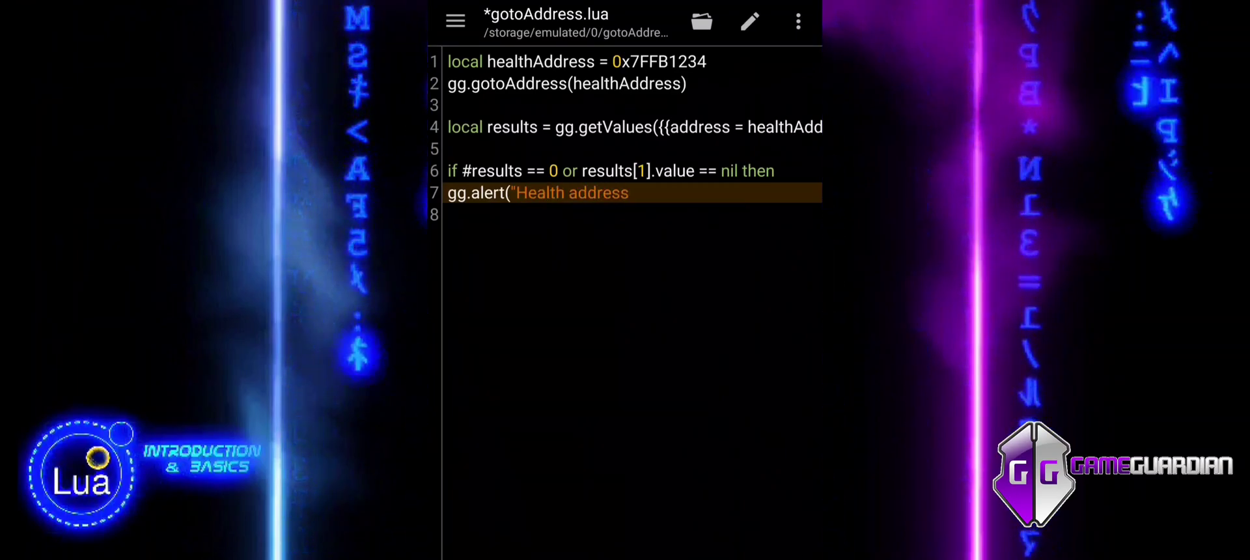
{"action": "type", "text": "not found or"}
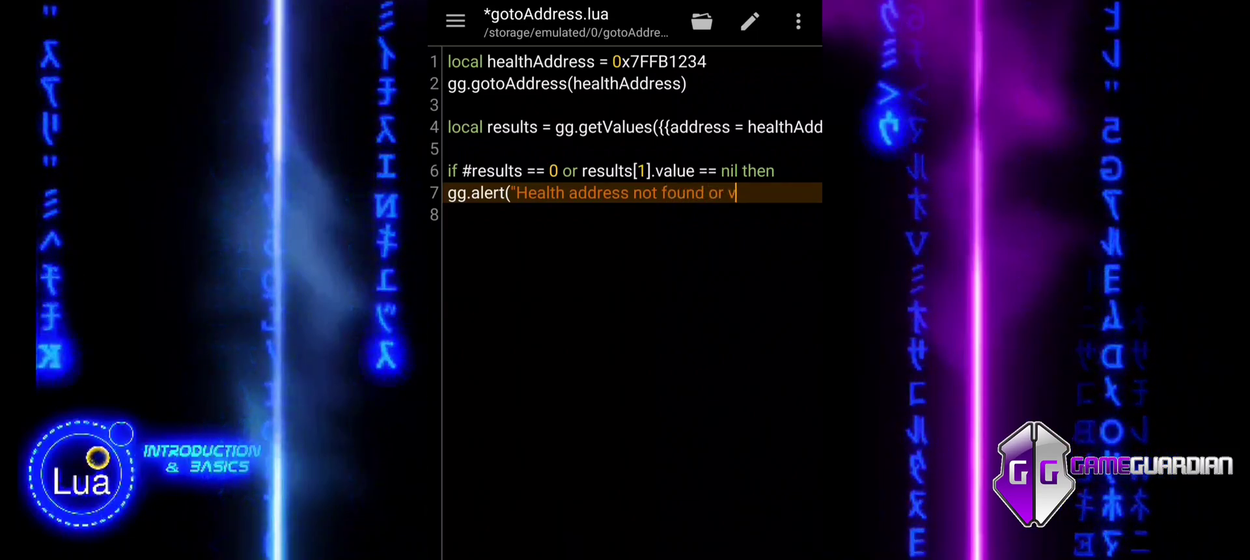
{"action": "type", "text": "value"}
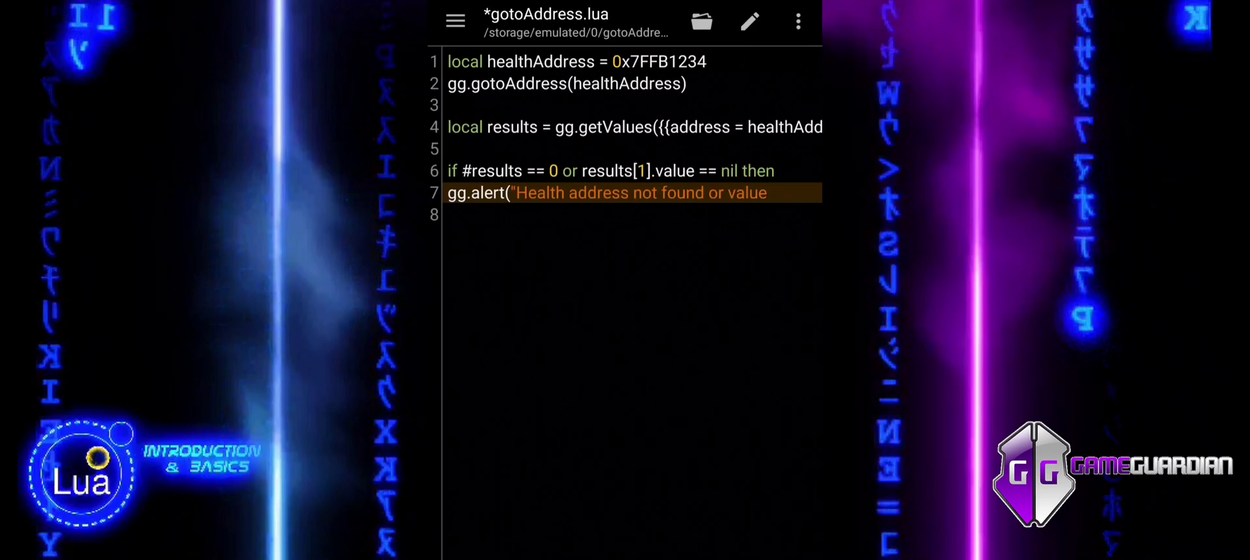
{"action": "type", "text": "is nil."}
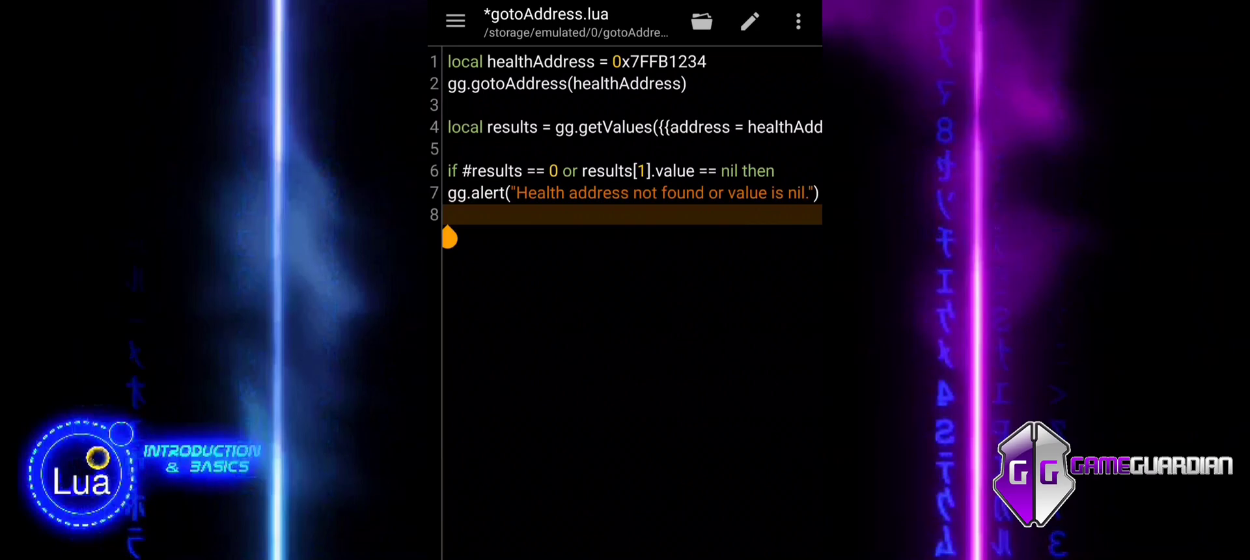
{"action": "type", "text": "return"}
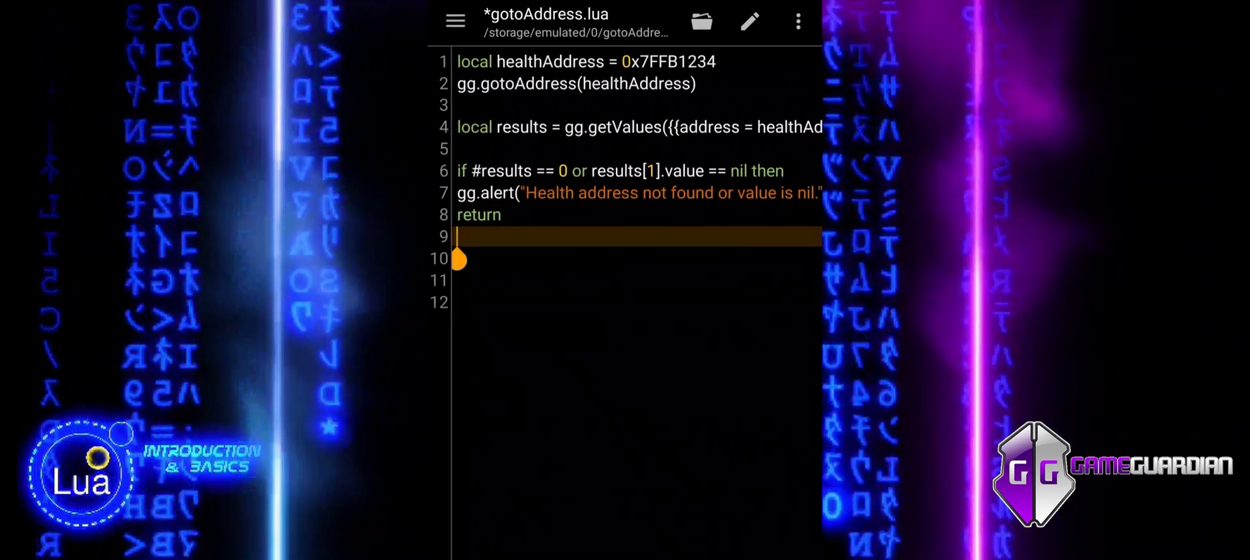
- Add else with gg.alert("Current address confirmed.") and close the block with end
{"action": "type", "text": "else"}
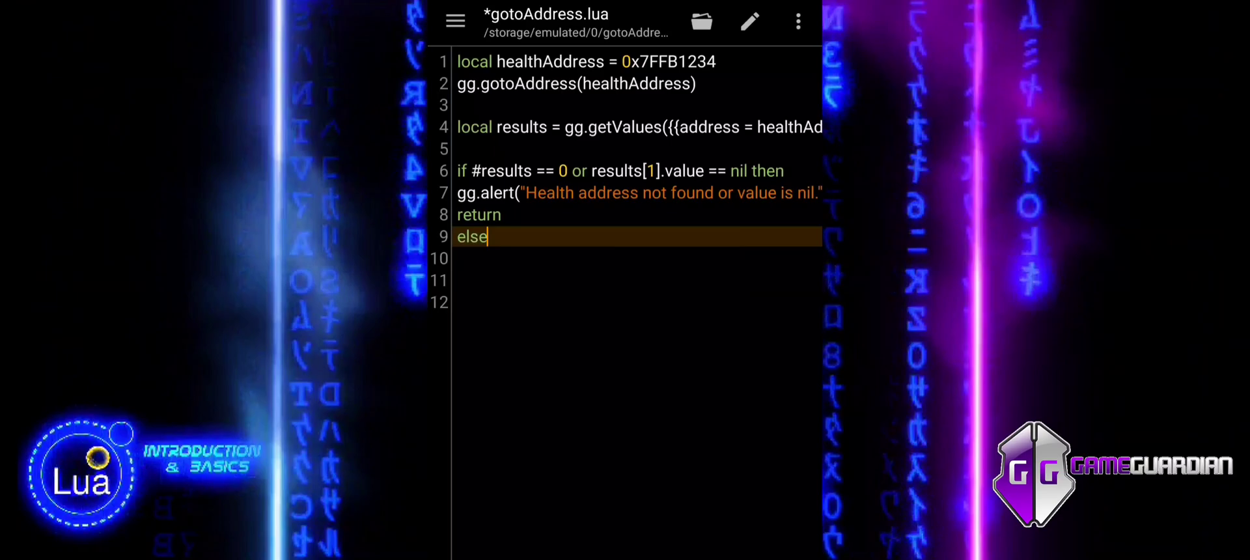
{"action": "type", "text": "gg."}
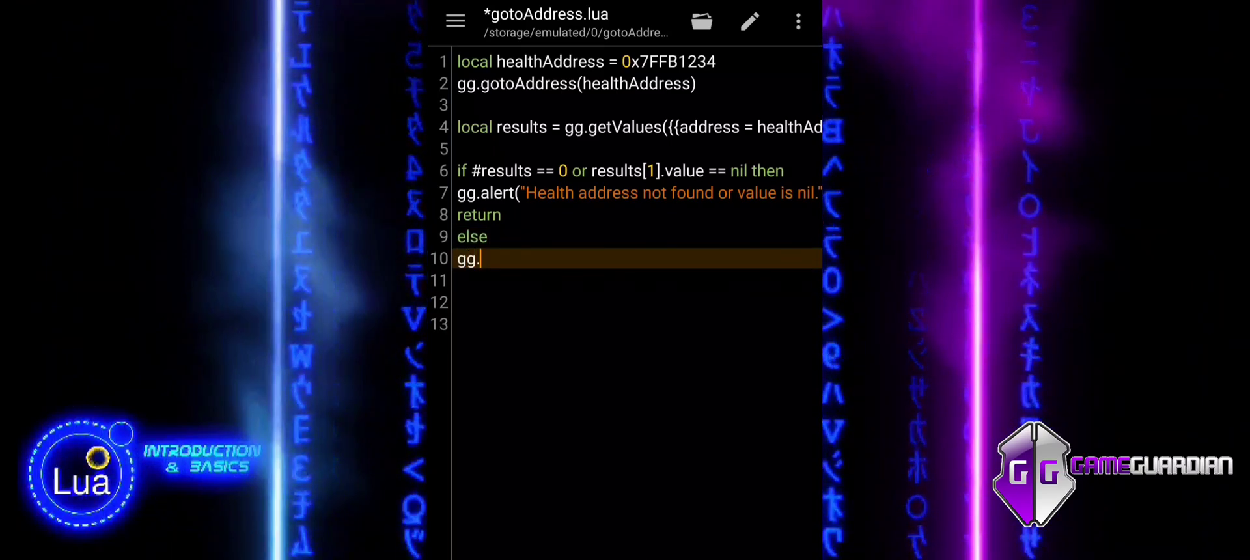
{"action": "type", "text": "alert("}
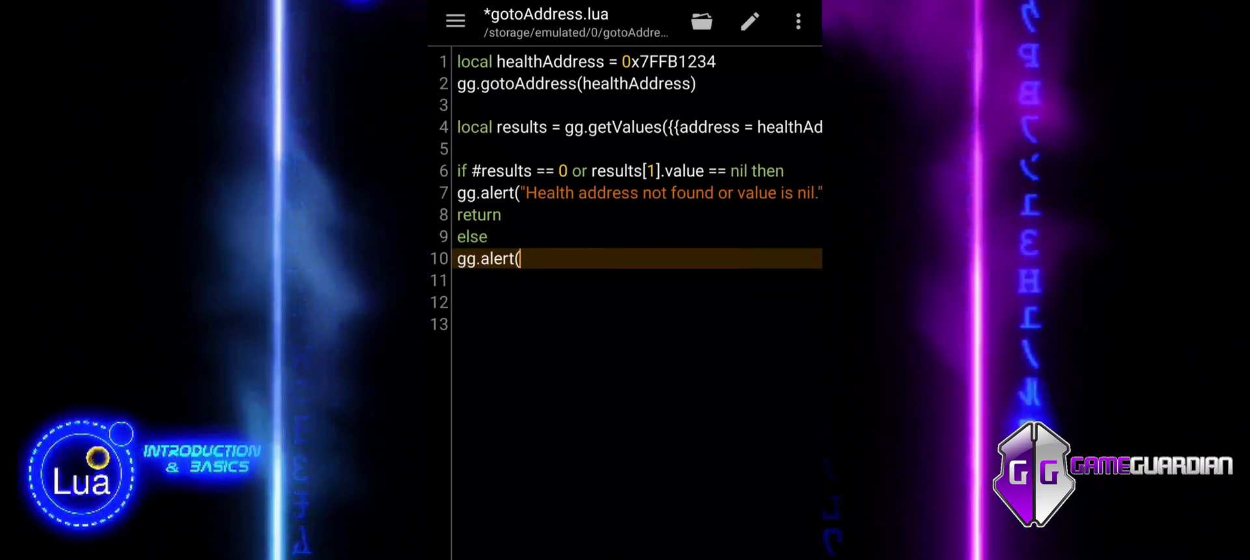
{"action": "type", "text": "\"C"}
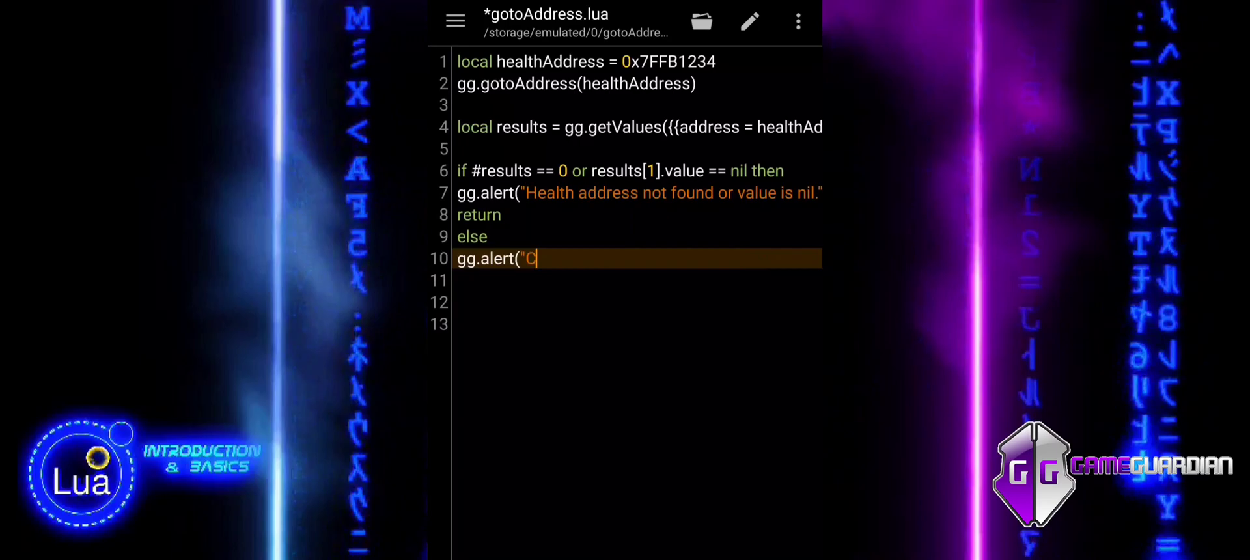
{"action": "type", "text": "urrent address"}
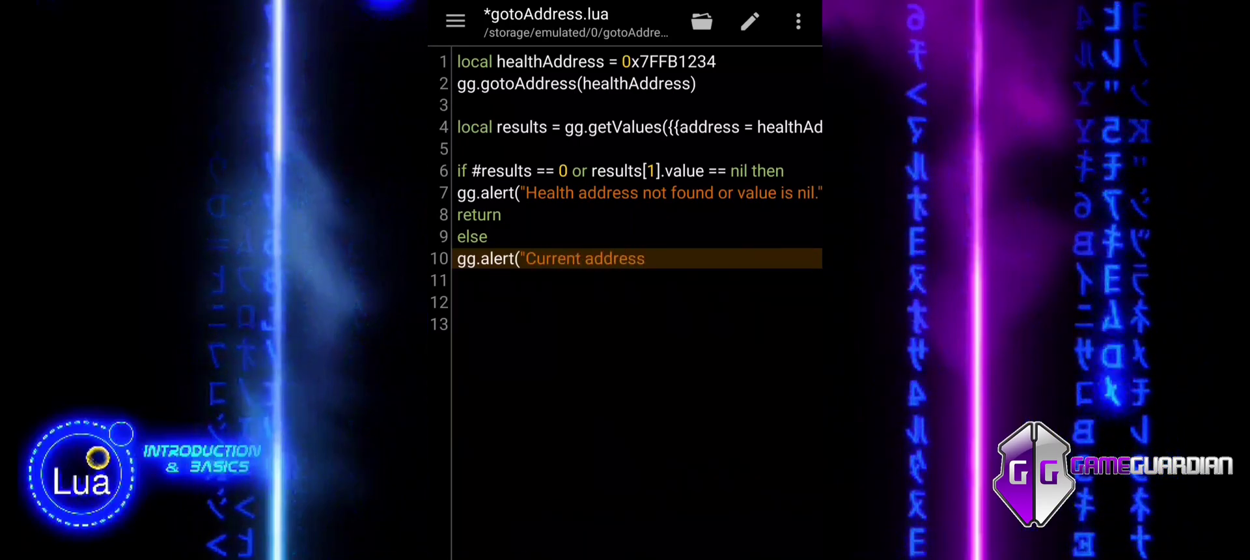
{"action": "type", "text": "confir"}
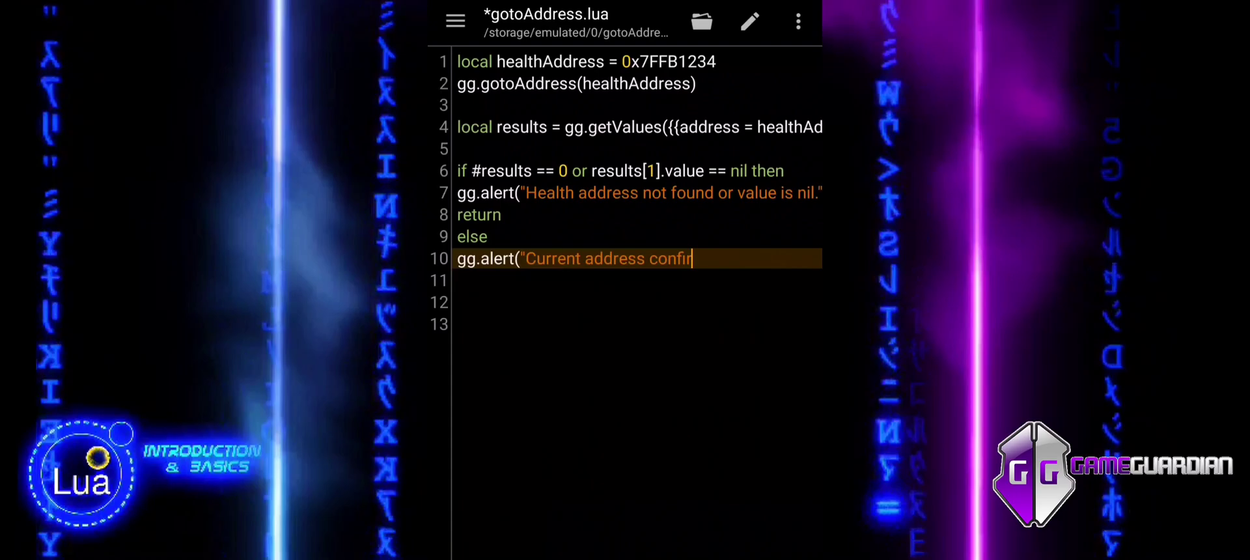
{"action": "type", "text": "med."}
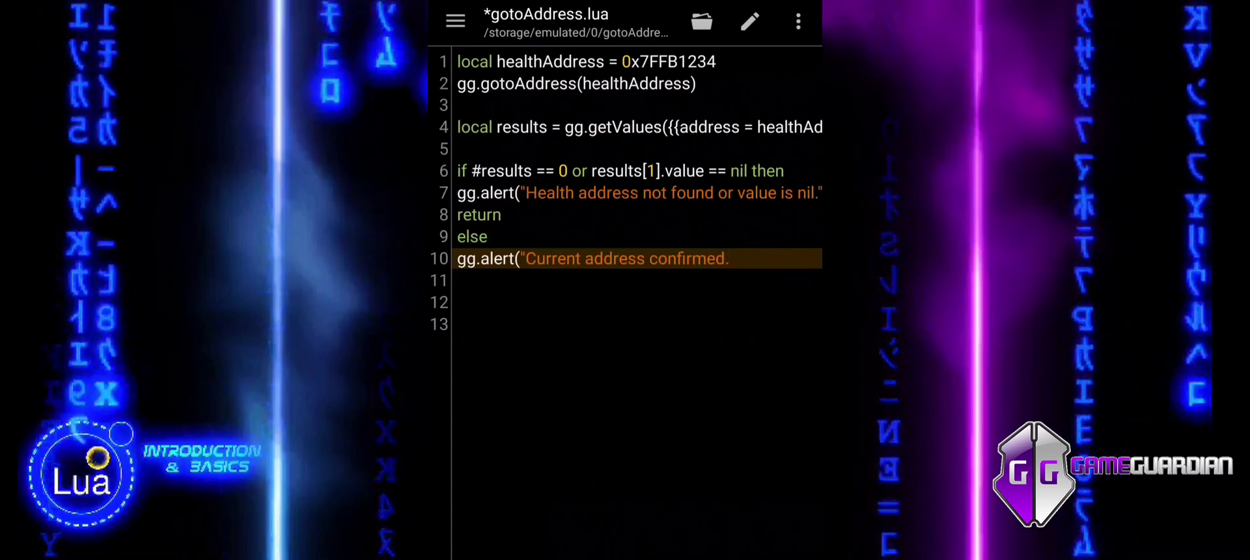
{"action": "key", "text": "Enter"}
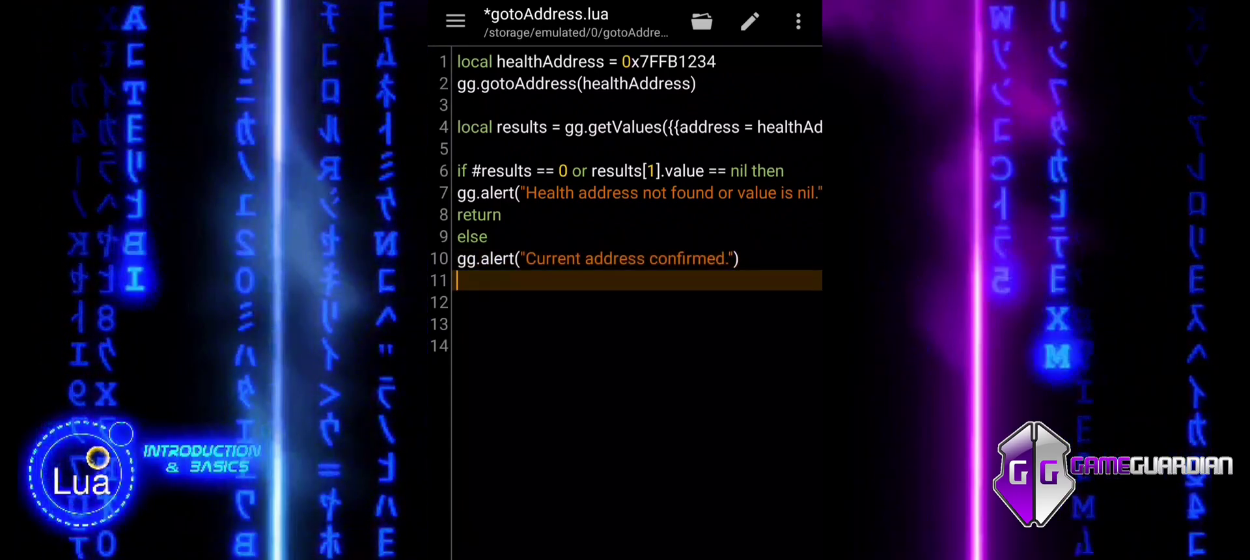
{"action": "type", "text": "end"}
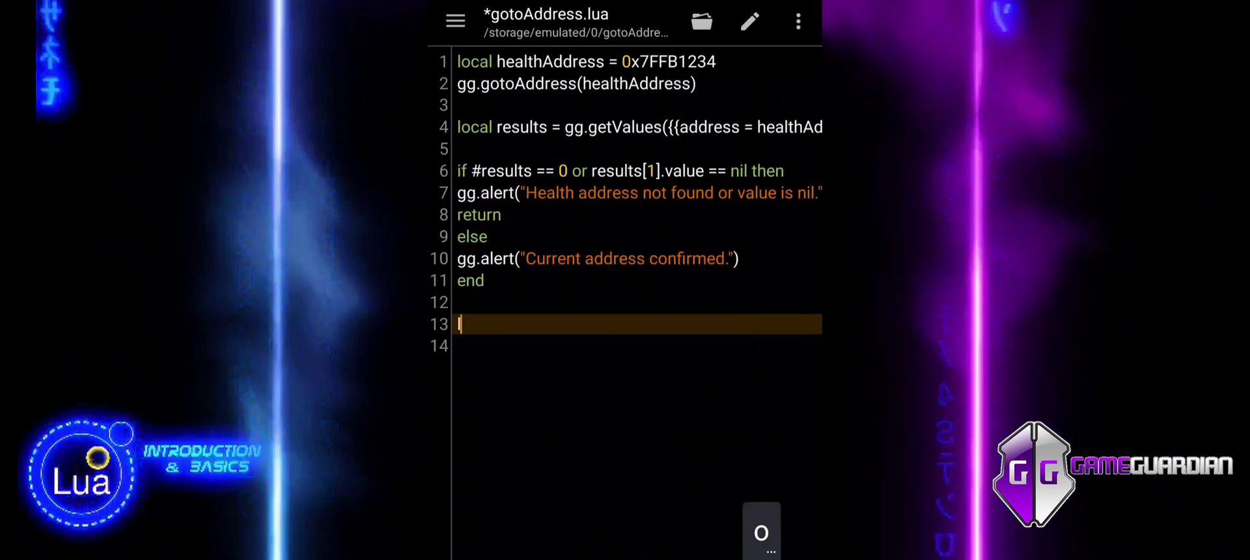
- Declare local currentHealth = results[1].value
{"action": "type", "text": "local c"}
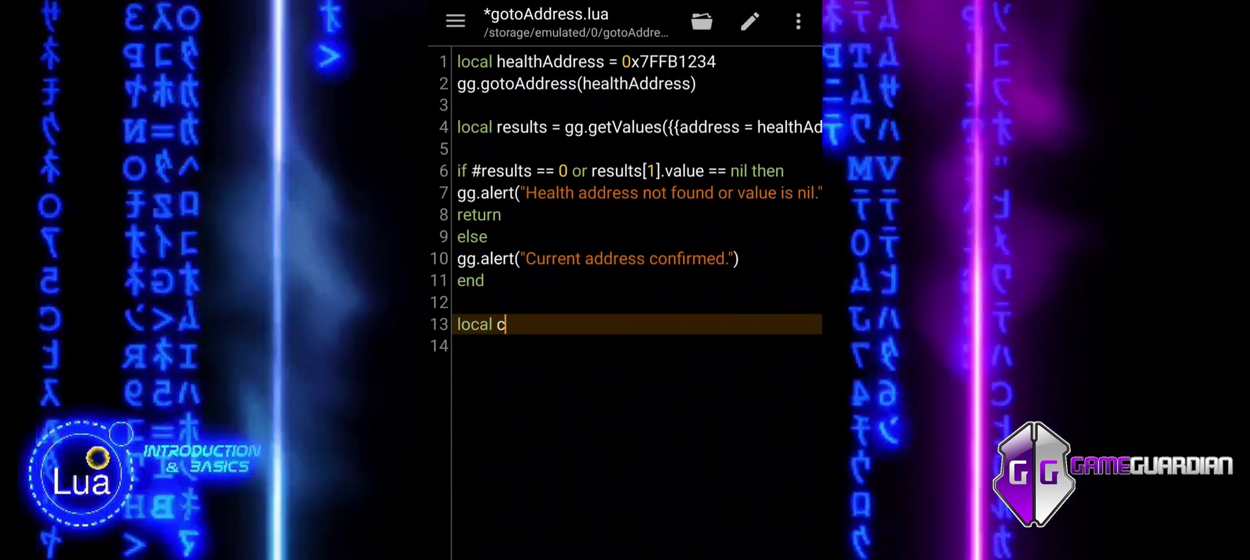
{"action": "type", "text": "urrent"}
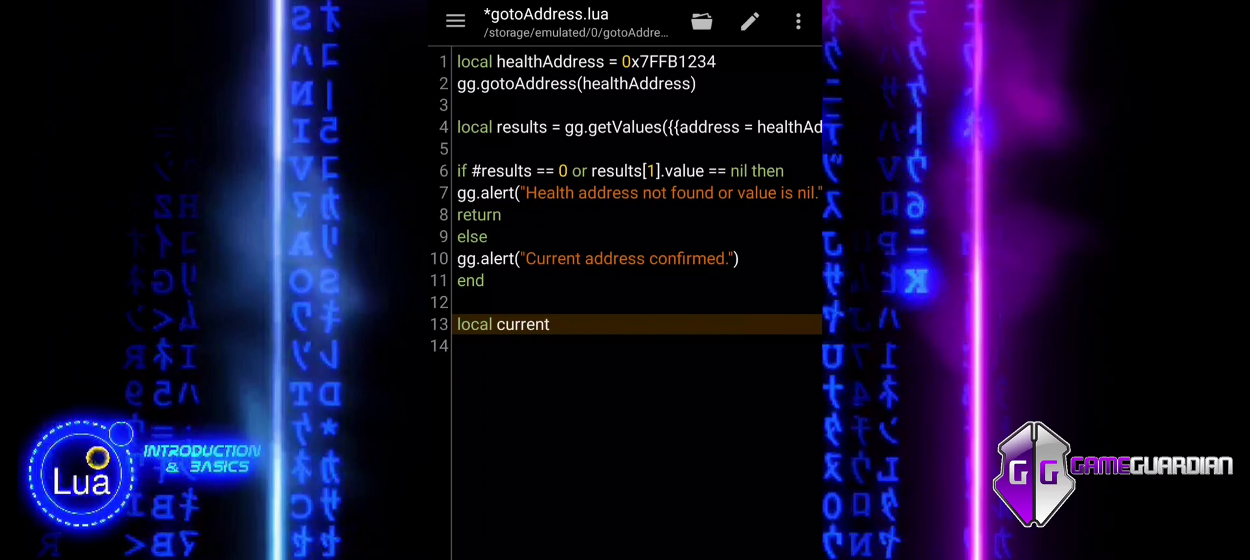
{"action": "type", "text": "Health"}
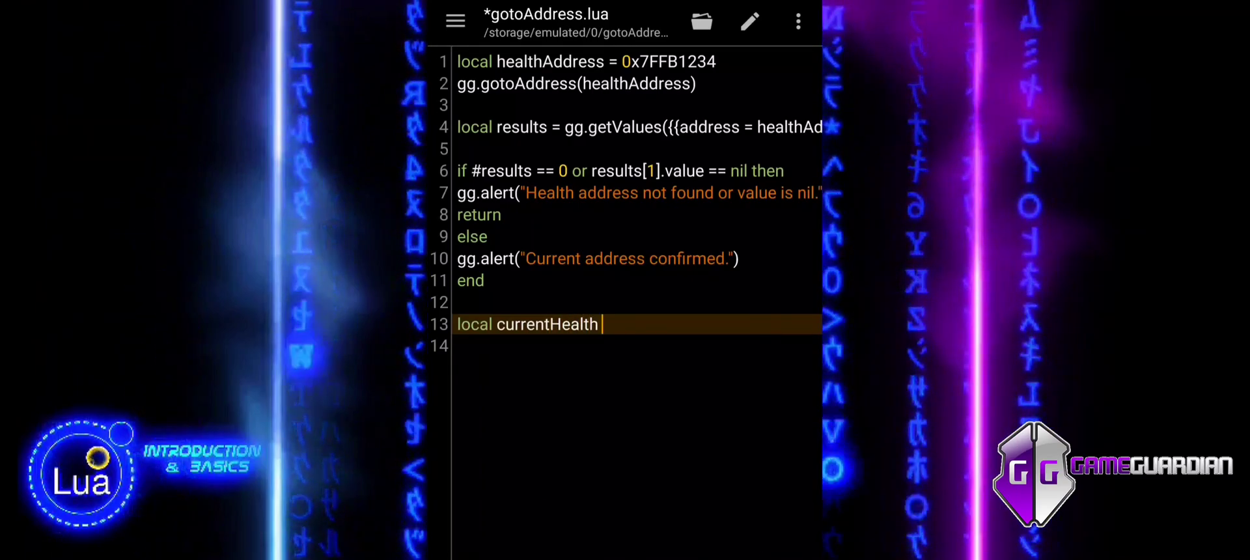
{"action": "type", "text": "="}
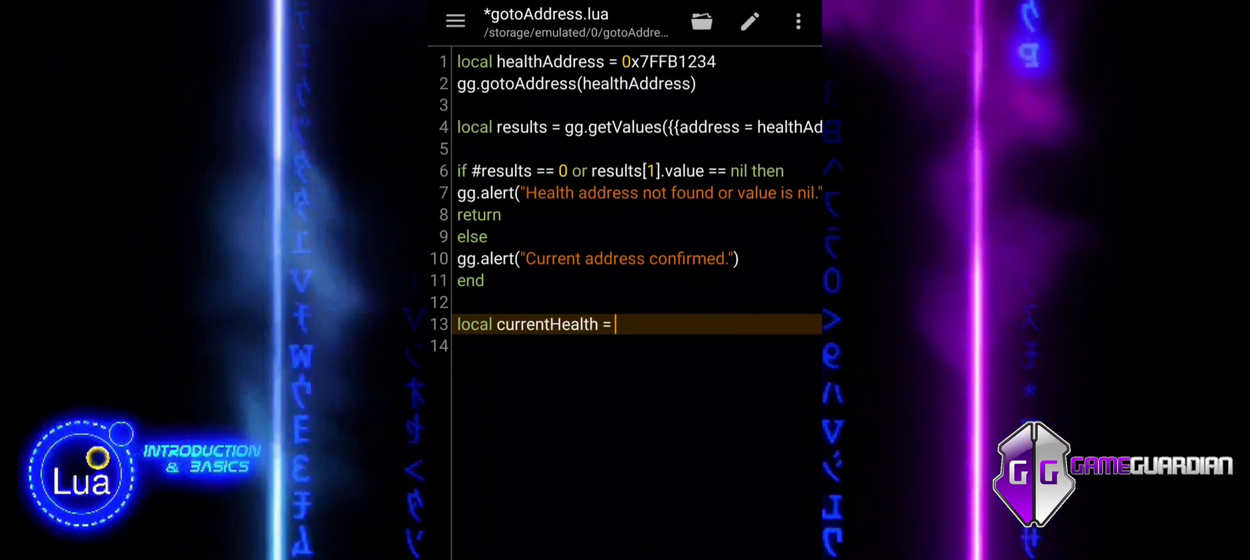
{"action": "left_click", "coordinate": [614, 324]}
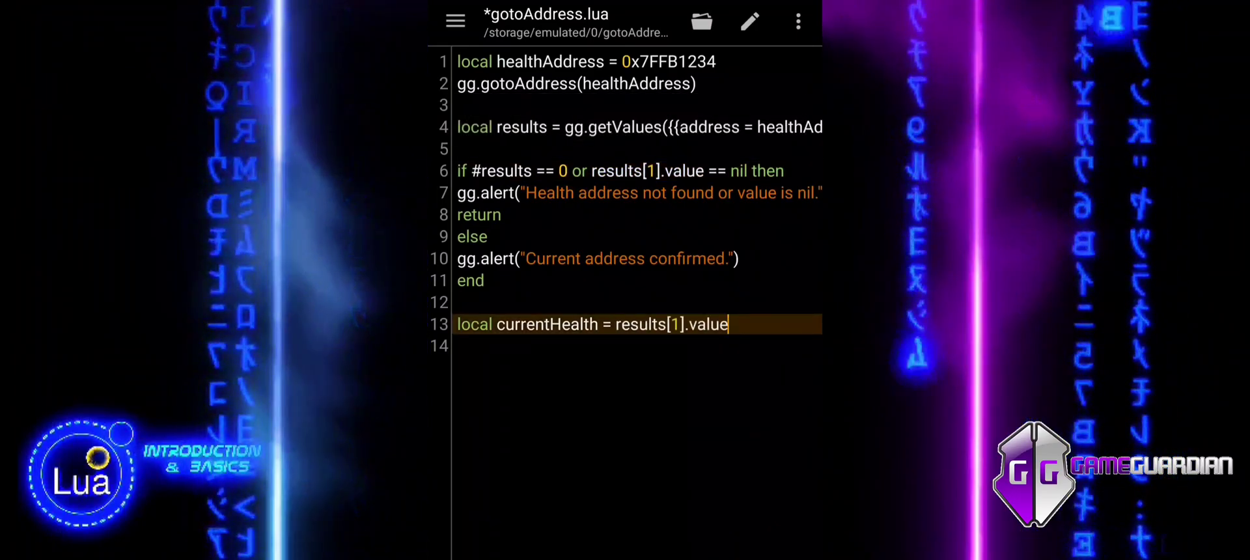
- Write gg.alert("Current health: " .. currentHealth)
{"action": "type", "text": "gg"}
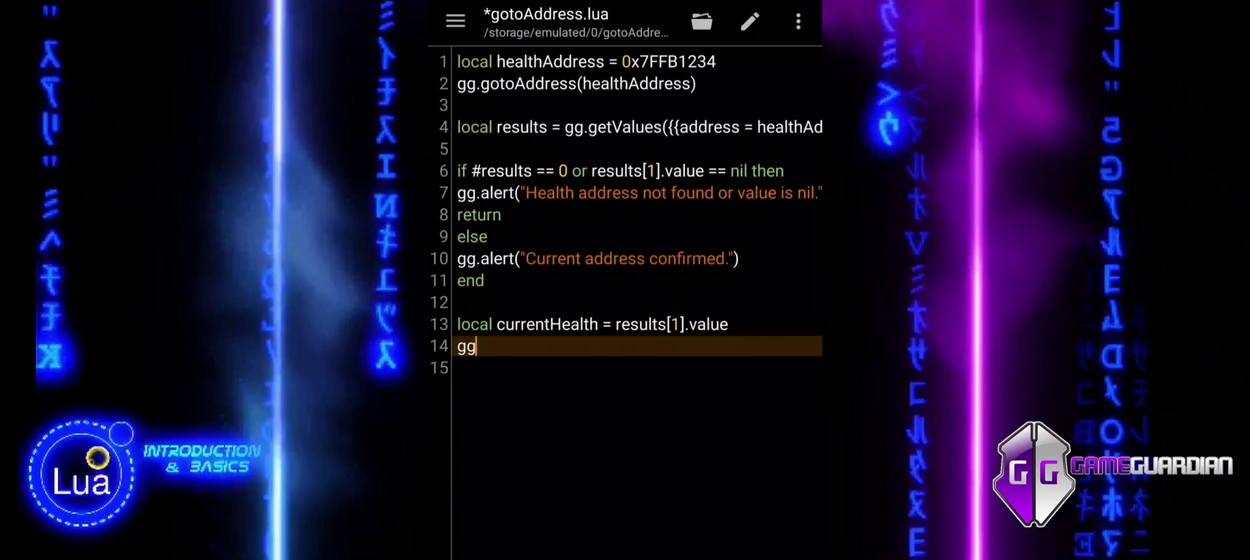
{"action": "type", "text": ".alert"}
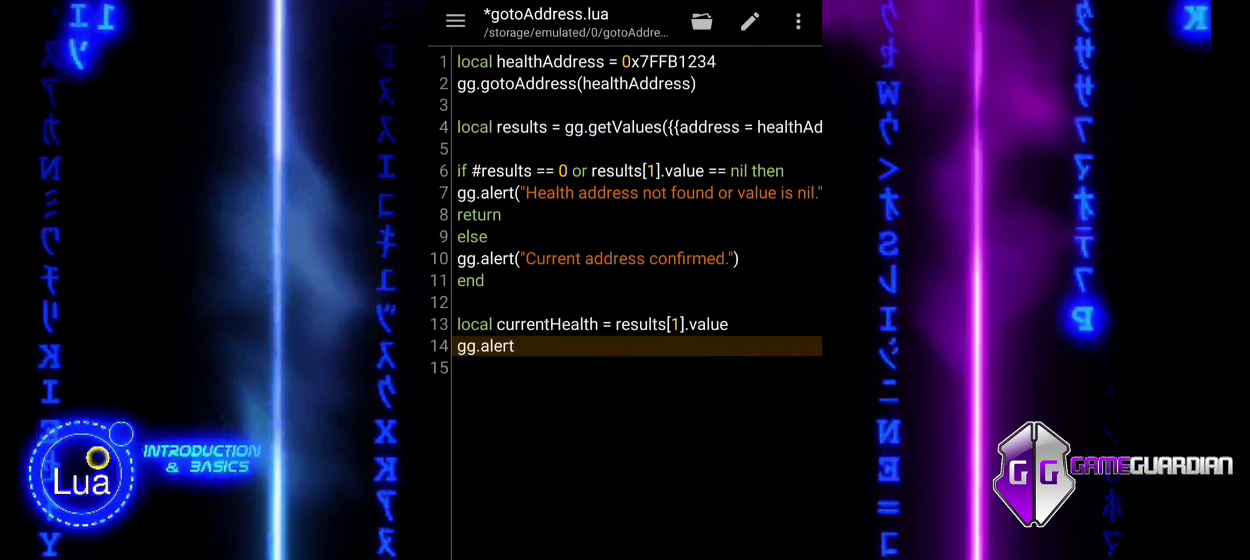
{"action": "type", "text": "("}
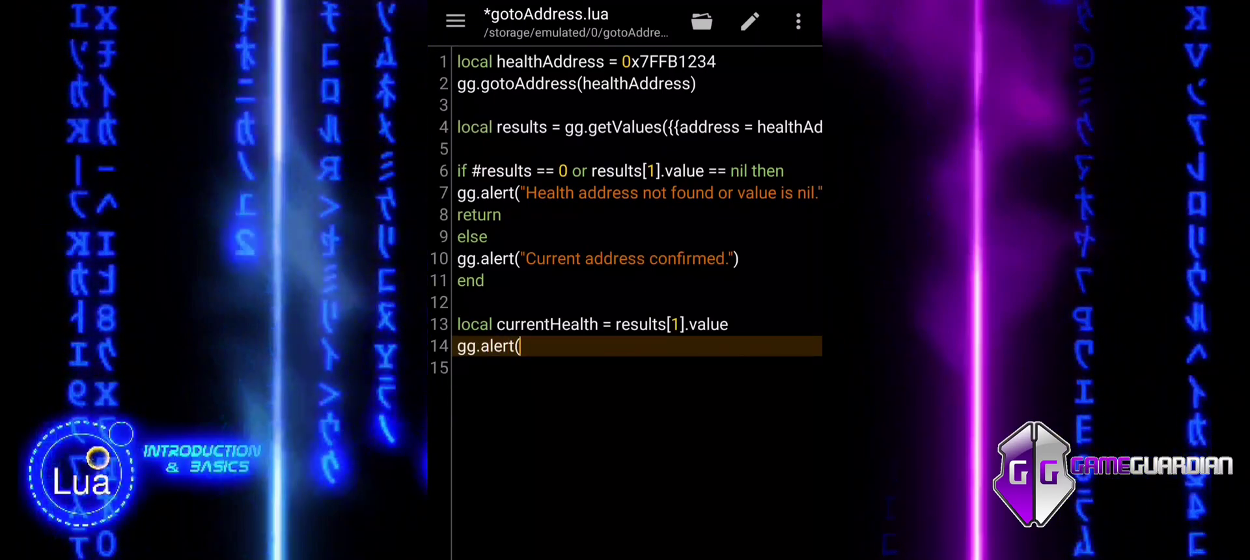
{"action": "type", "text": "\""}
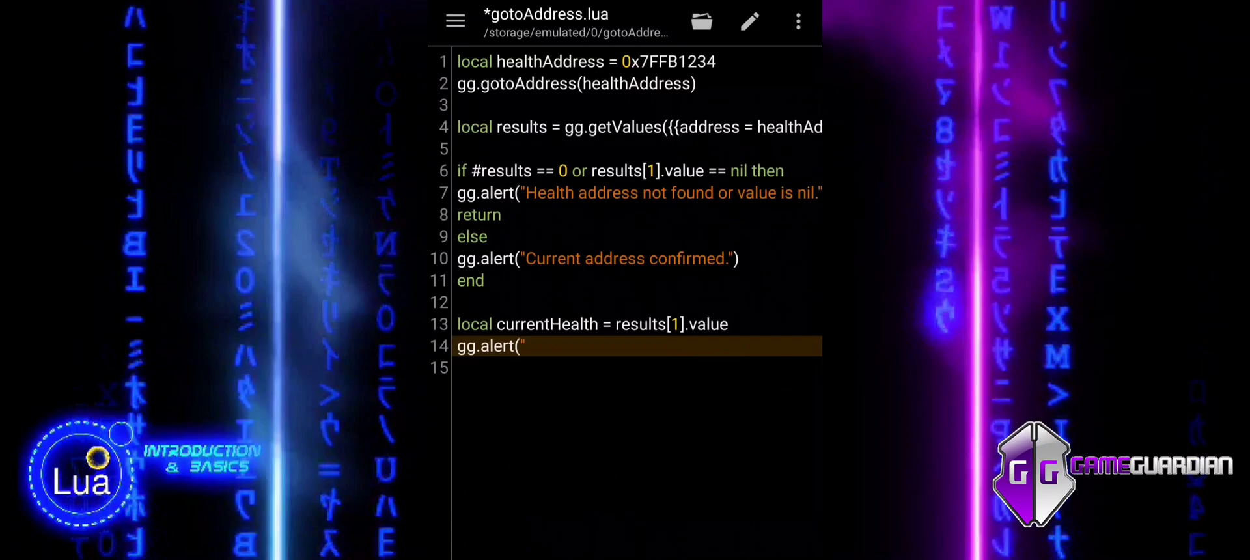
{"action": "type", "text": "Current"}
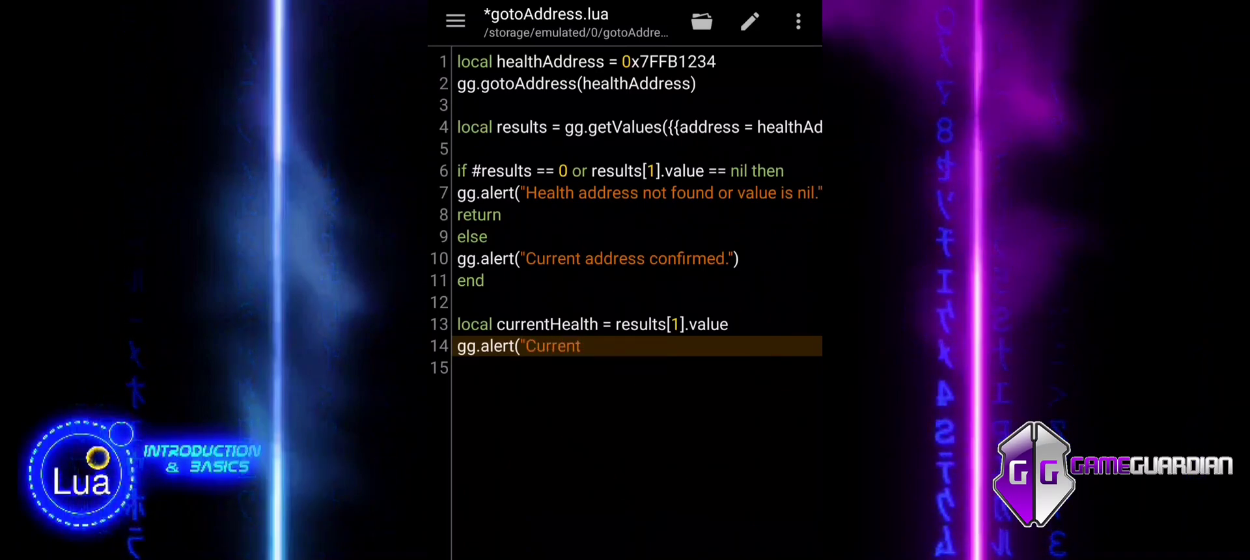
{"action": "type", "text": "health"}
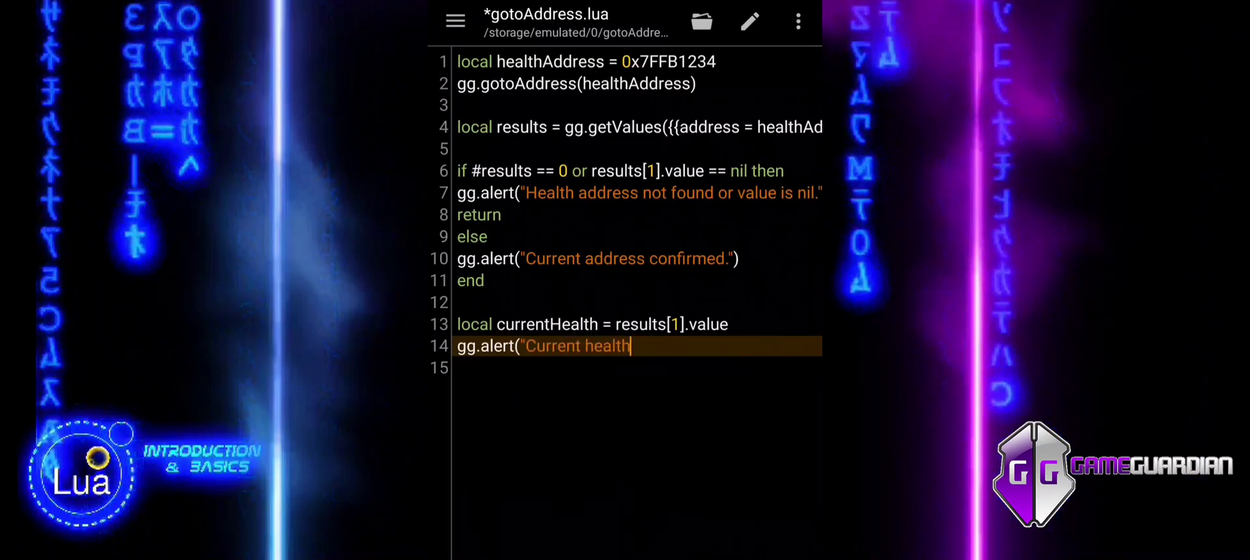
{"action": "type", "text": ": $"}
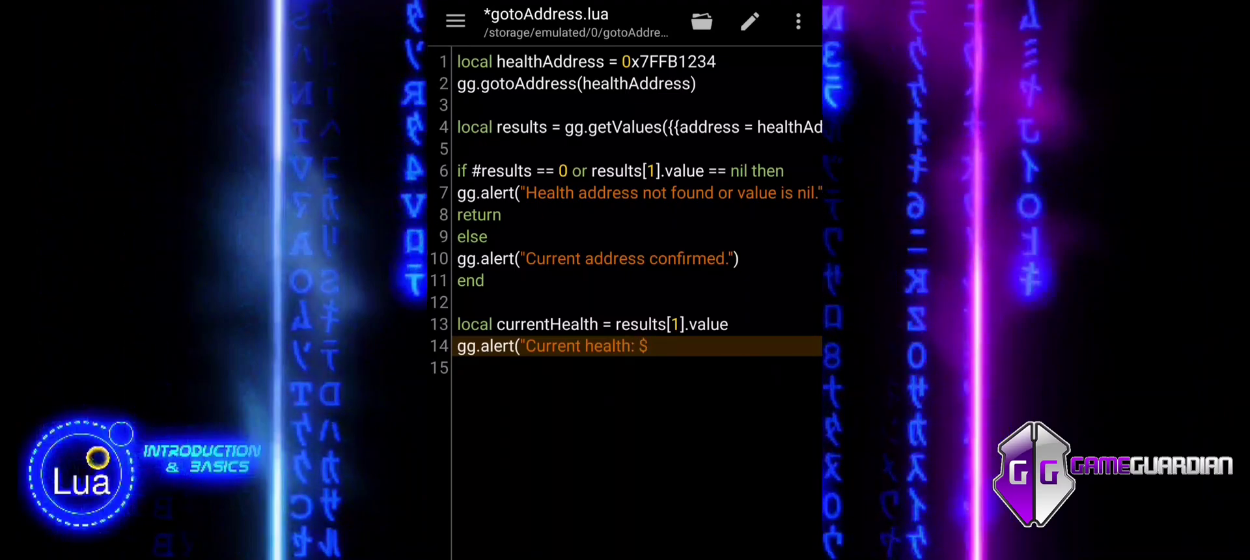
{"action": "key", "text": "Backspace"}
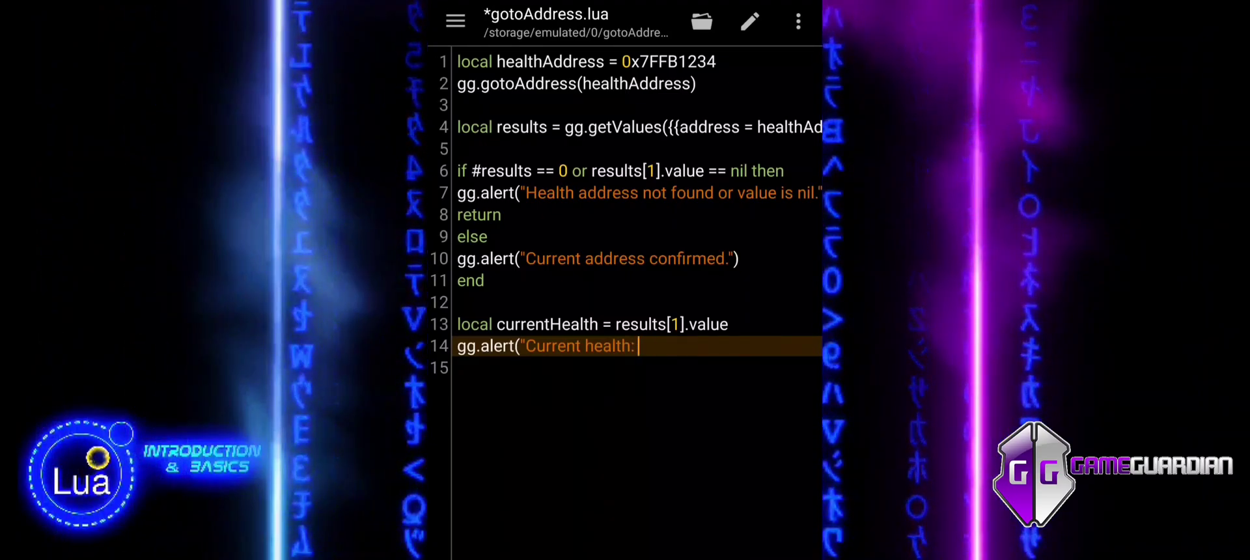
{"action": "type", "text": "\" .."}
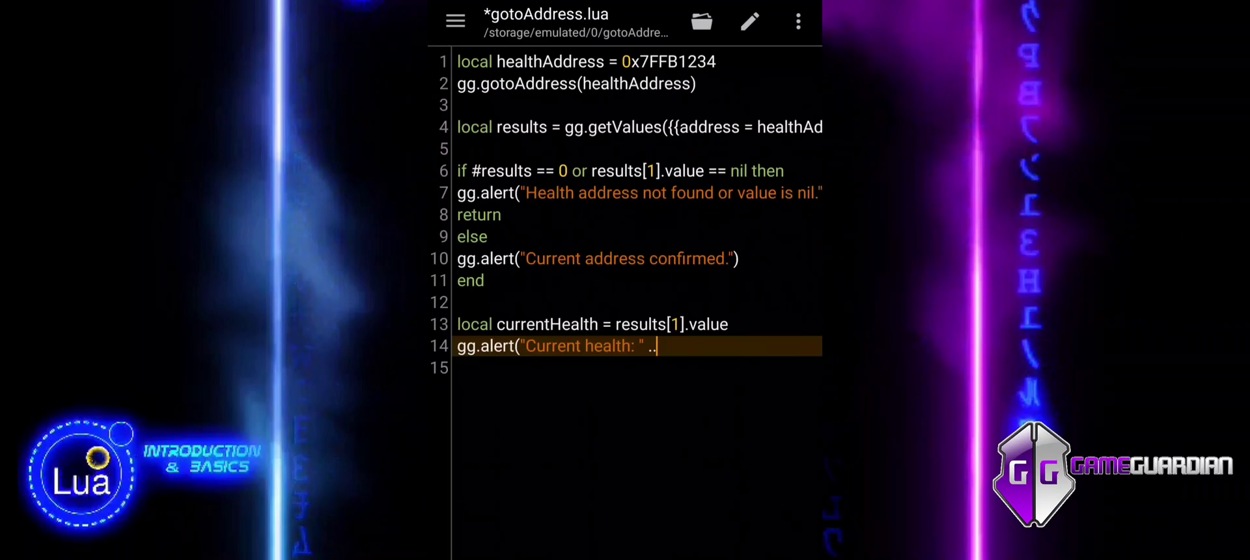
{"action": "double_click", "coordinate": [541, 324]}
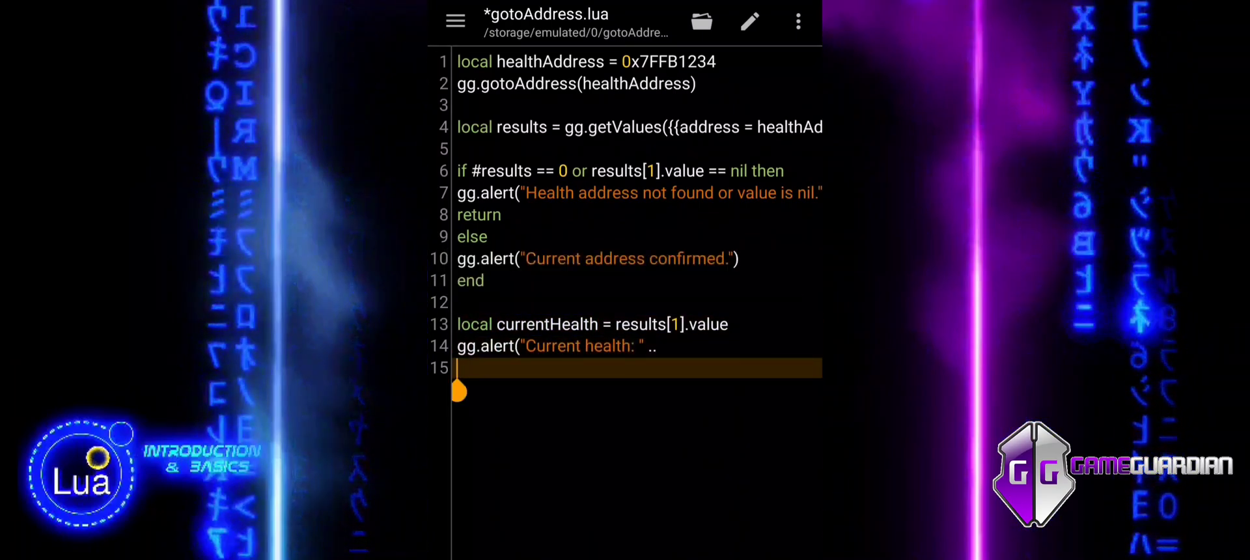
{"action": "type", "text": "currentHealth)"}
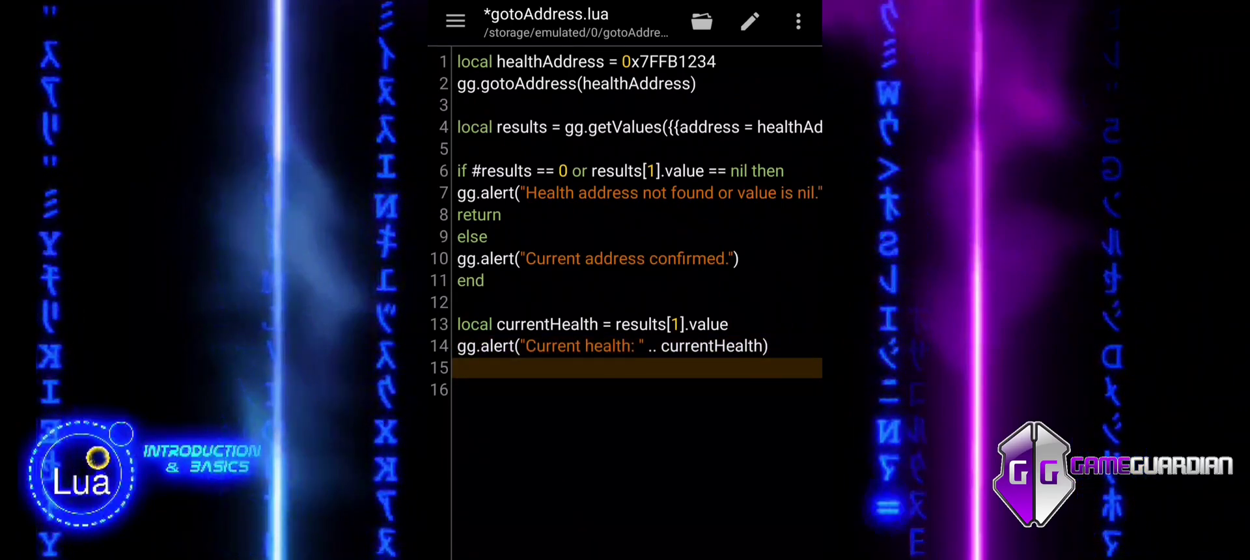
- Write the condition if currentHealth == 100 then
{"action": "type", "text": "if"}
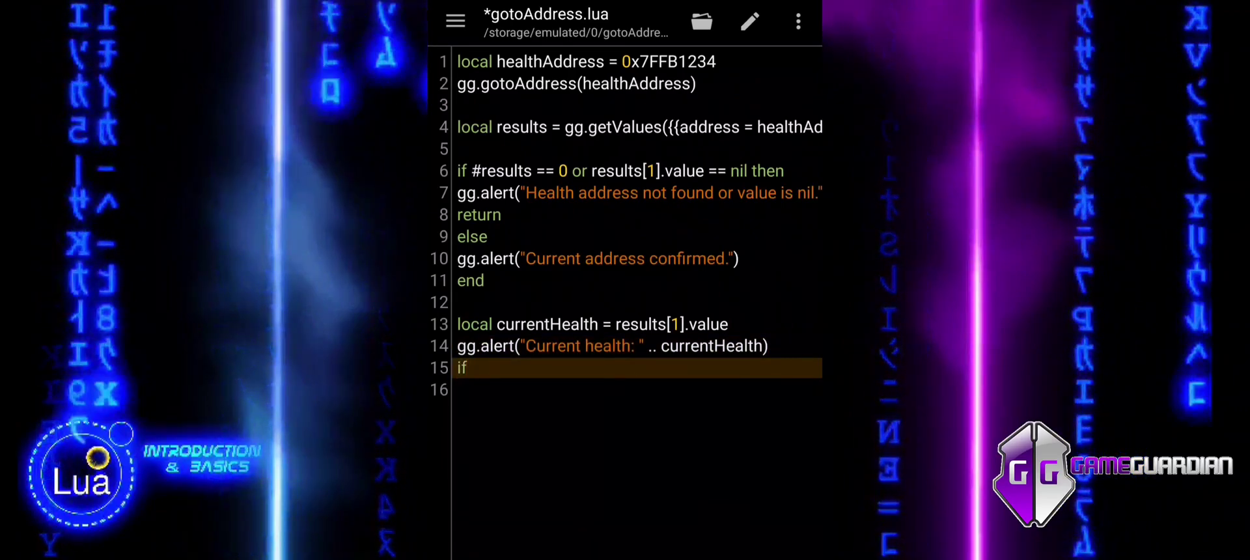
{"action": "type", "text": "currentHealth"}
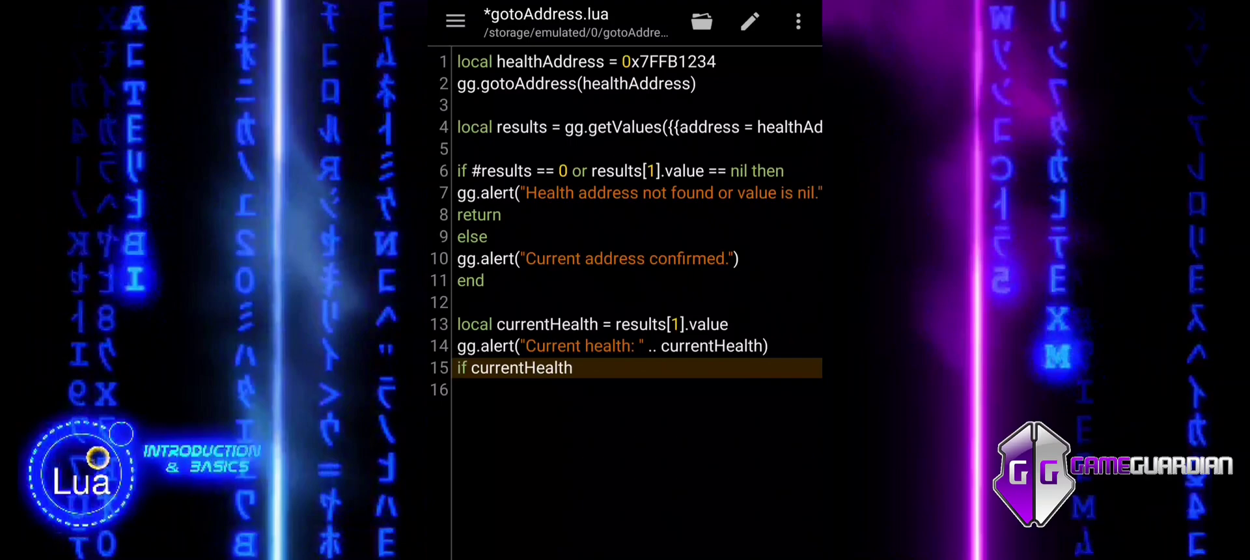
{"action": "type", "text": "=="}
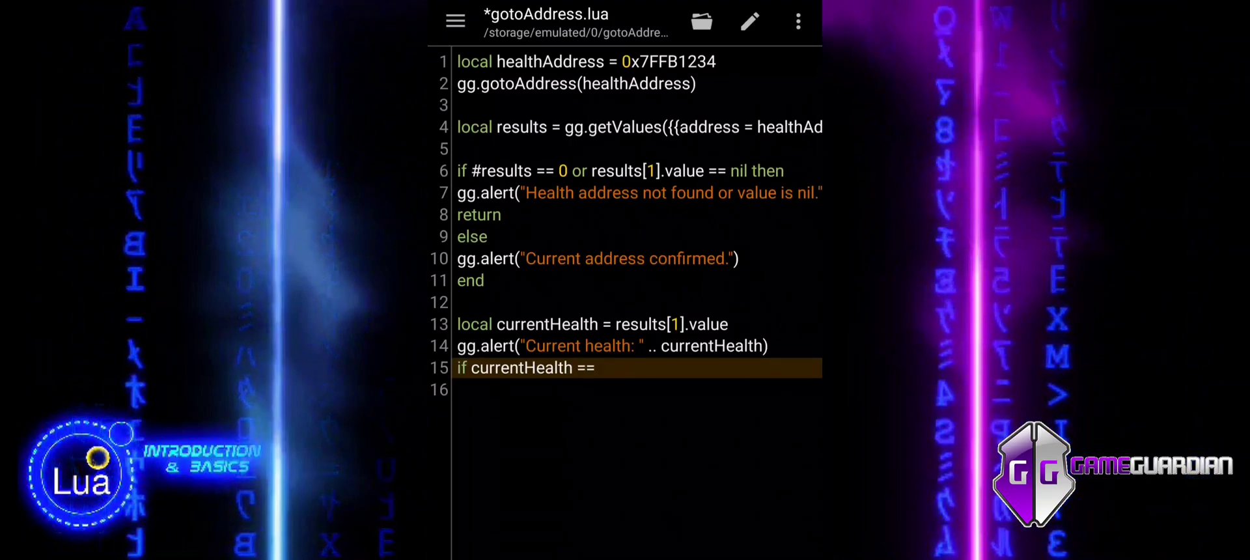
{"action": "type", "text": "100 then"}
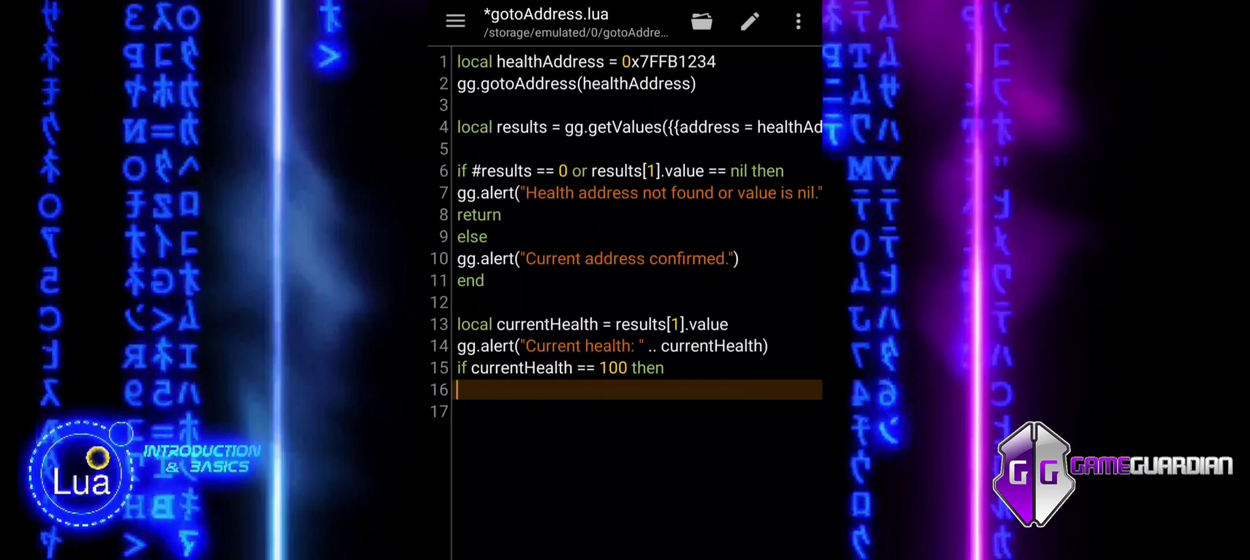
- Add gg.alert("Health is already set to 100.\nNo change...") inside the check
{"action": "type", "text": "gg.ale"}
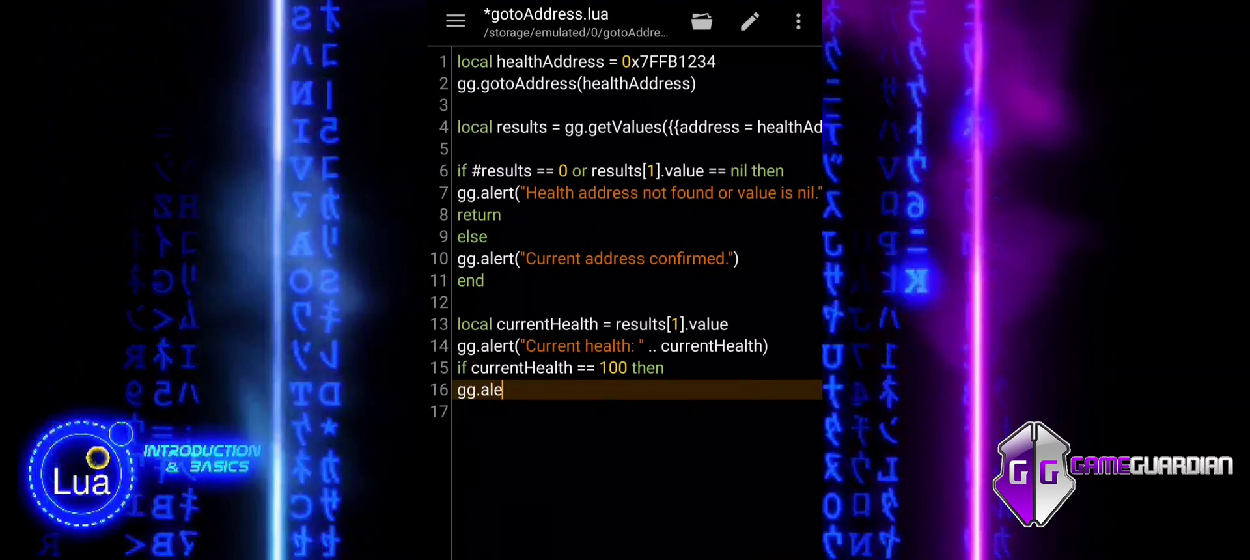
{"action": "type", "text": "rt(\""}
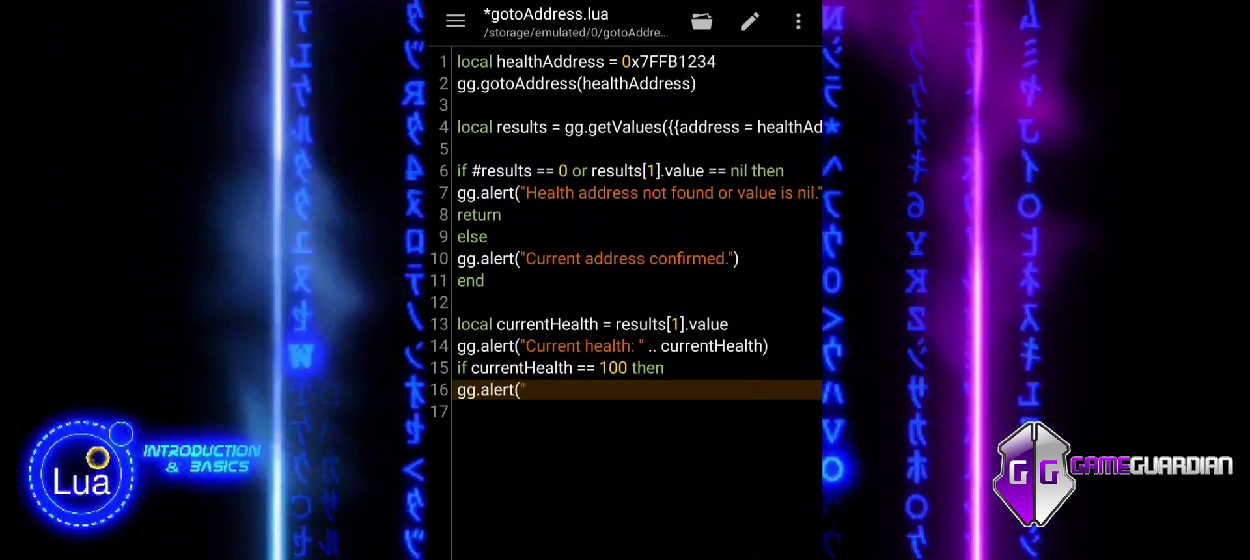
{"action": "type", "text": "Hea"}
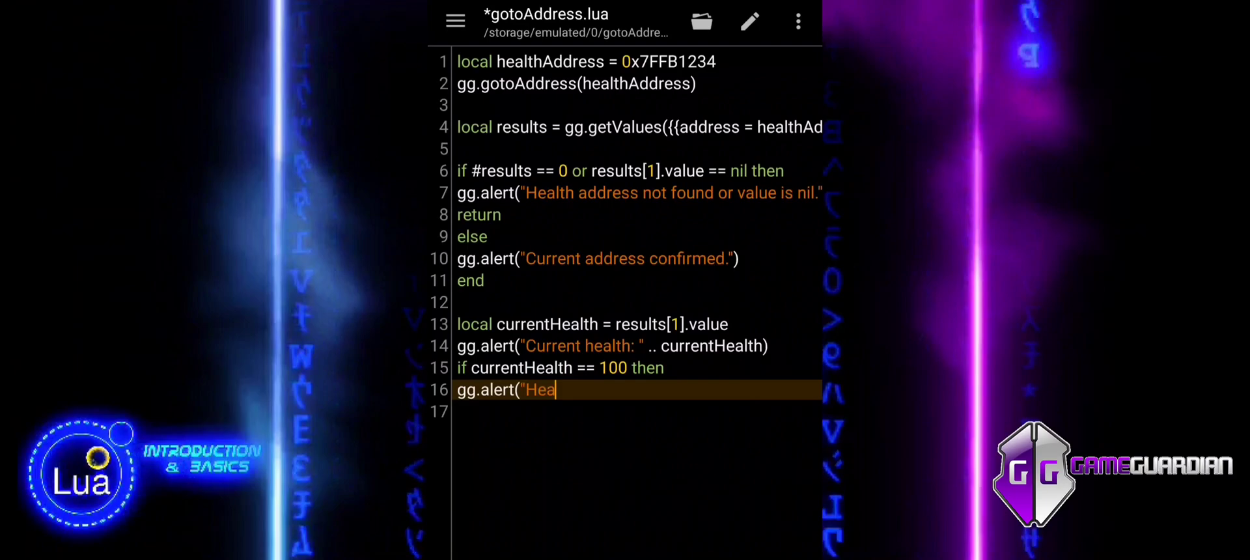
{"action": "type", "text": "lth is already s"}
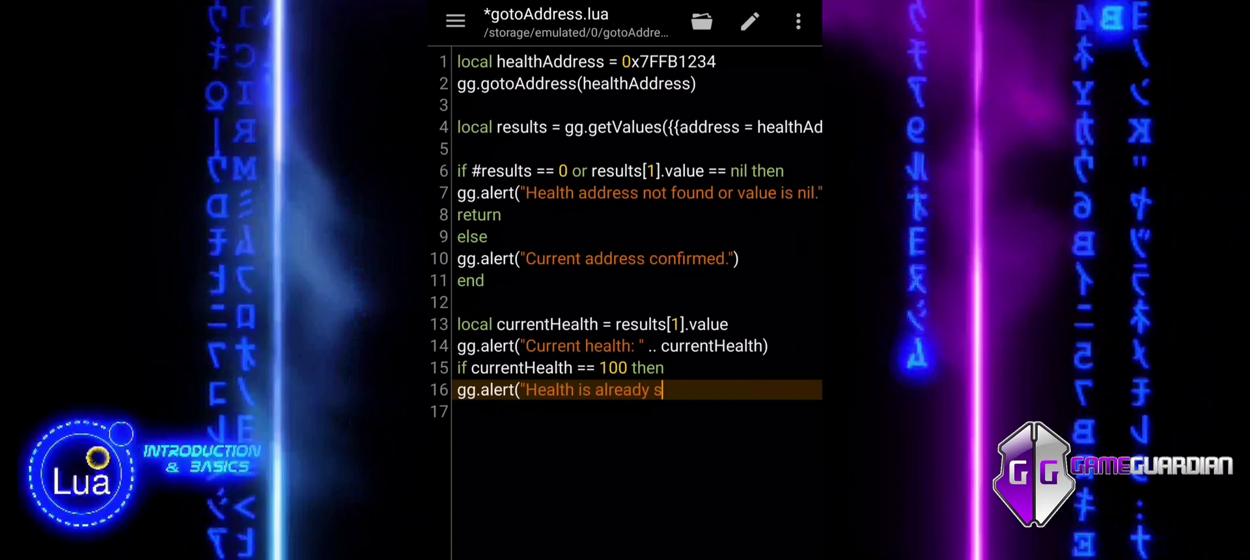
{"action": "type", "text": "et to"}
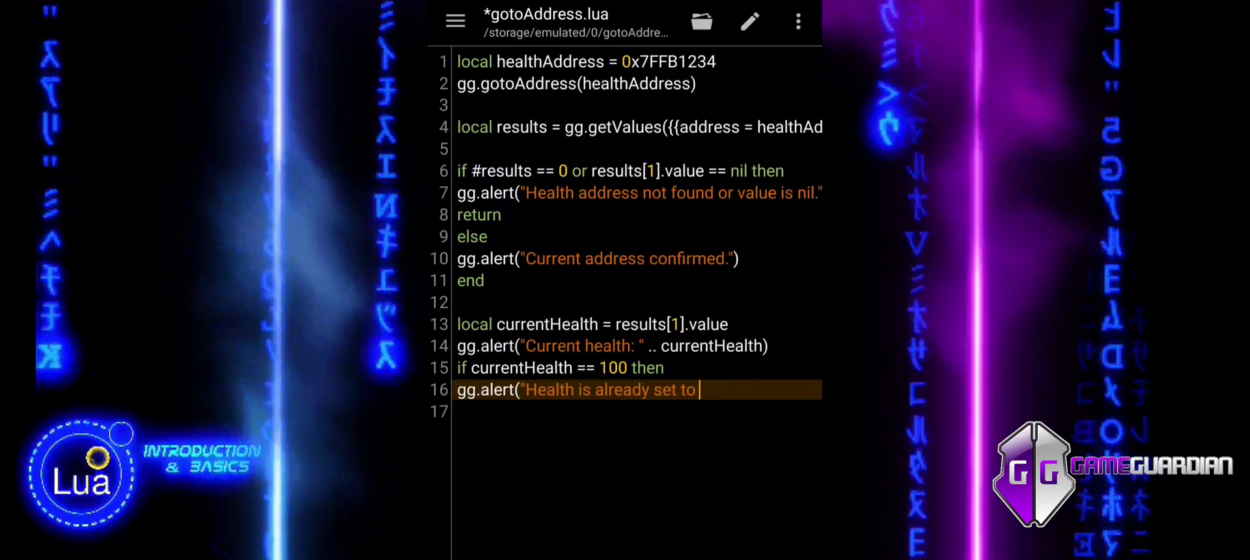
{"action": "type", "text": "100."}
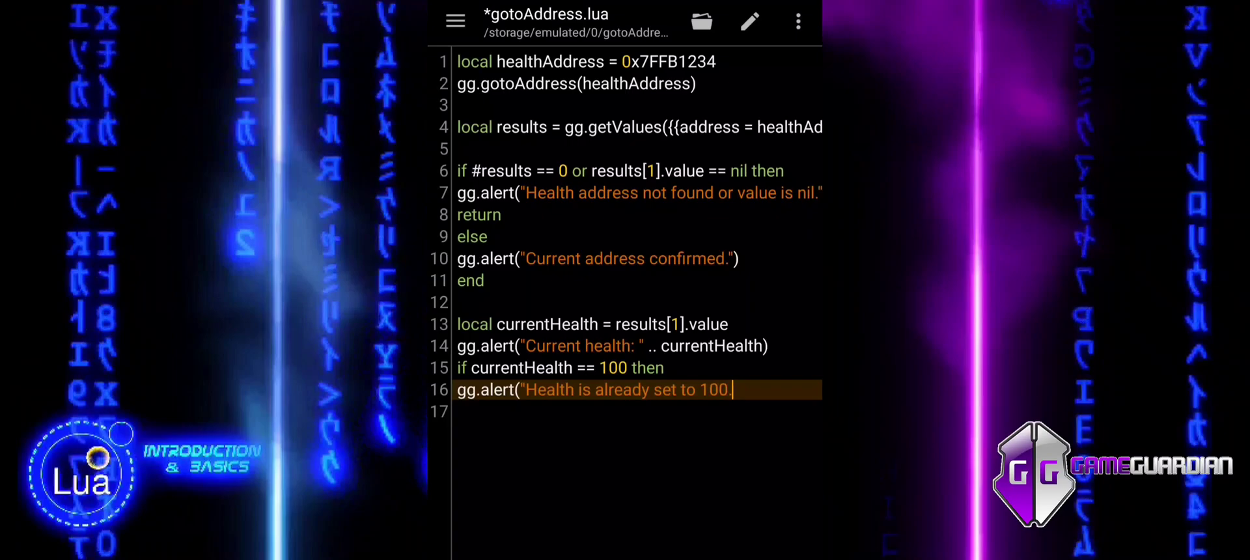
{"action": "type", "text": "\\n"}
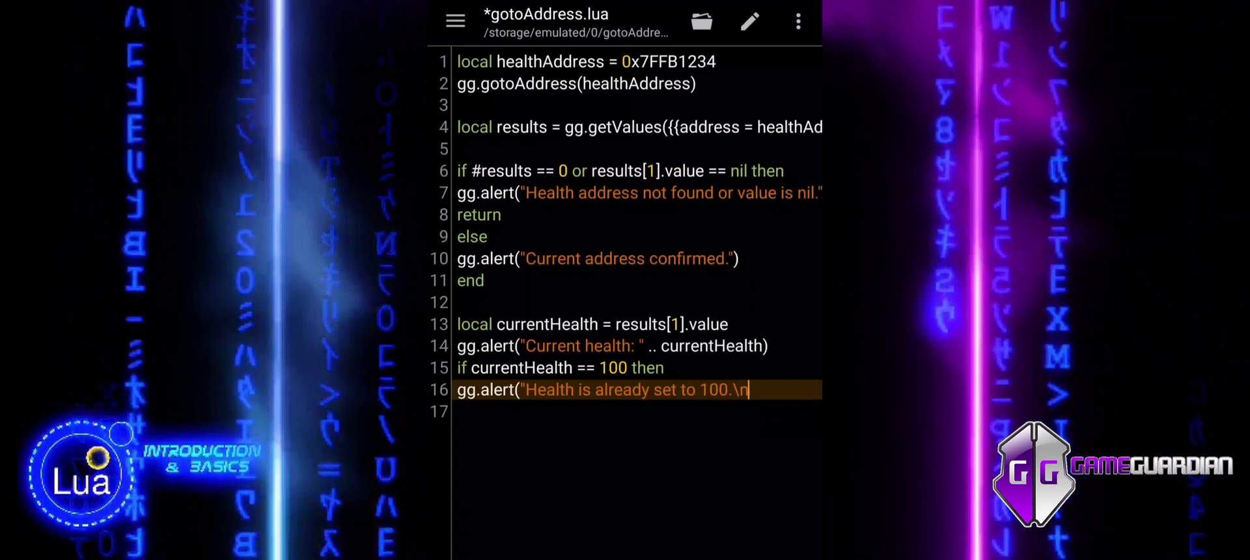
{"action": "type", "text": "No"}
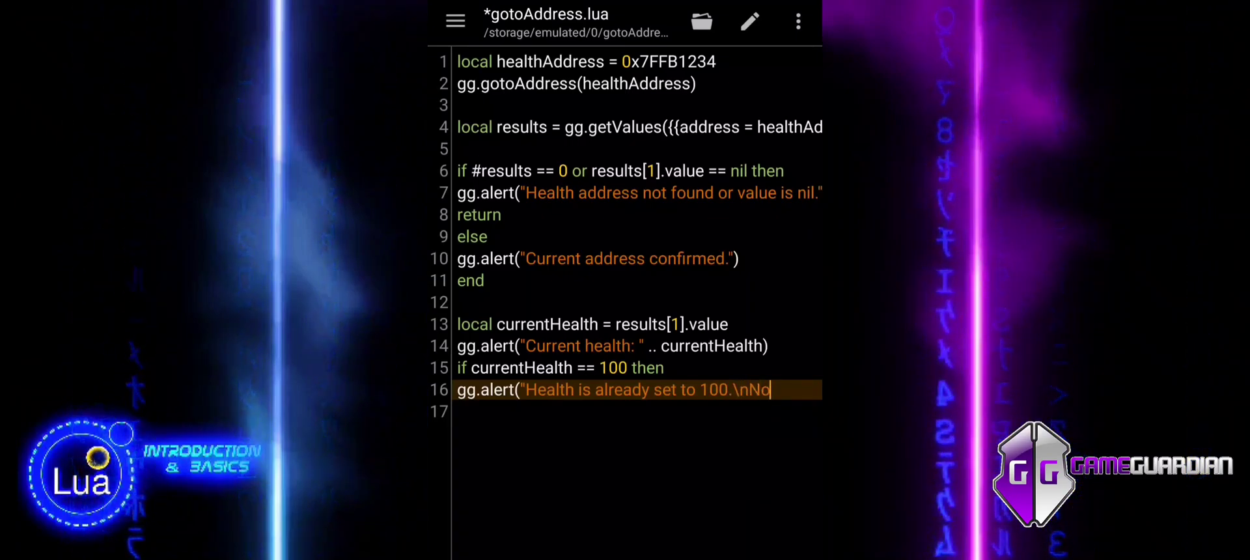
{"action": "type", "text": "change"}
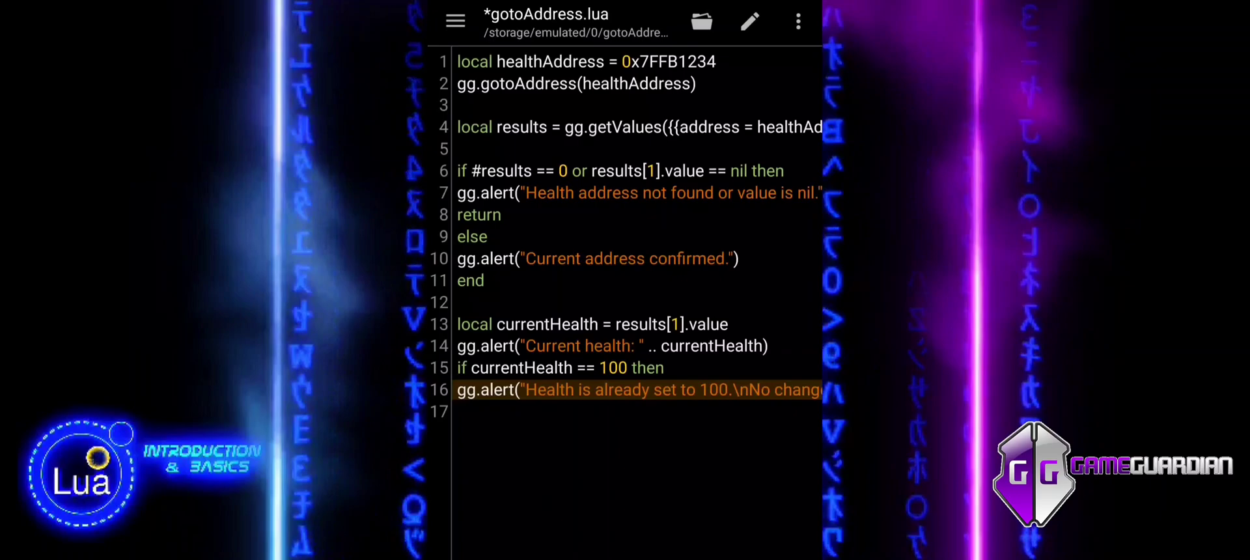
{"action": "left_click", "coordinate": [469, 412]}
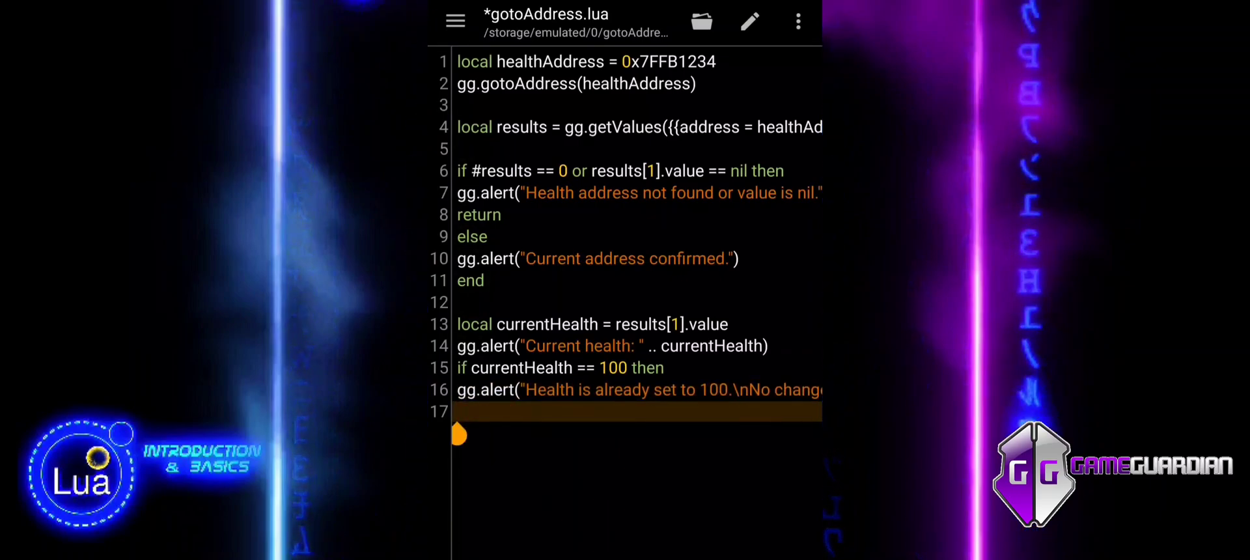
- Add an else branch assigning results[1].value = 100
{"action": "type", "text": "else"}
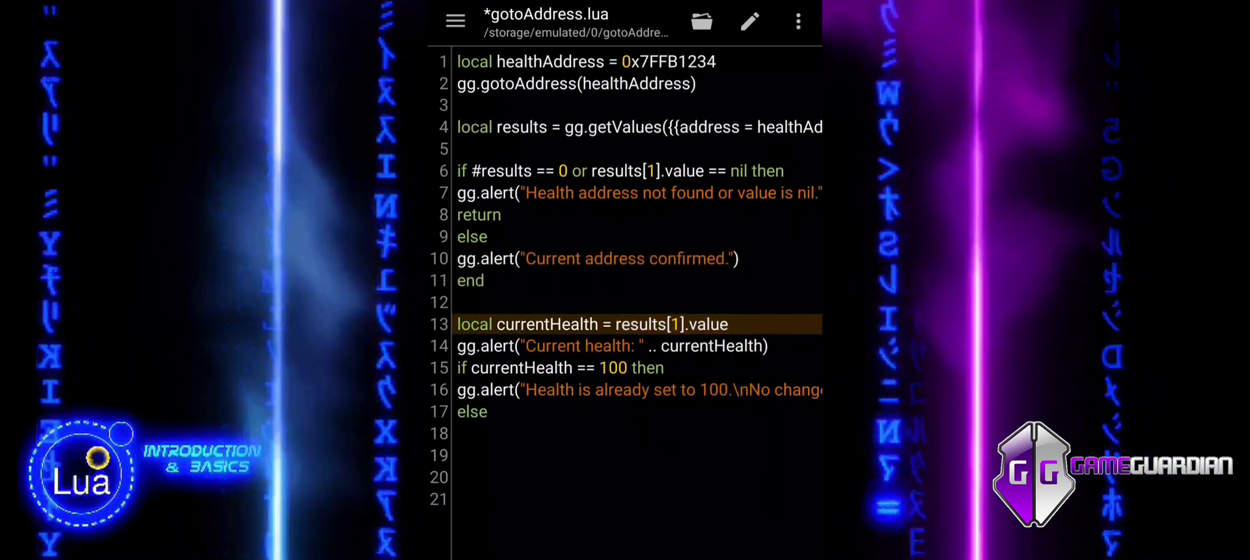
{"action": "type", "text": "results[1].value"}
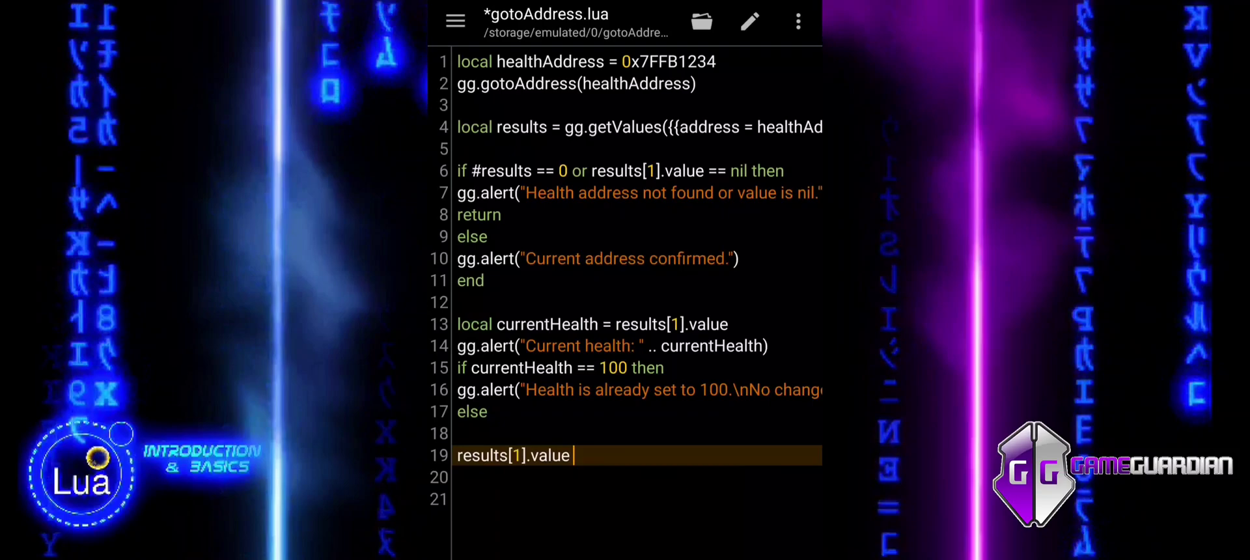
{"action": "type", "text": "= 100"}
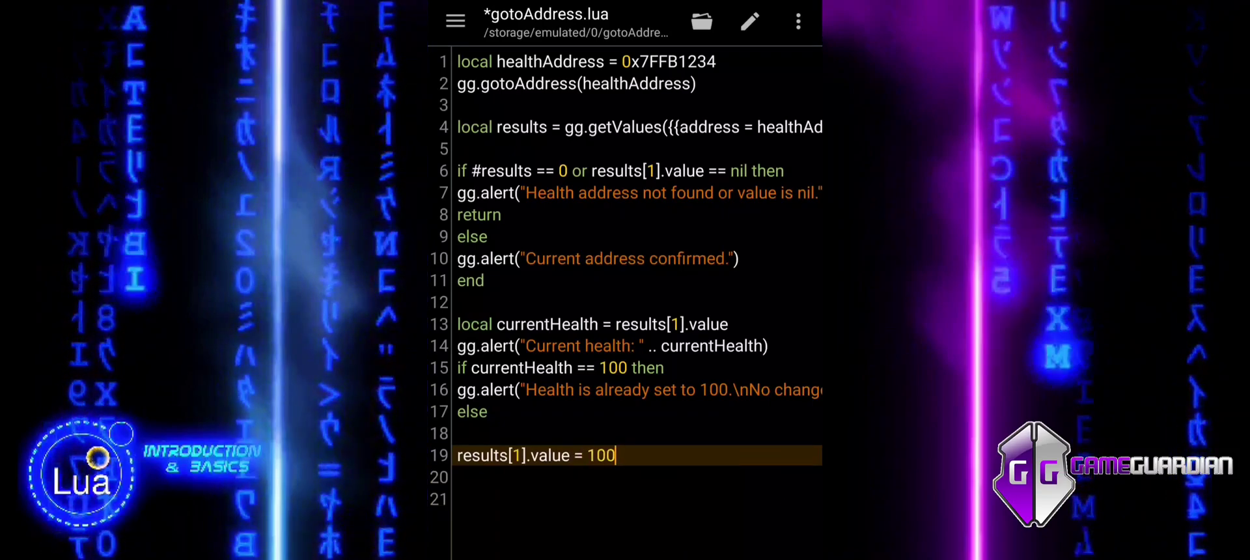
{"action": "key", "text": "Enter"}
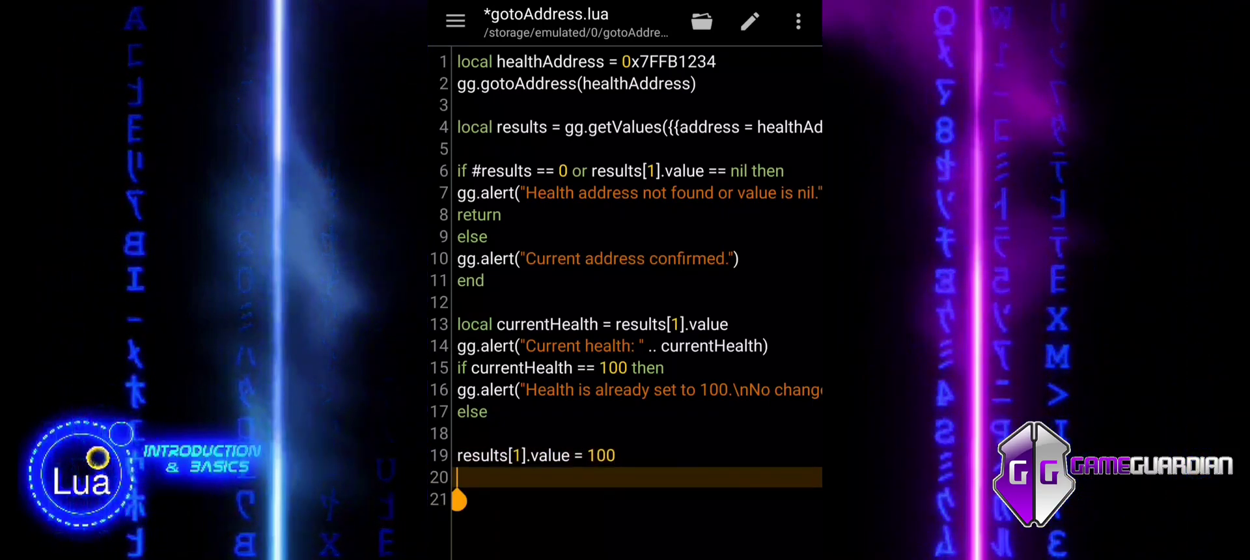
- Write the value back to memory with gg.setValues(results)
{"action": "type", "text": "gg."}
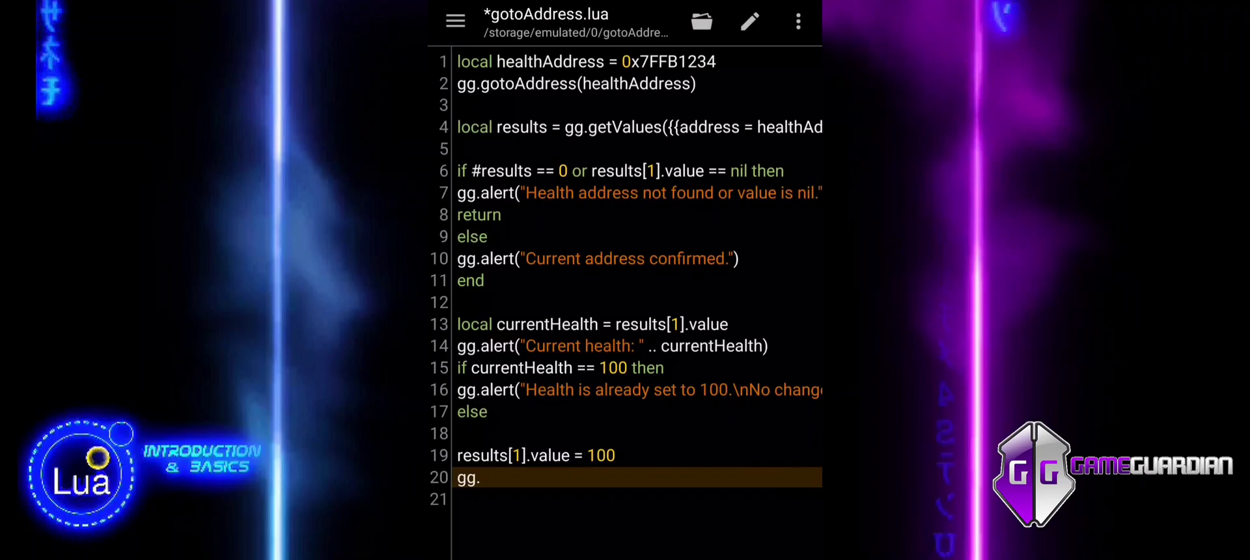
{"action": "type", "text": "set"}
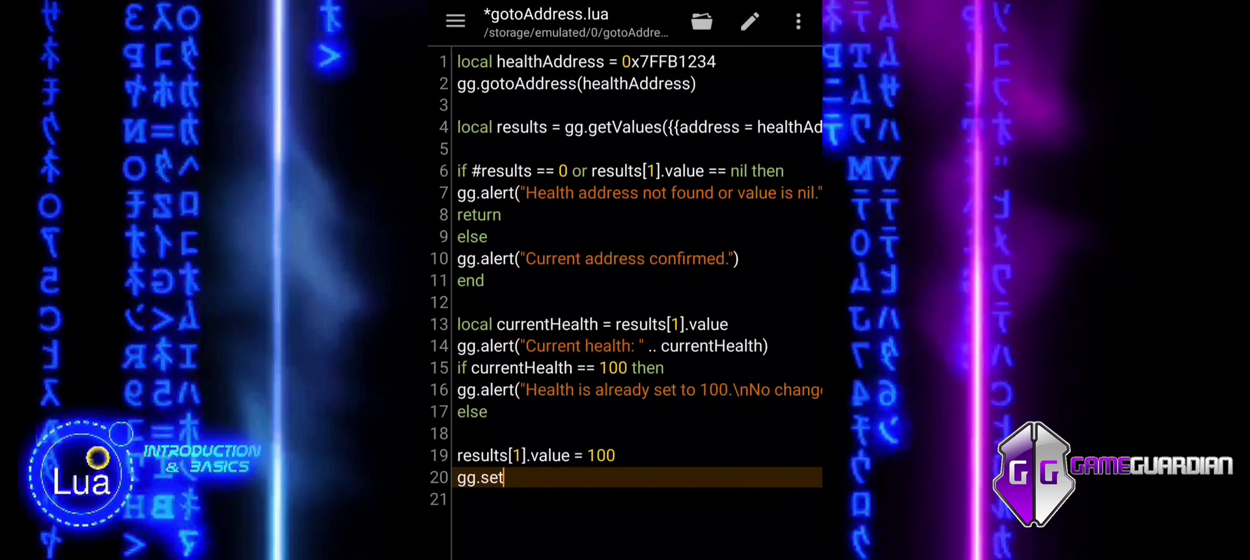
{"action": "type", "text": "Values"}
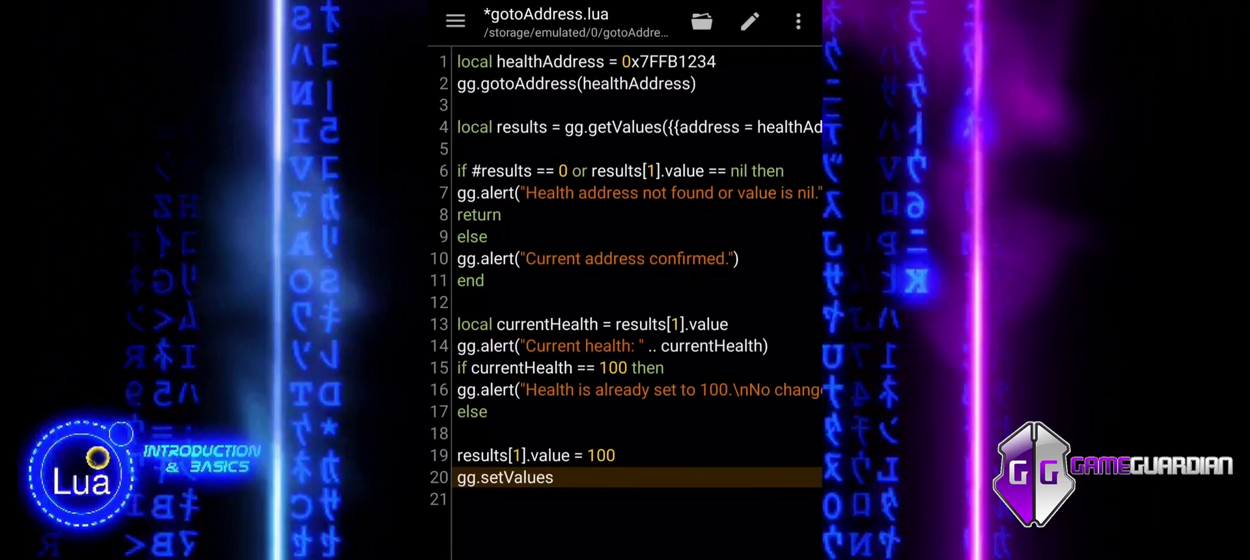
{"action": "type", "text": "()"}
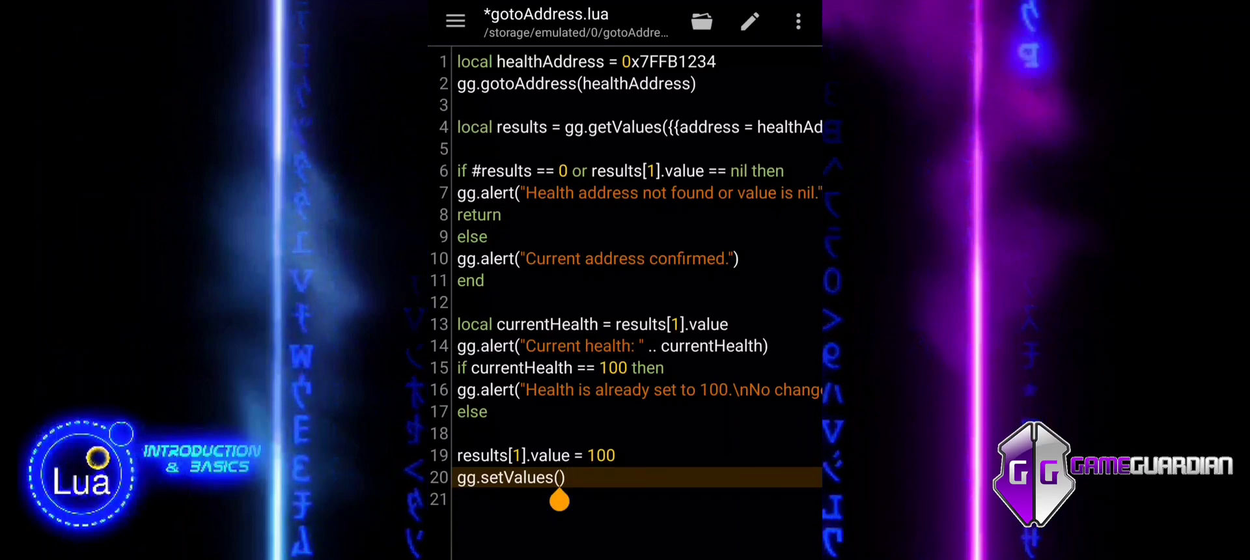
{"action": "type", "text": "result"}
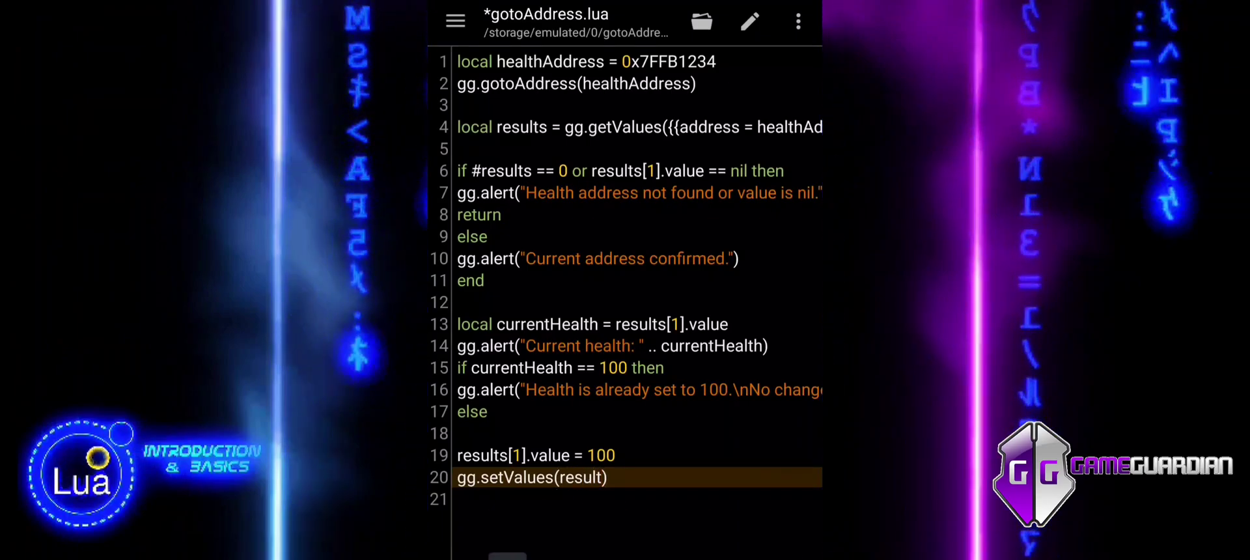
{"action": "type", "text": "s"}
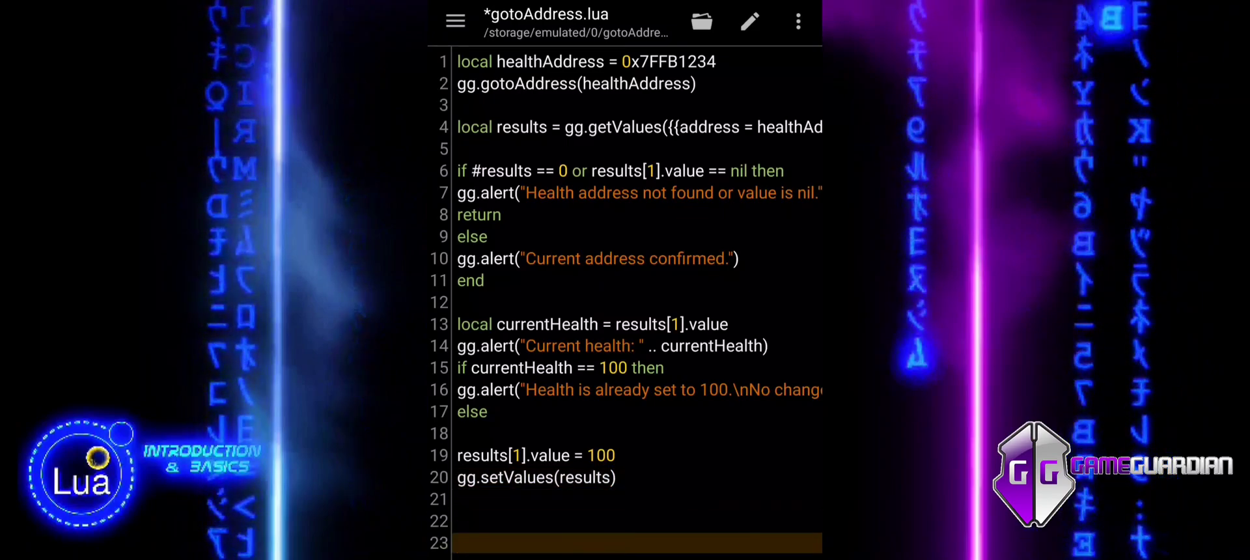
- Paste the gg.getValues re-read line and declare local newHealth = results[1].value
{"action": "left_click", "coordinate": [470, 127]}
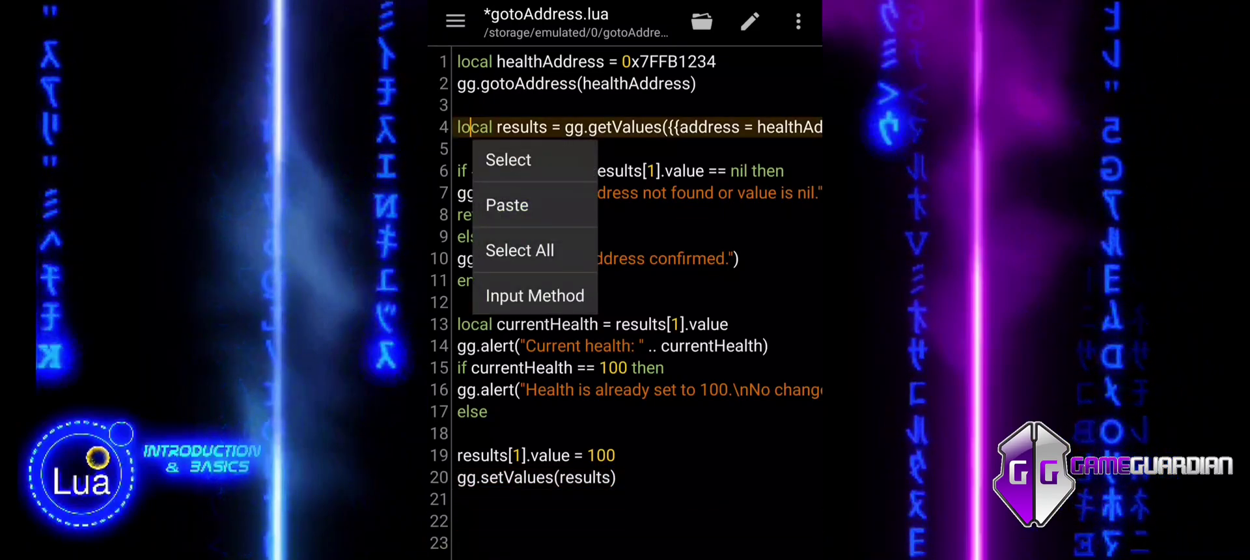
{"action": "left_click", "coordinate": [508, 160]}
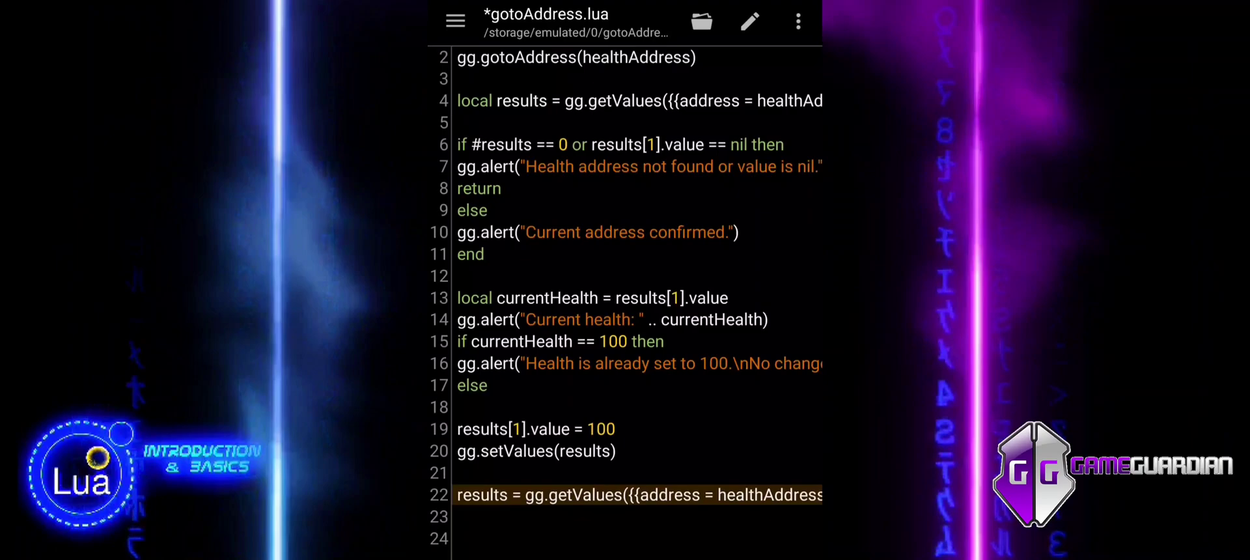
{"action": "type", "text": "local new"}
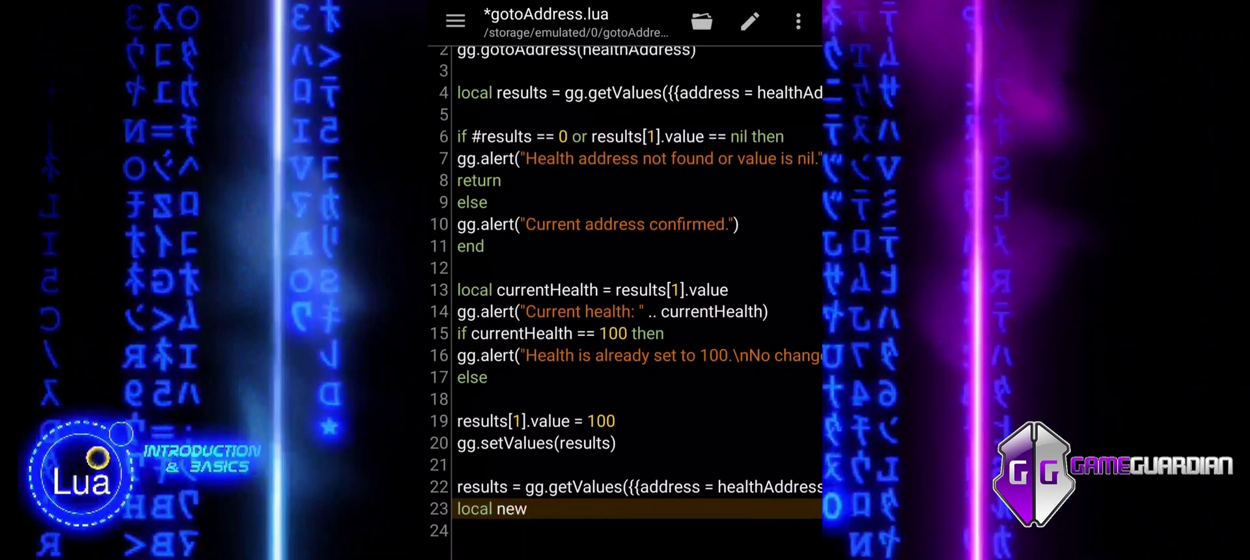
{"action": "type", "text": "Health"}
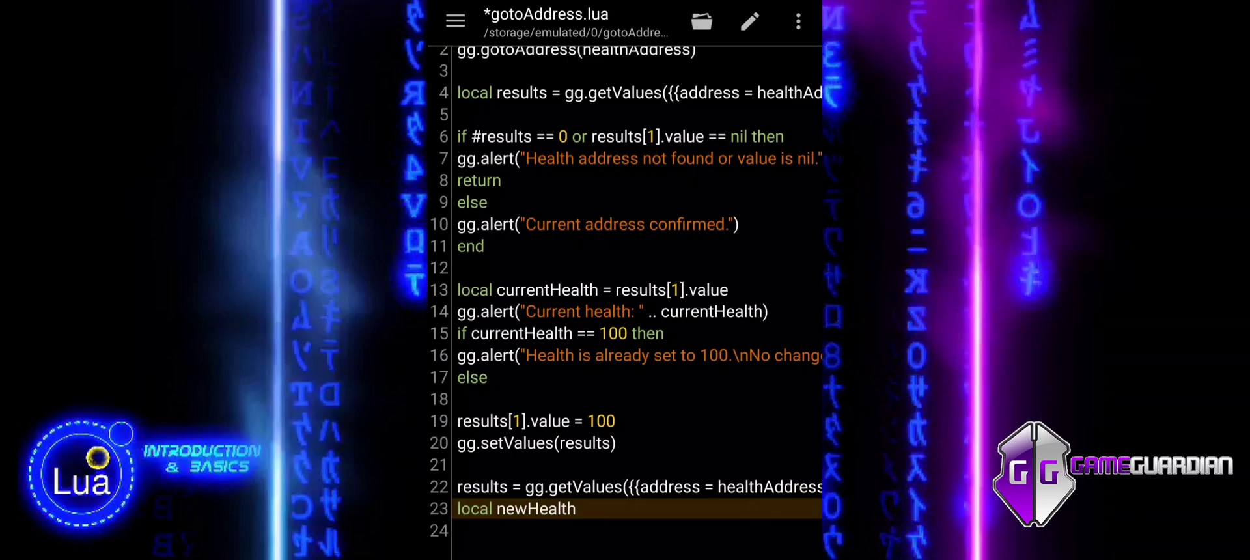
{"action": "type", "text": "= results[1].value"}
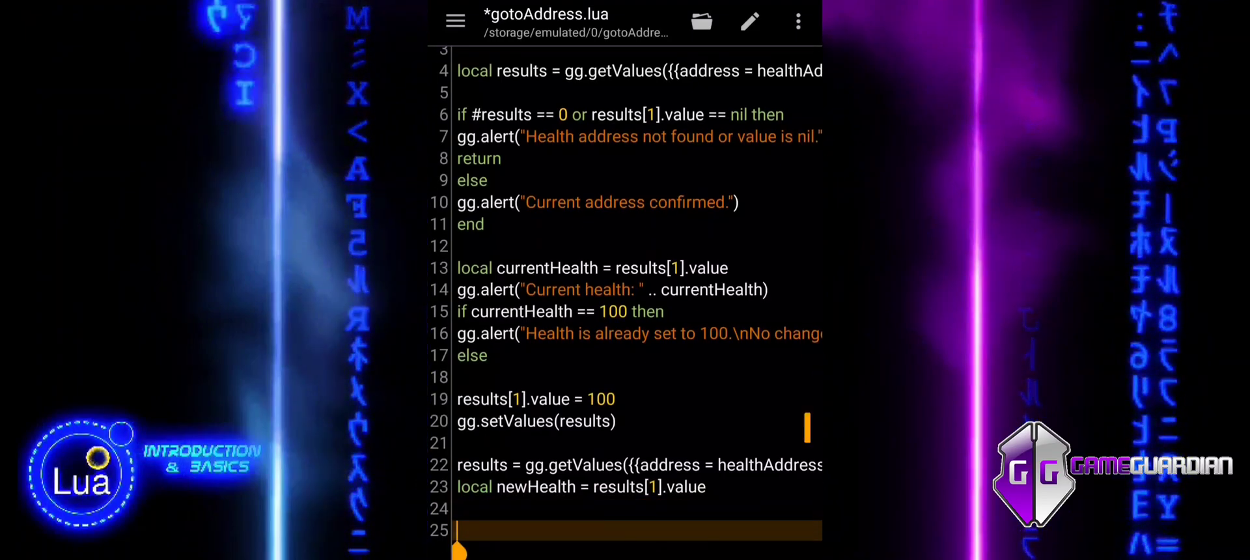
- Write gg.alert("New health set to: " .. newHealth)
{"action": "type", "text": "gg"}
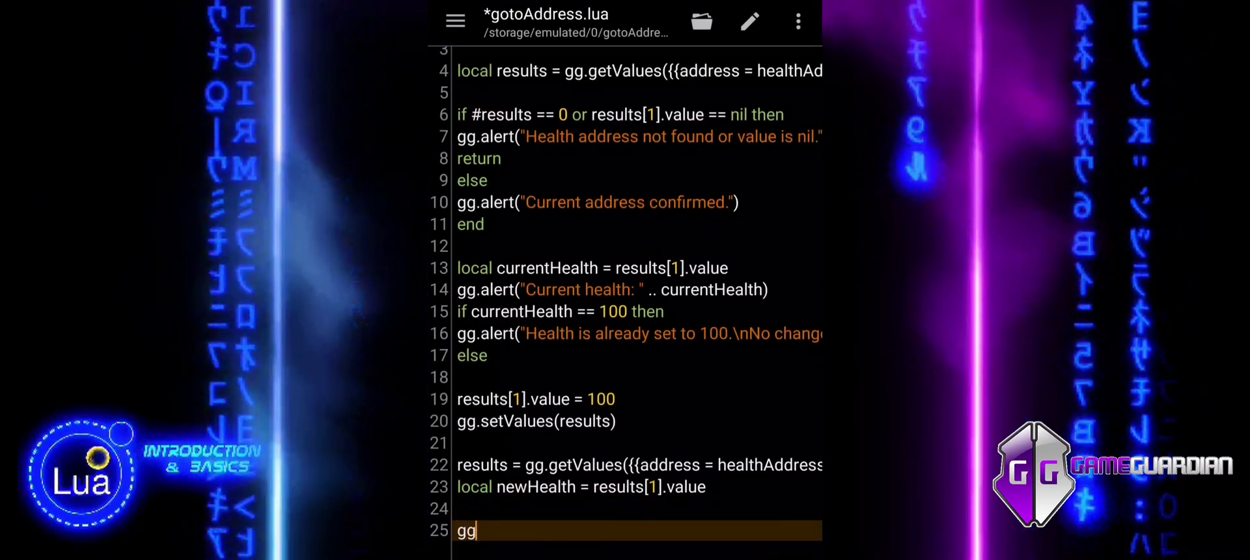
{"action": "type", "text": ".alert"}
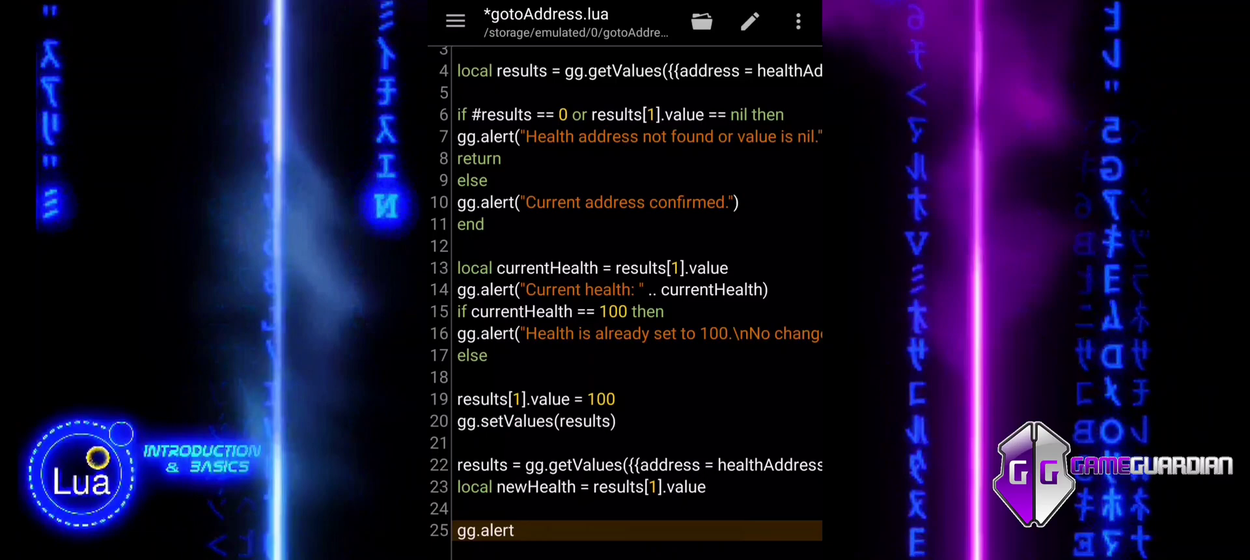
{"action": "type", "text": "(\""}
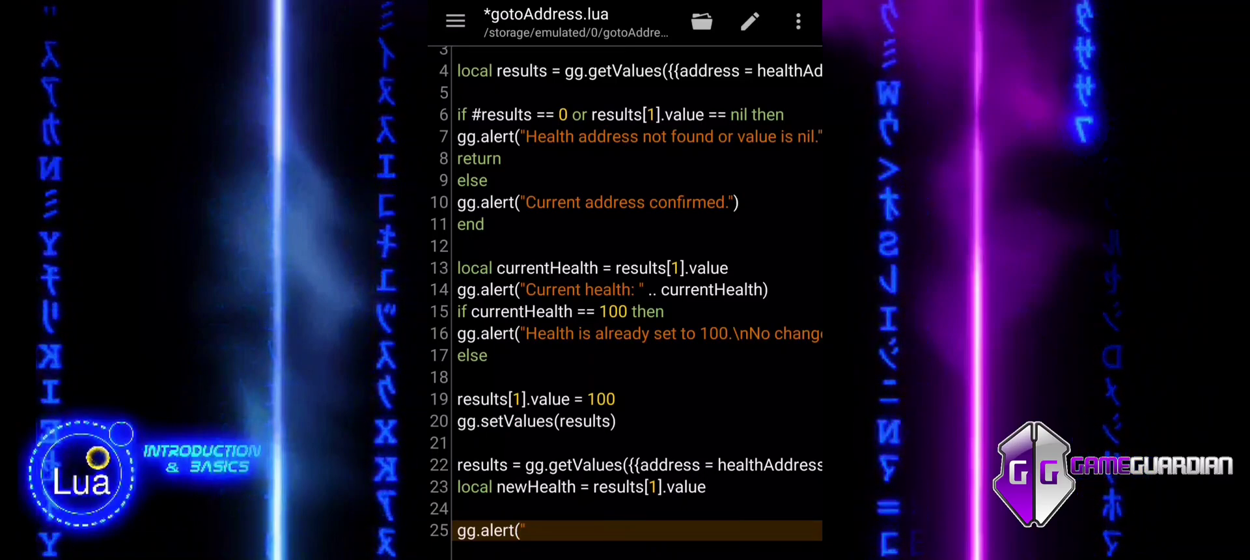
{"action": "type", "text": "New health set to: \" .."}
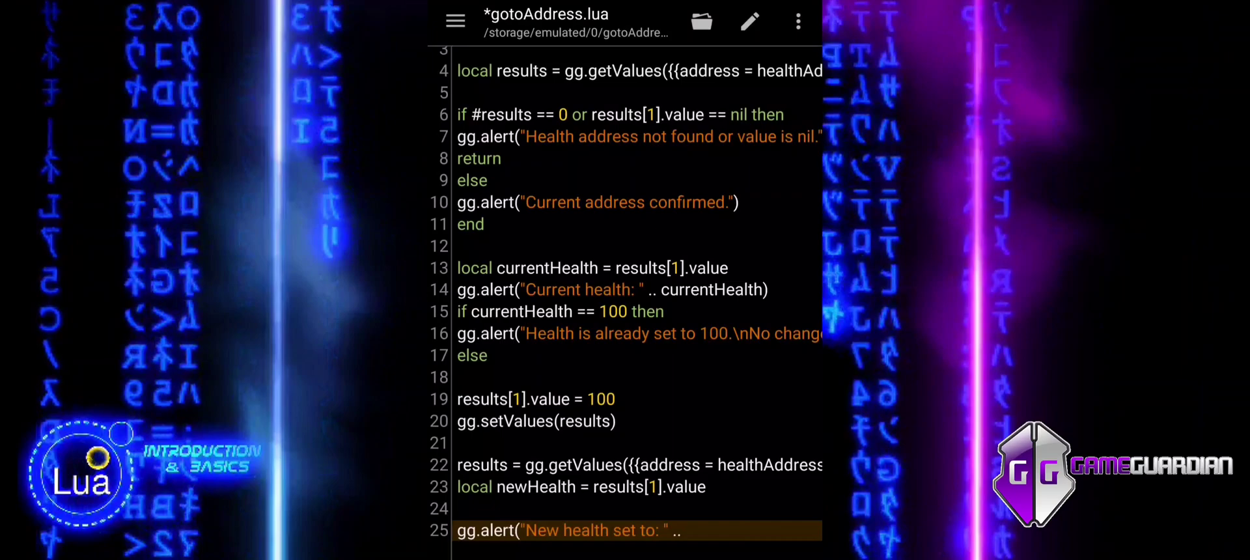
{"action": "double_click", "coordinate": [536, 488]}
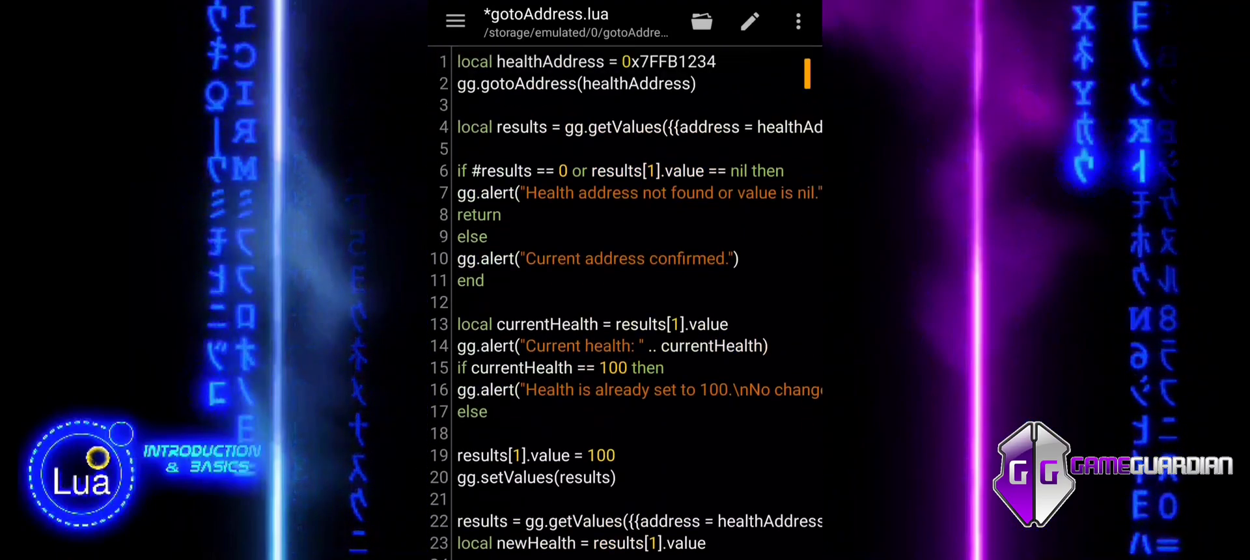
- Save gotoAddress.lua and dismiss the 'Saved Successfully.' confirmation
{"action": "left_click", "coordinate": [750, 22]}
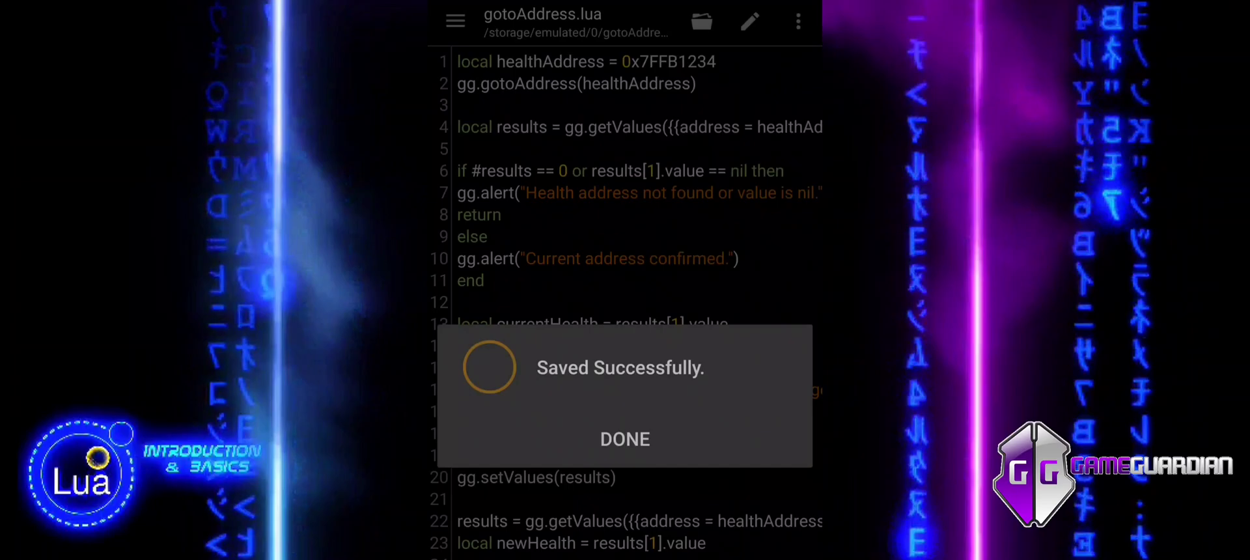
{"action": "left_click", "coordinate": [625, 439]}
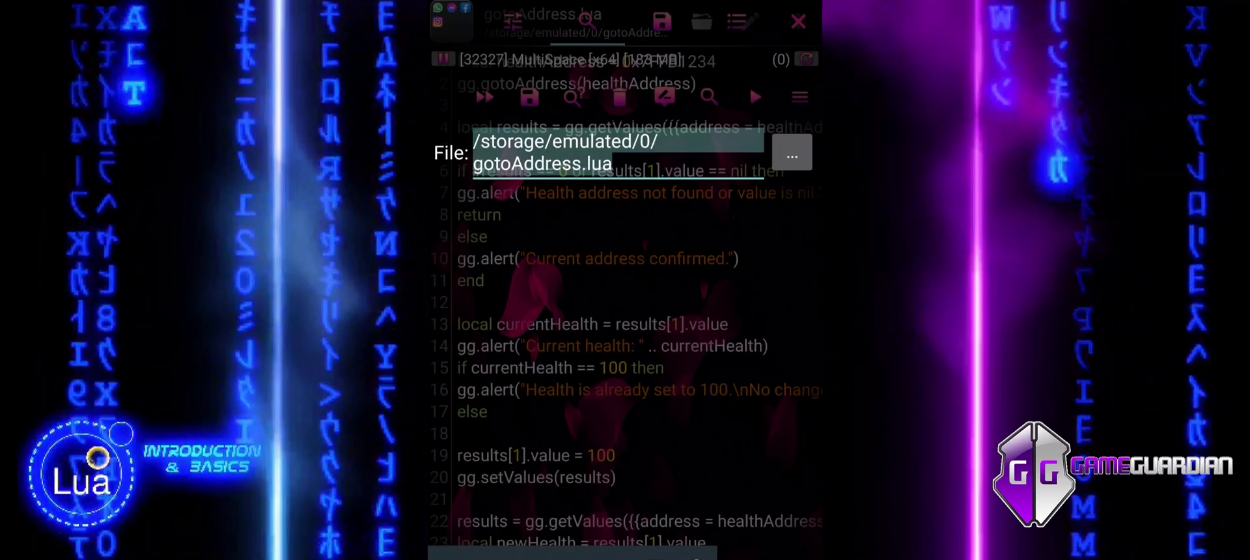
- Execute gotoAddress.lua and acknowledge the address-confirmed, health 100 and no-changes alerts
{"action": "left_click", "coordinate": [755, 96]}
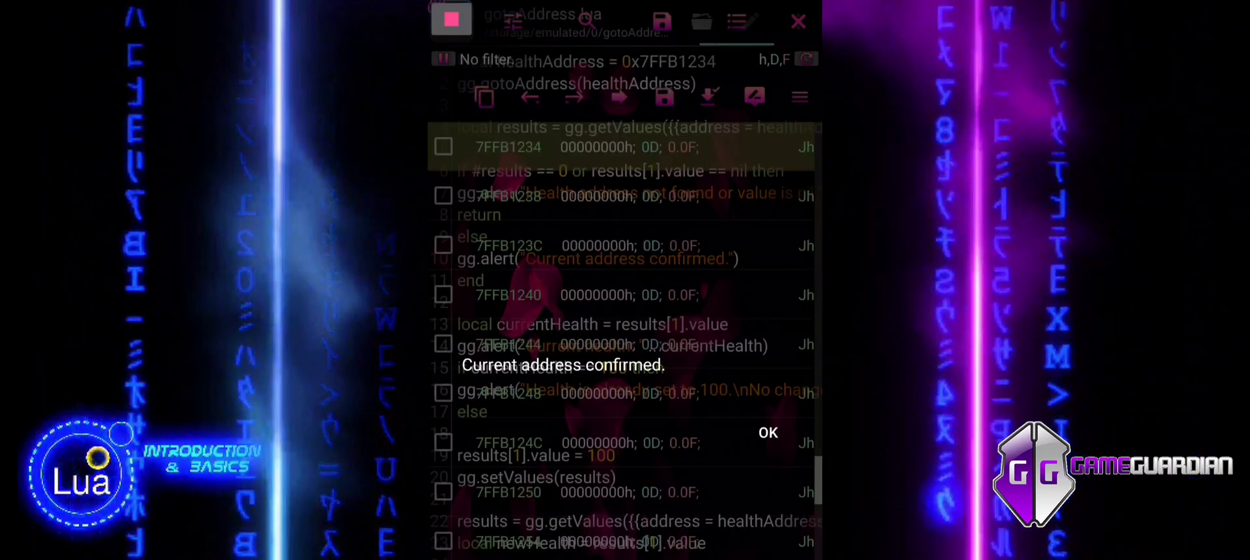
{"action": "left_click", "coordinate": [769, 432]}
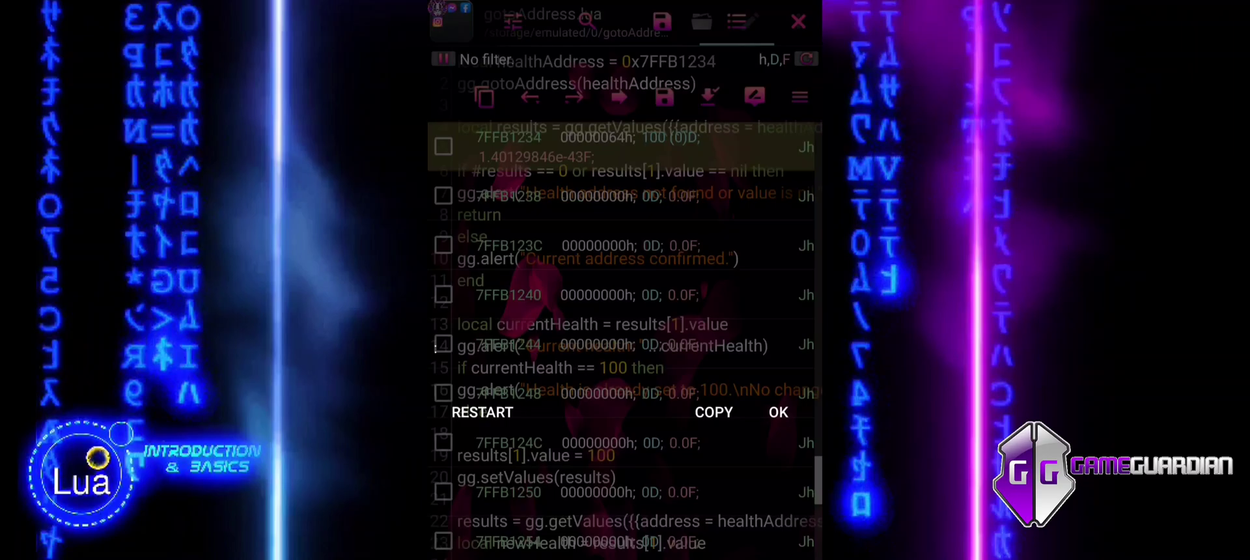
{"action": "left_click", "coordinate": [779, 413]}
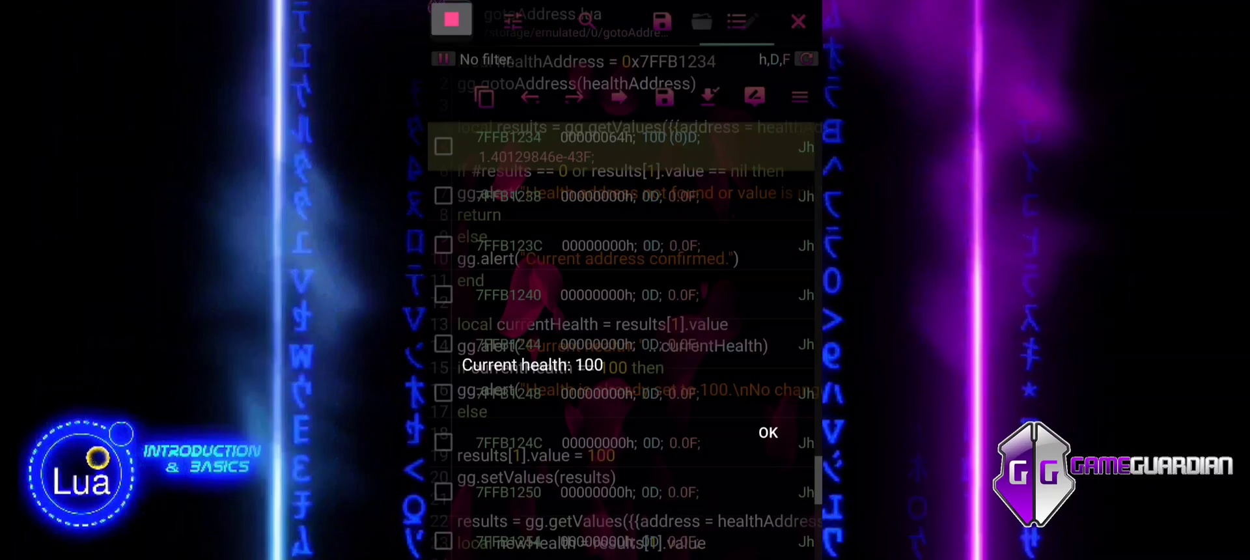
{"action": "left_click", "coordinate": [768, 432]}
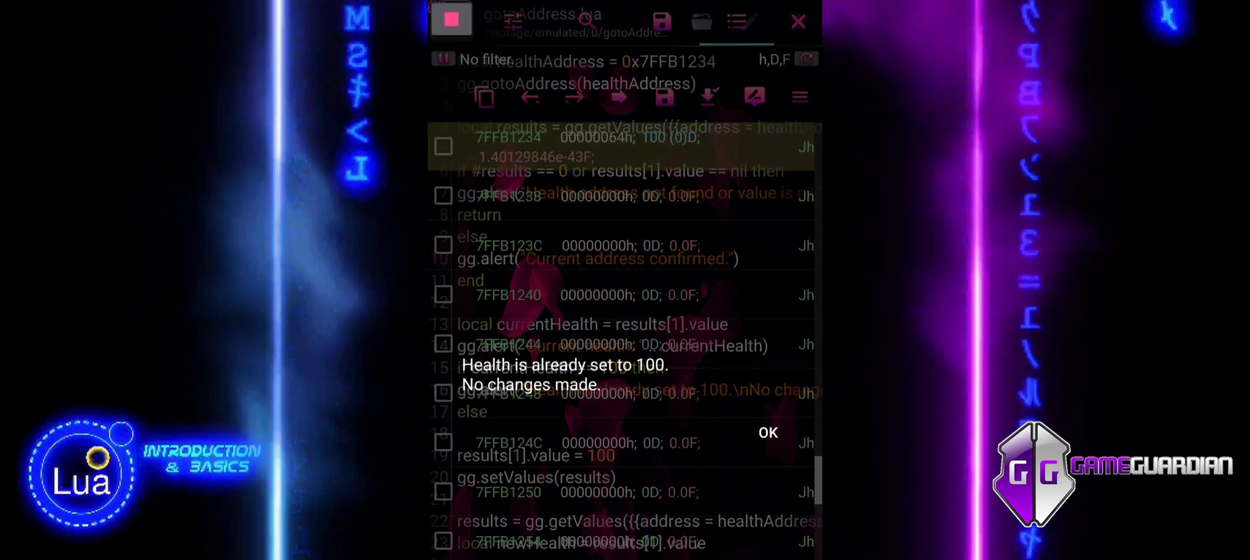